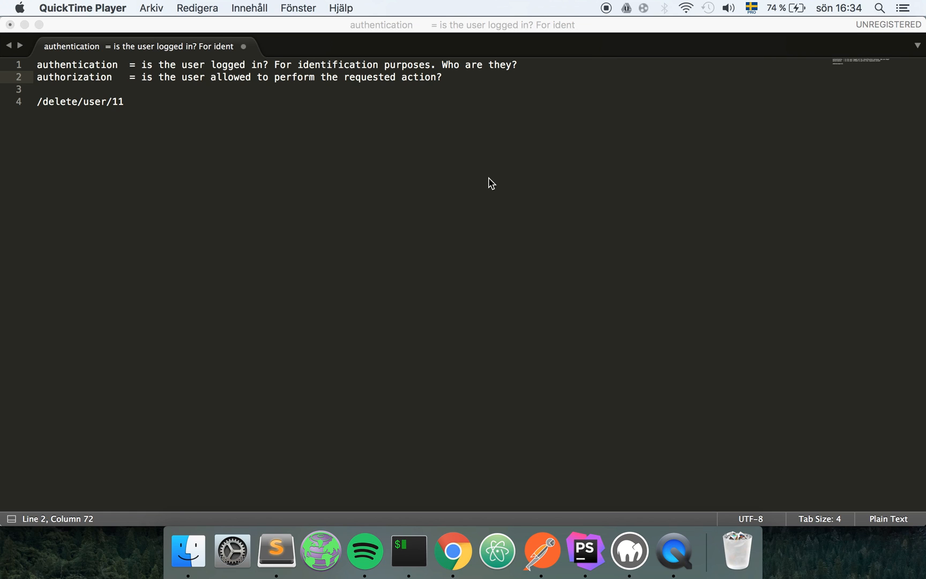
Highlight the words authentication and authorization and their definitions in the notes.
click(516, 137)
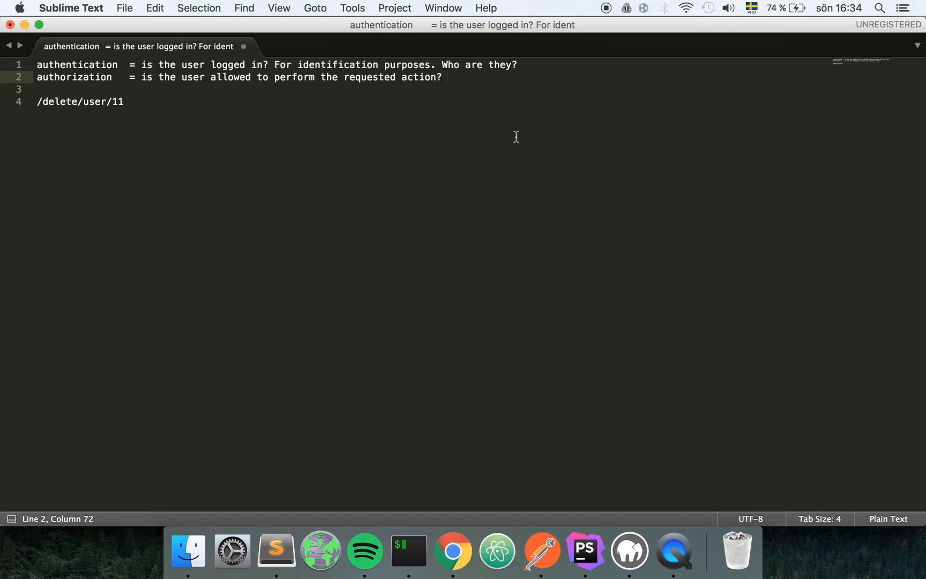
click(124, 102)
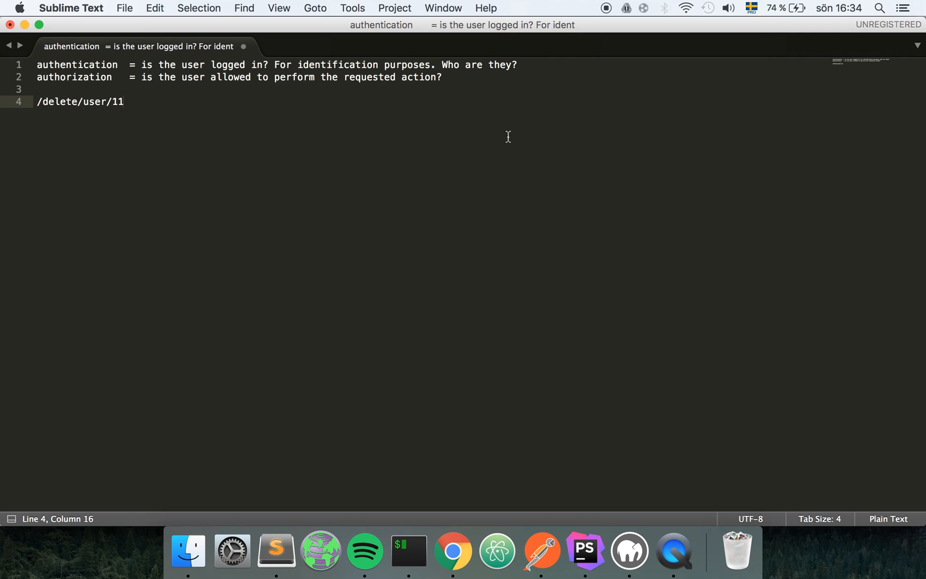
mouse_move(180, 121)
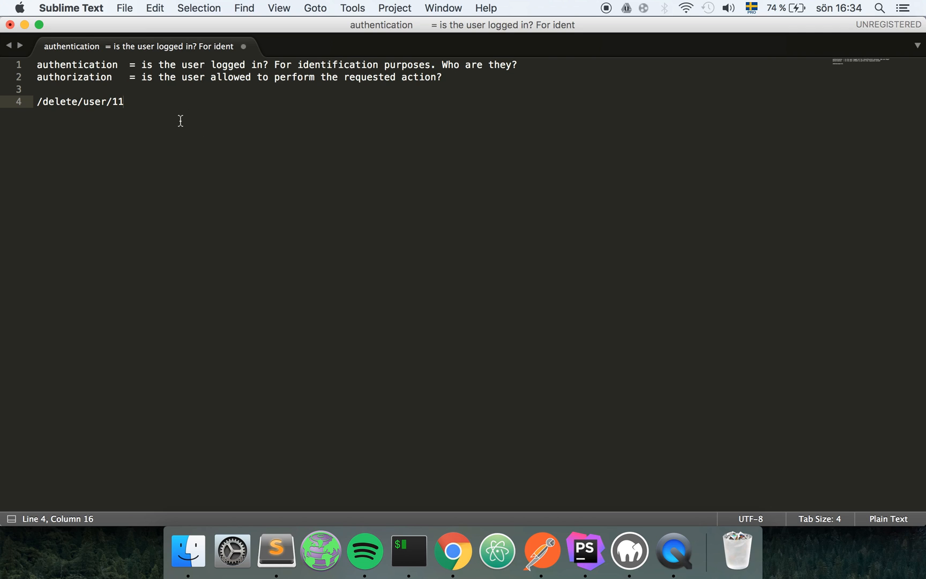
double_click(75, 64)
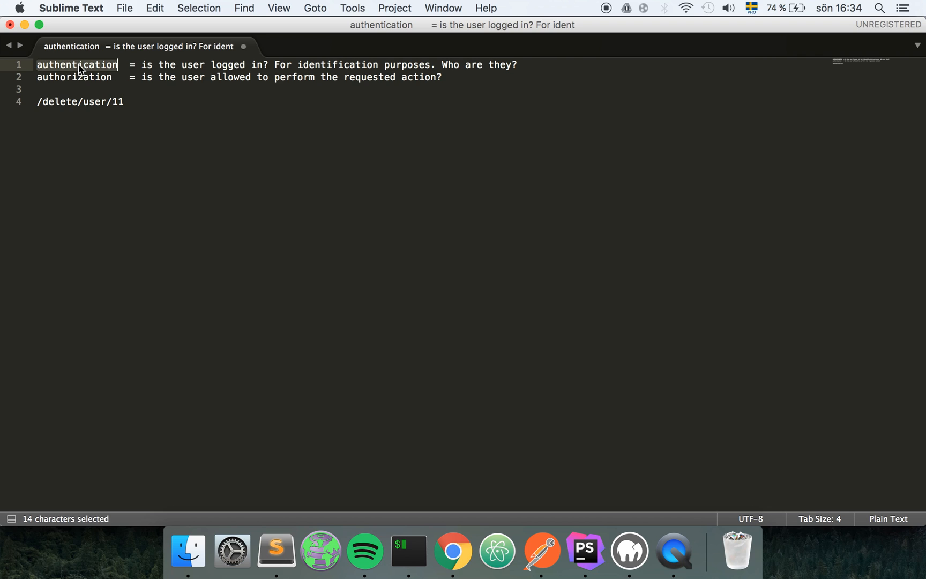
mouse_move(199, 58)
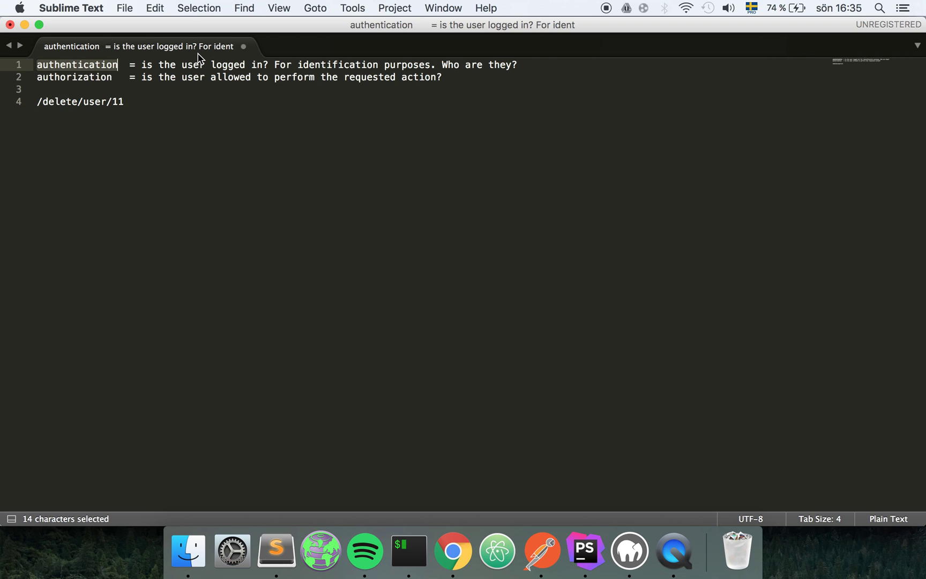
mouse_move(136, 67)
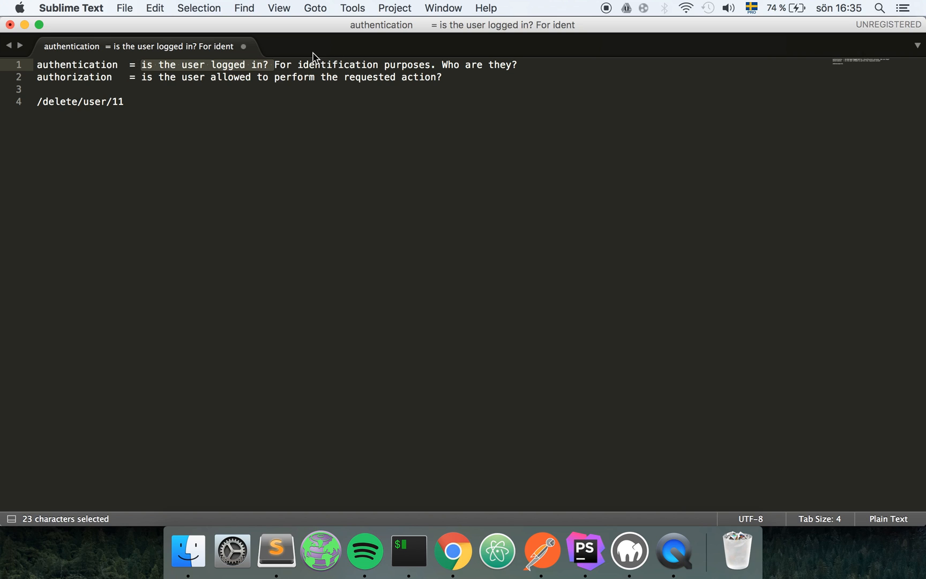
click(275, 65)
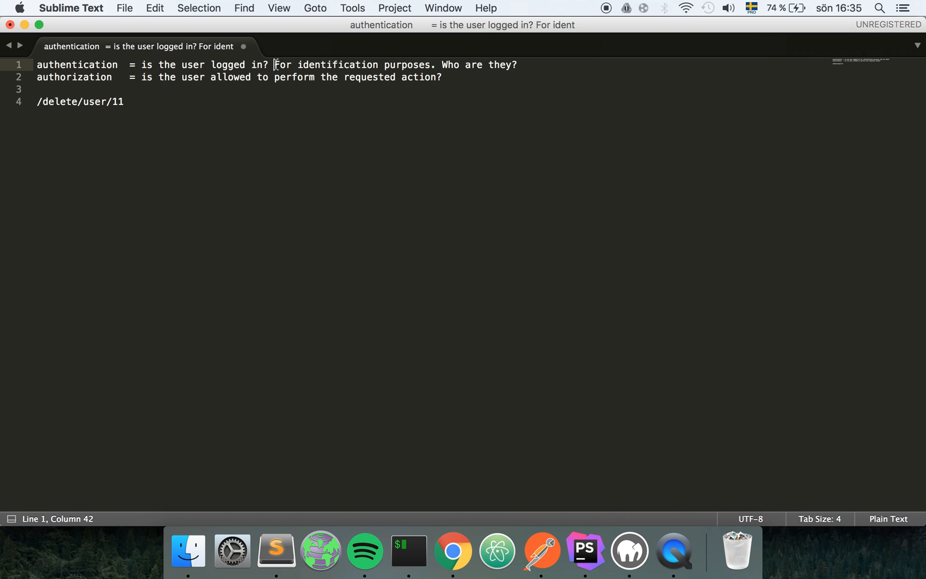
click(438, 65)
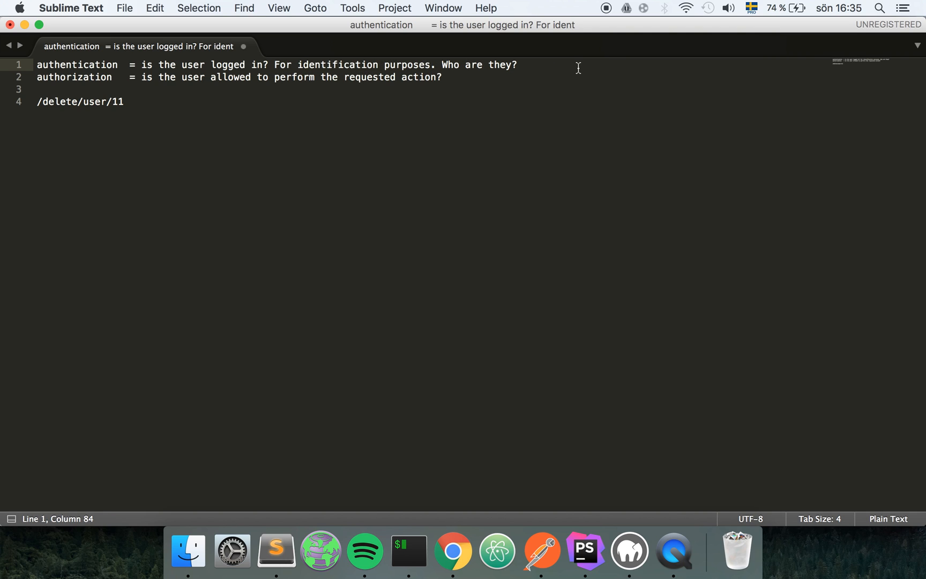
double_click(73, 76)
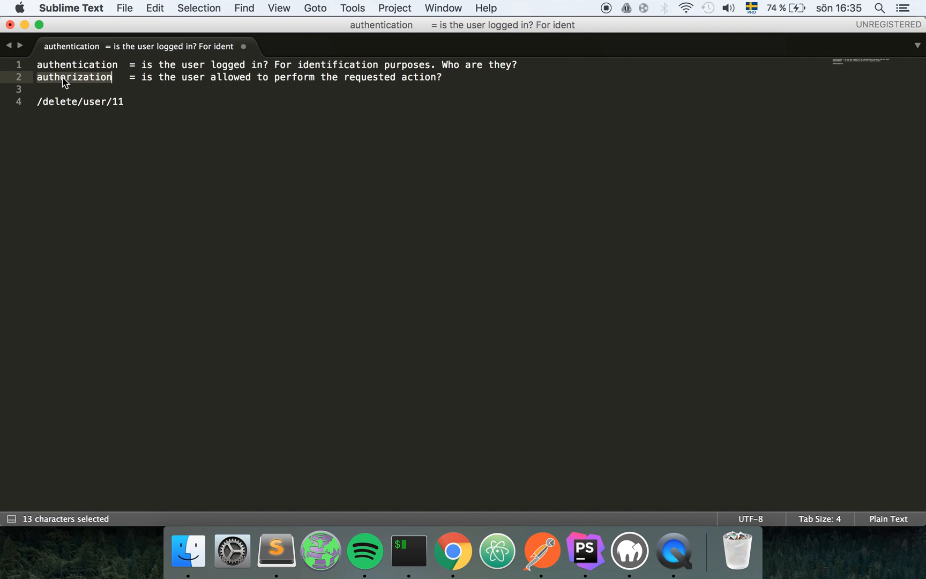
click(145, 76)
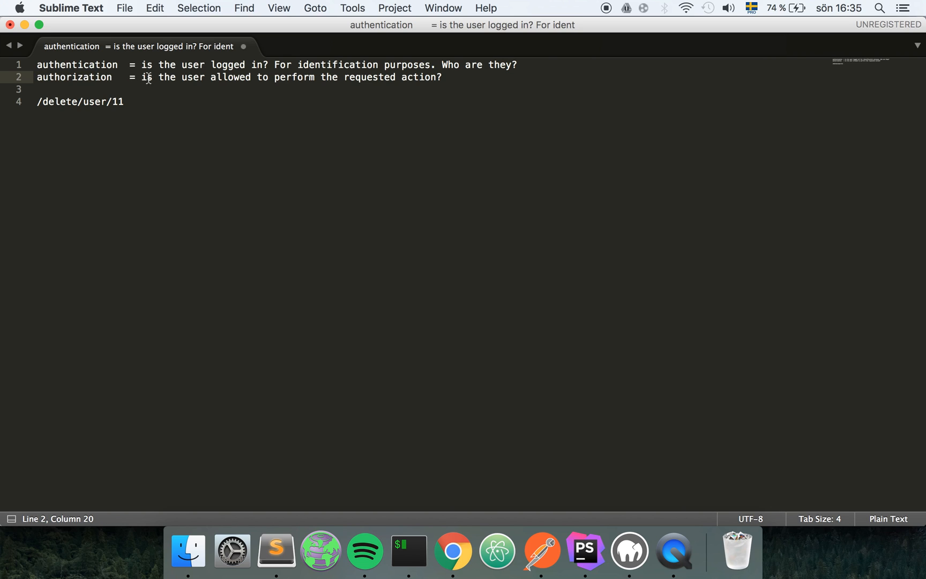
key(Left)
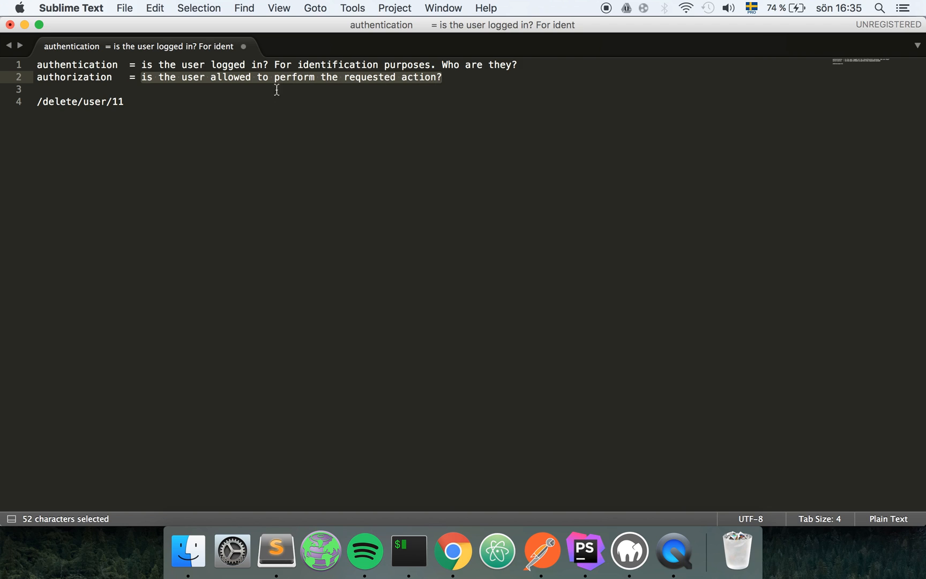
mouse_move(256, 86)
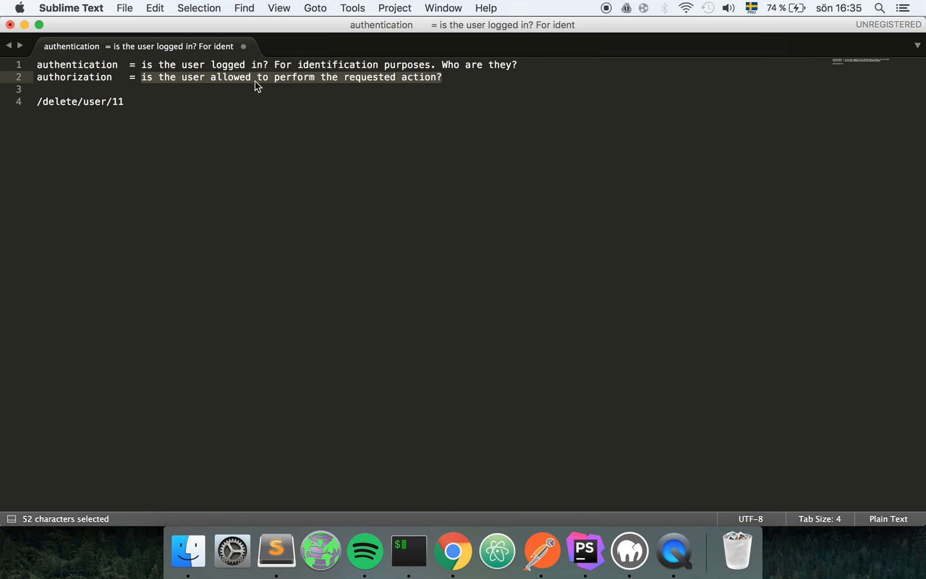
click(449, 77)
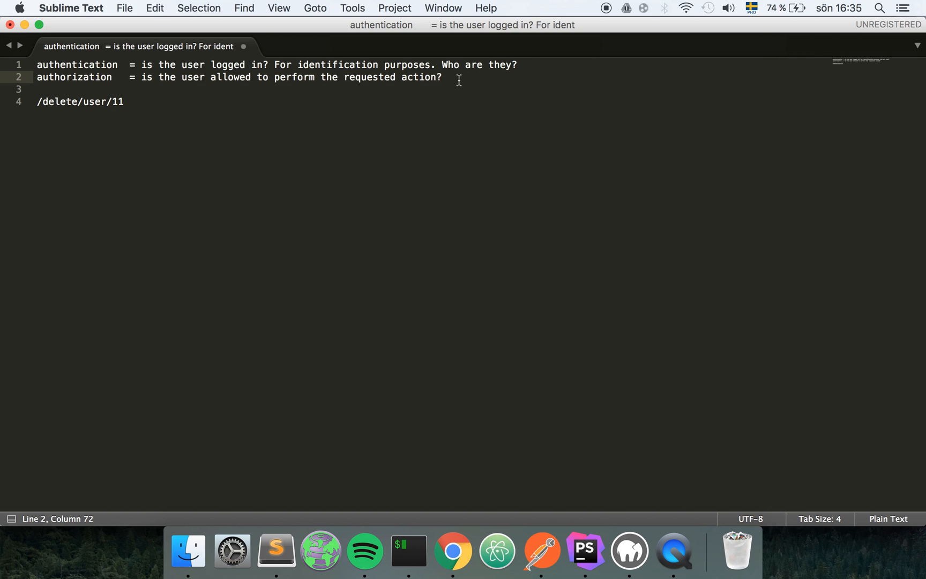
Place the cursor at the start of the /delete/user/11 line to add blank lines.
click(38, 89)
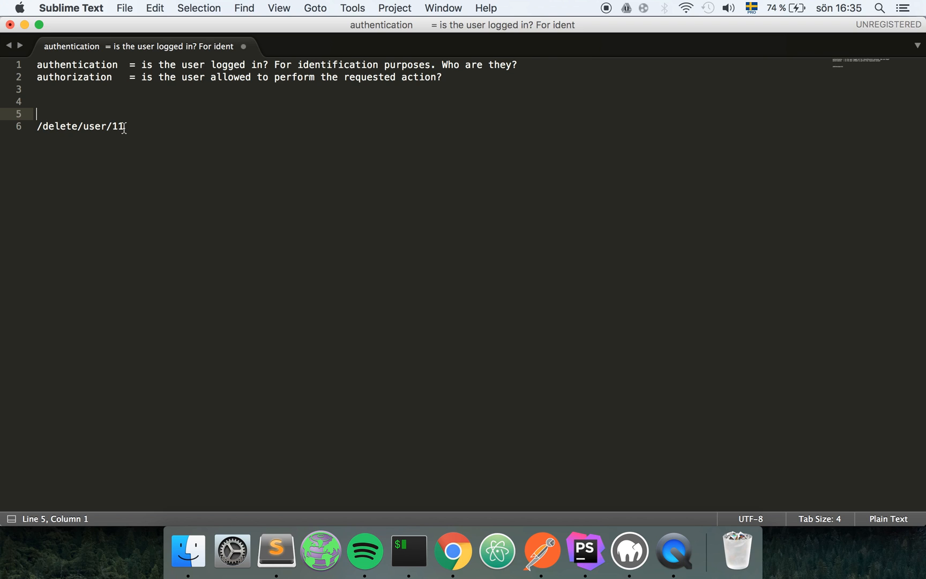
double_click(58, 126)
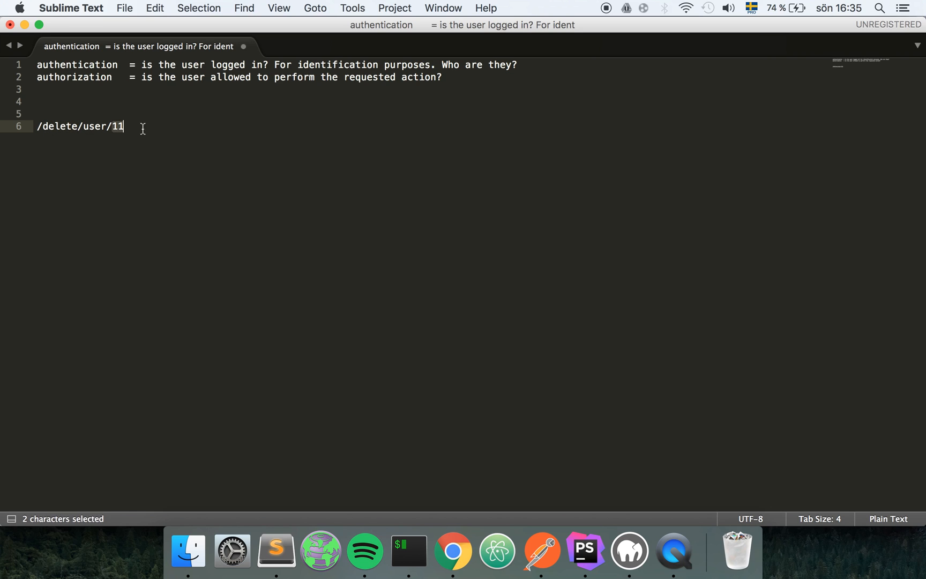
click(185, 114)
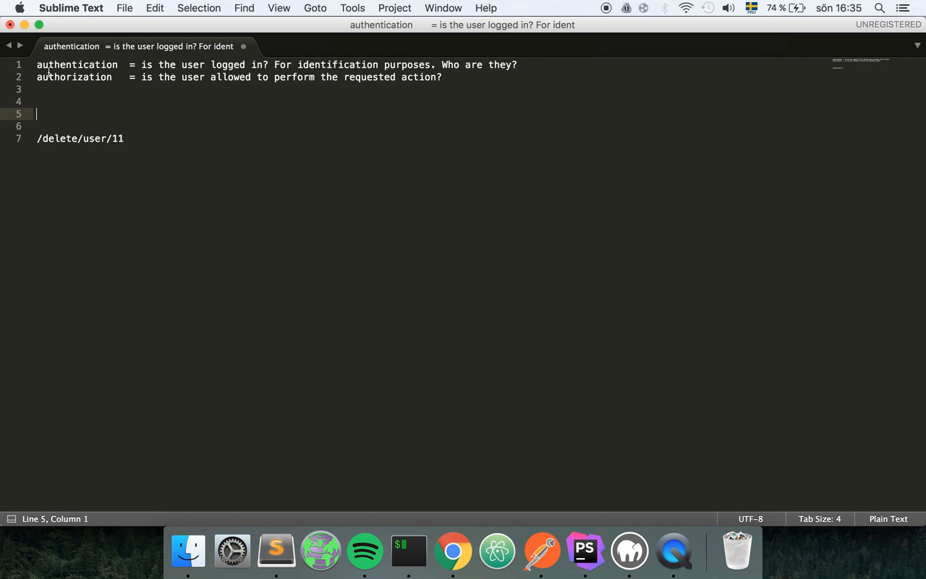
mouse_move(96, 121)
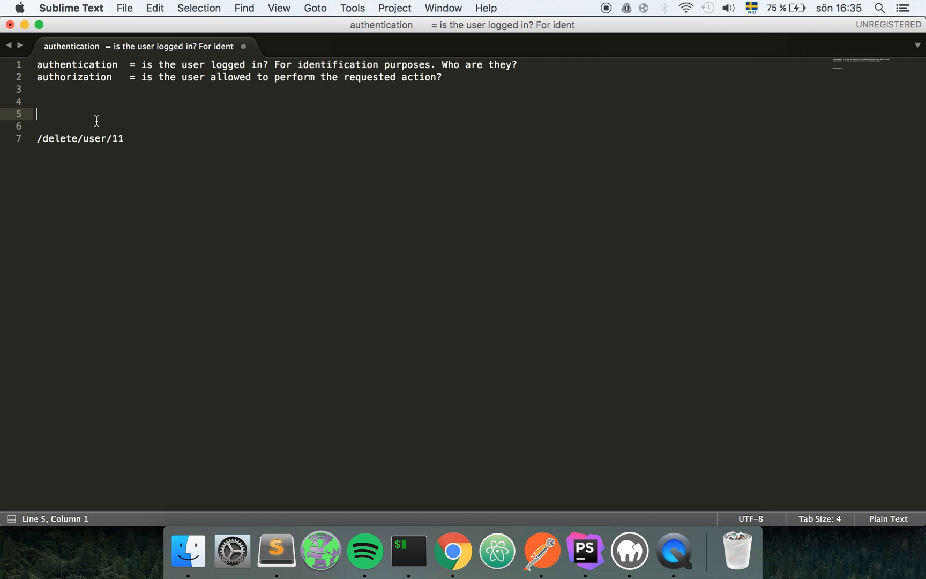
mouse_move(163, 134)
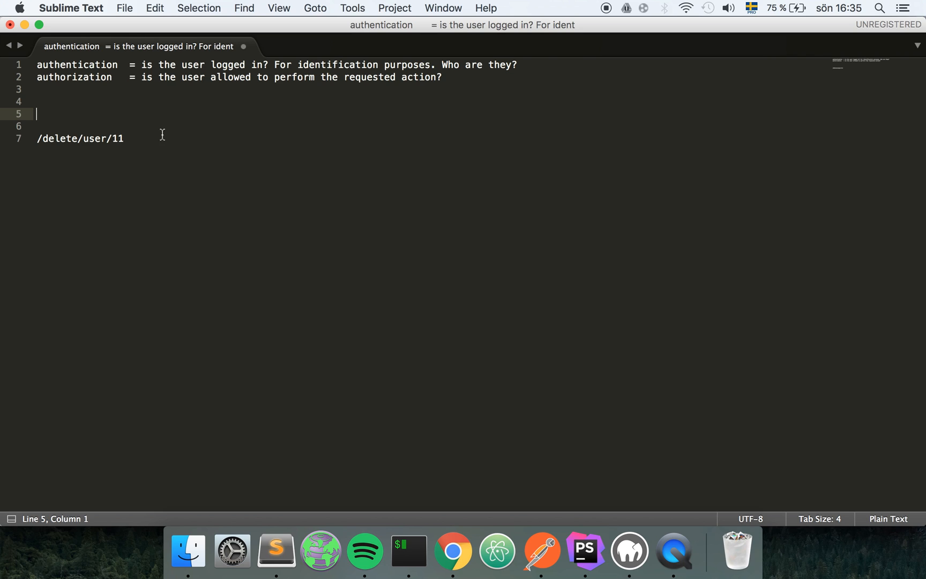
mouse_move(117, 116)
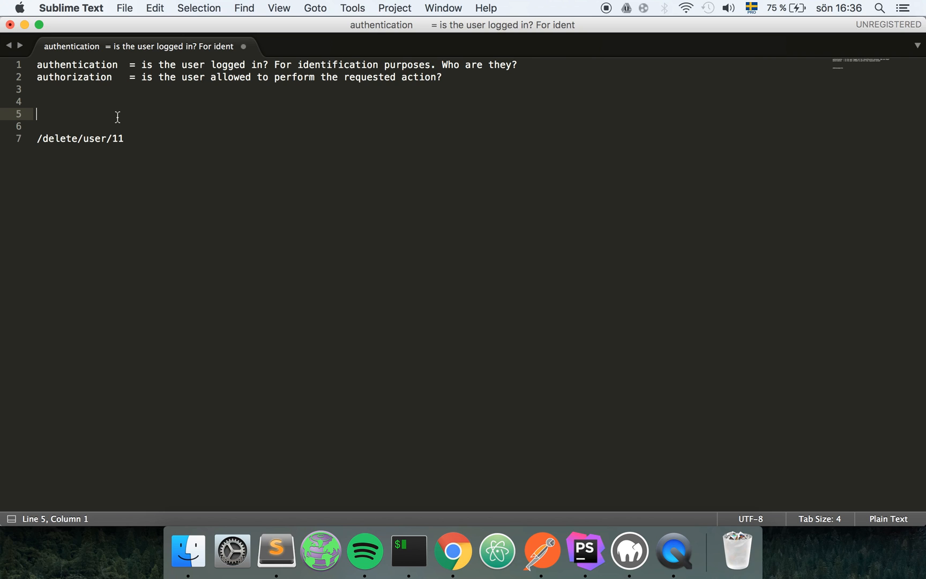
mouse_move(87, 66)
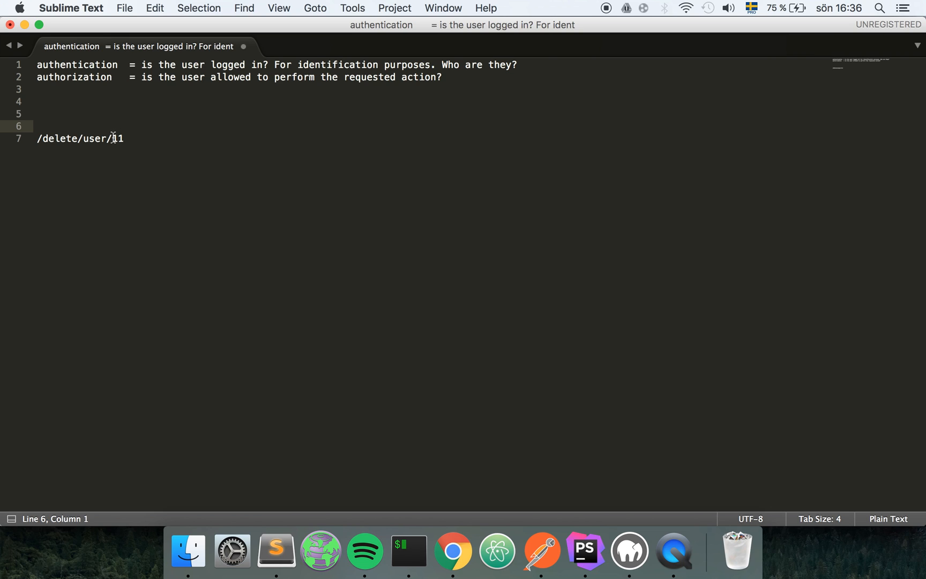
double_click(77, 64)
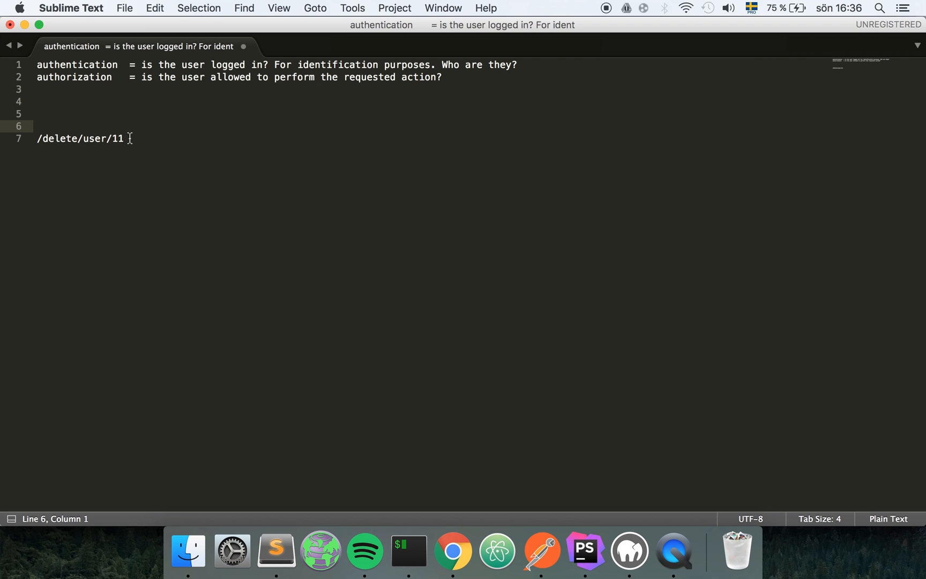
click(60, 138)
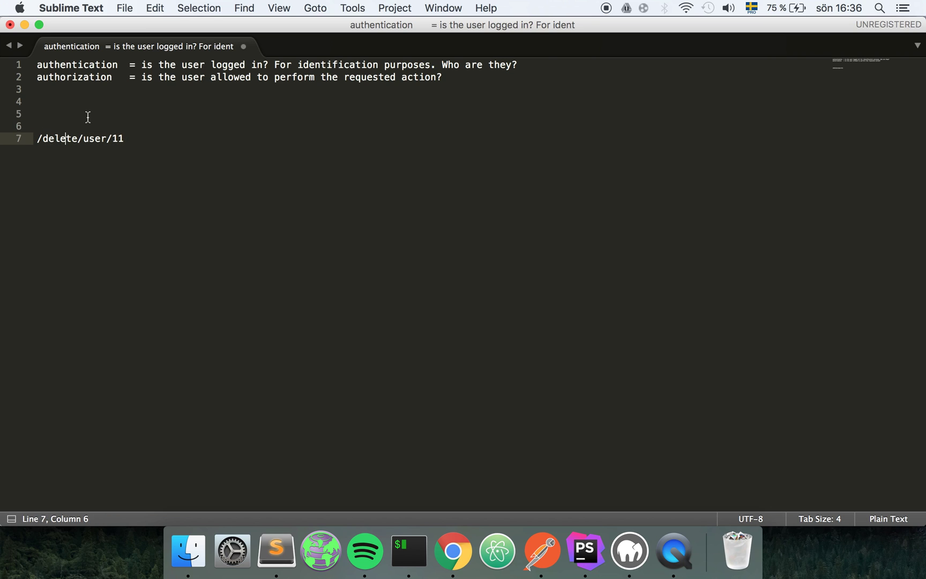
click(37, 126)
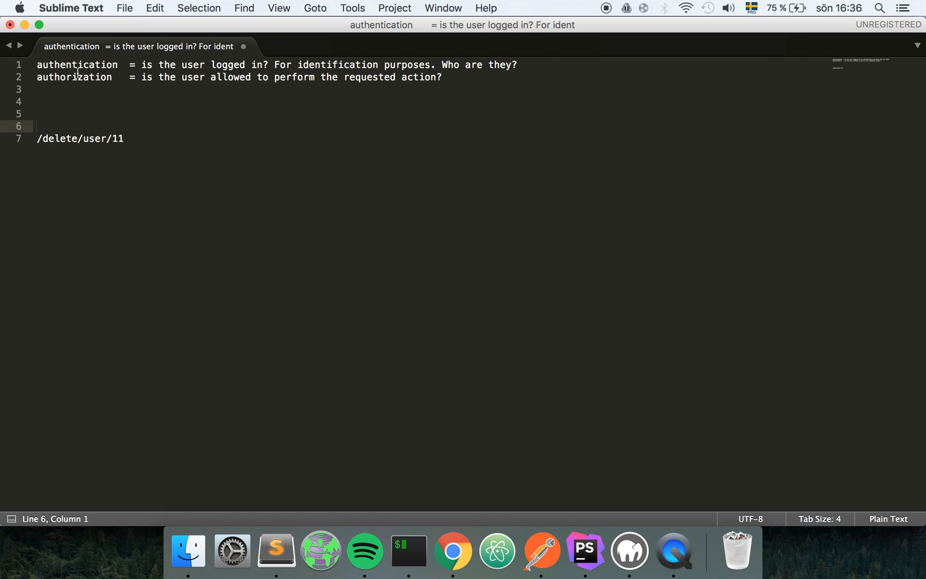
double_click(76, 65)
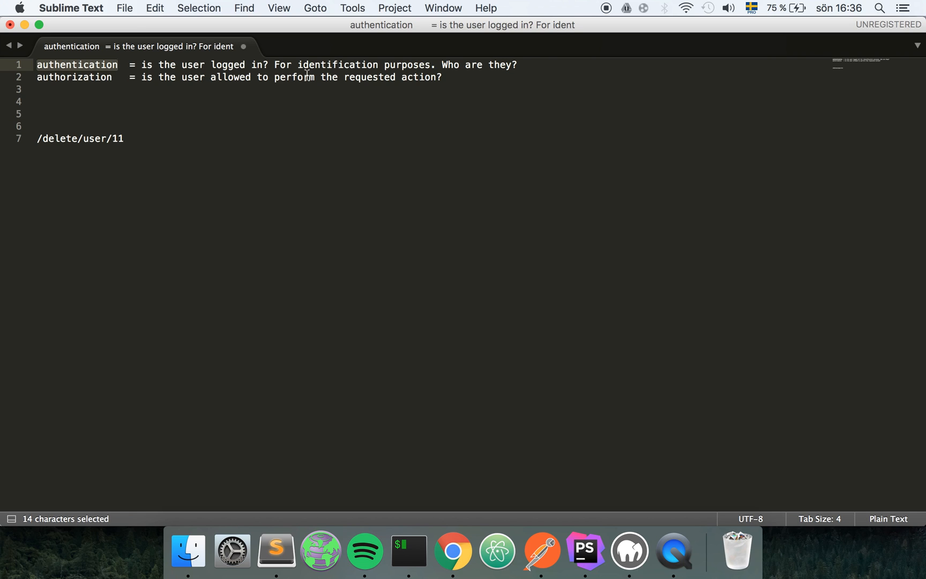
click(37, 113)
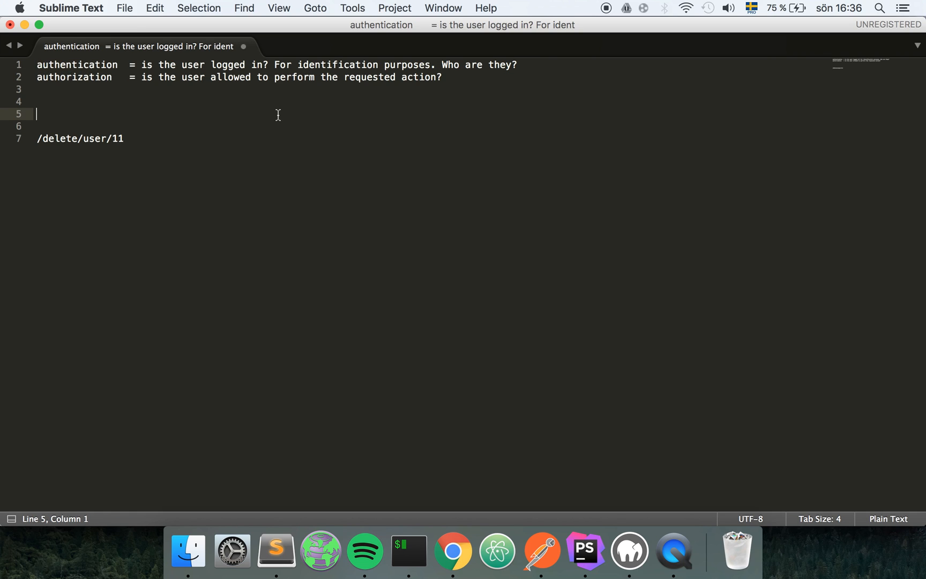
click(121, 138)
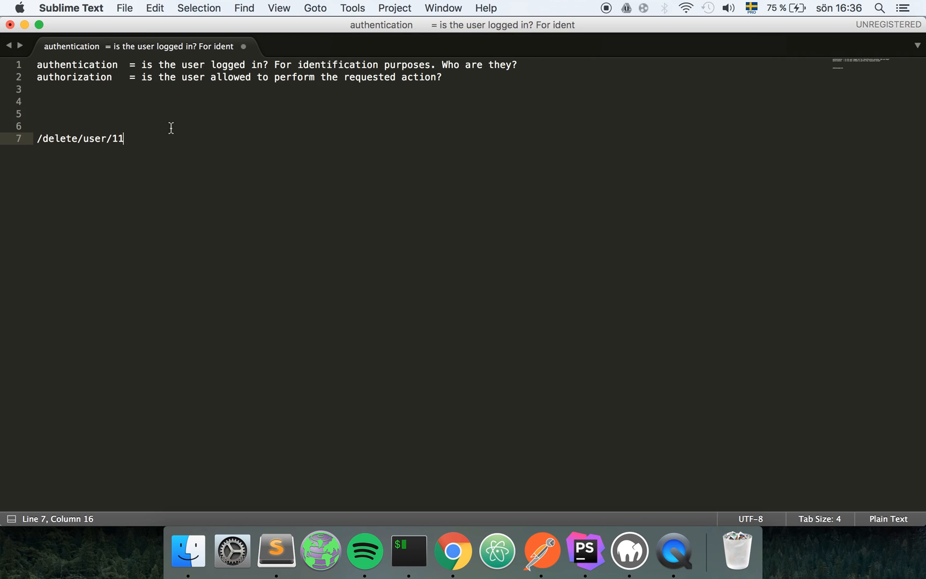
click(98, 126)
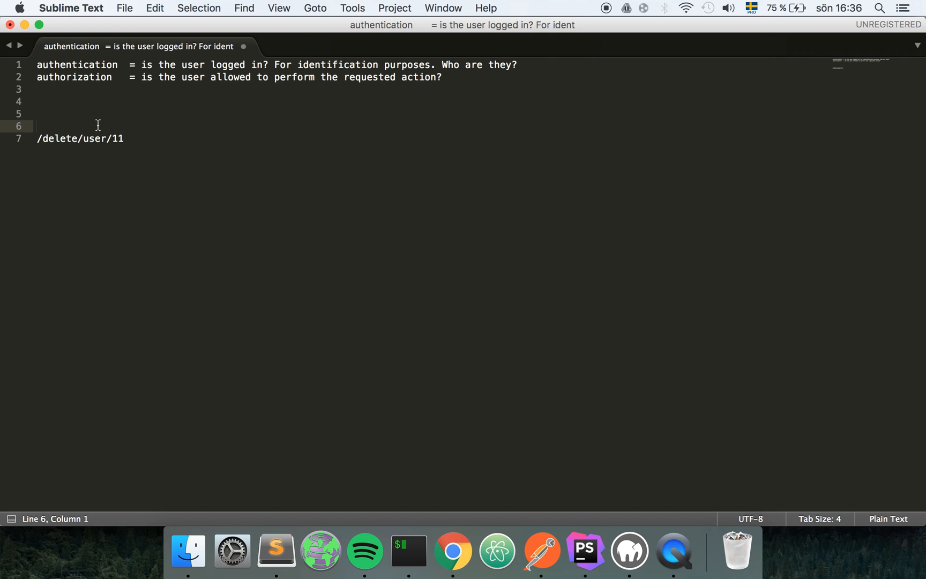
mouse_move(114, 139)
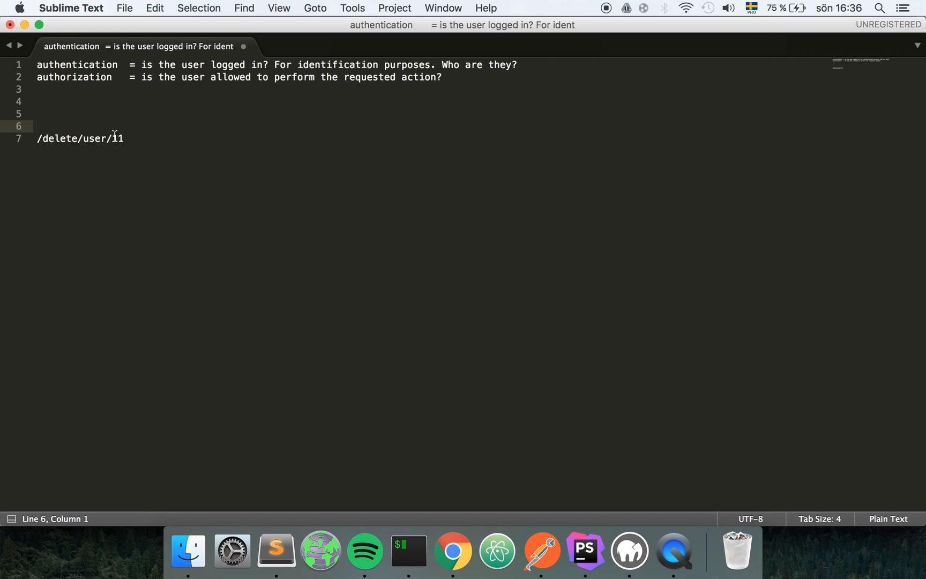
double_click(117, 138)
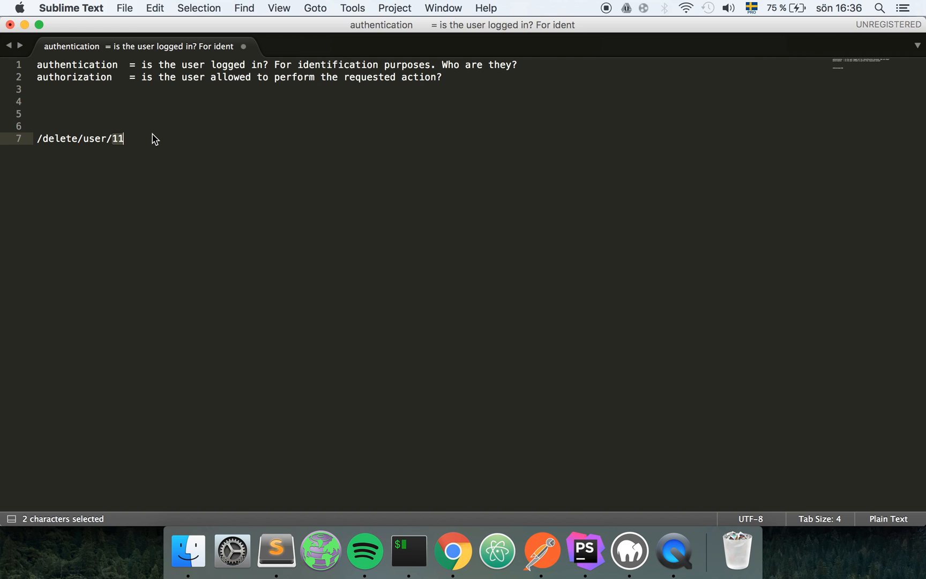
click(127, 138)
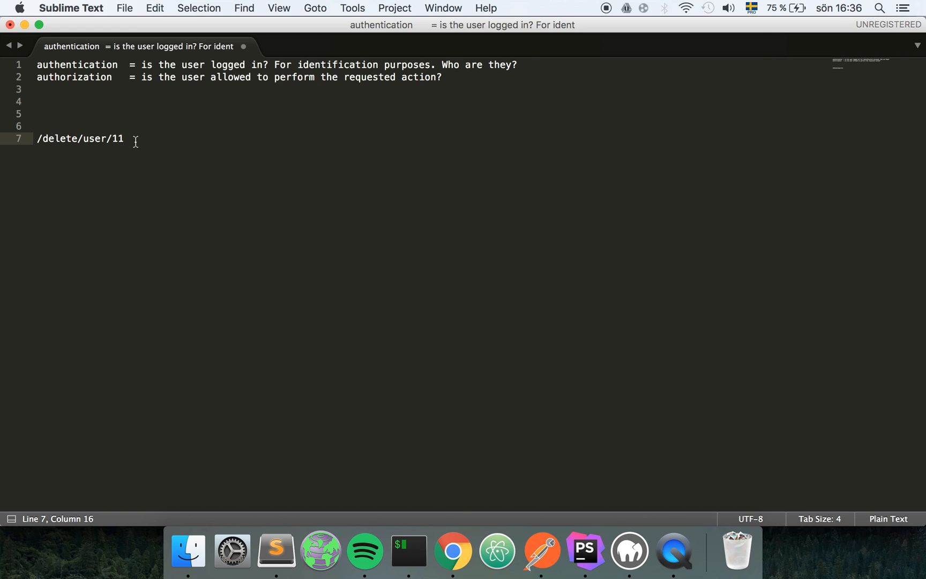
double_click(115, 138)
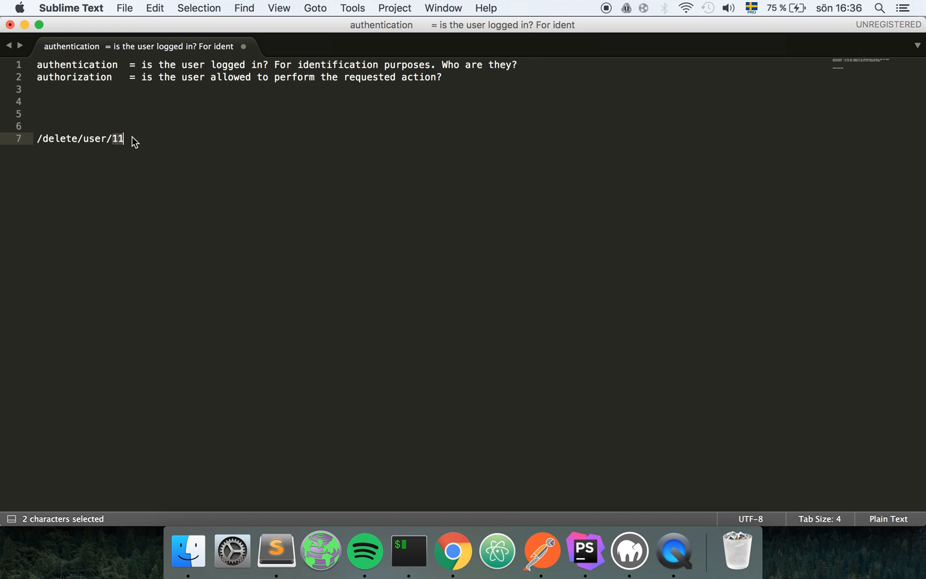
click(37, 114)
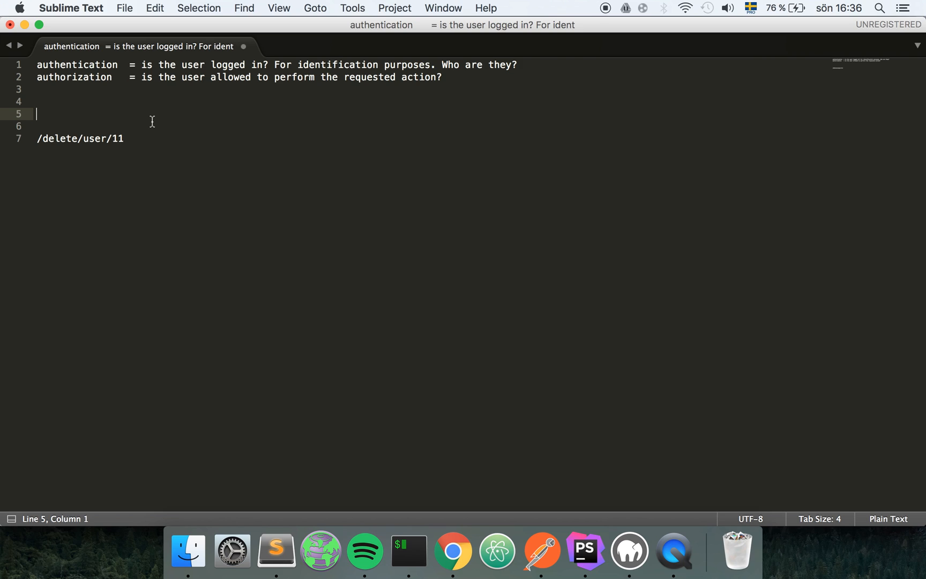
mouse_move(129, 121)
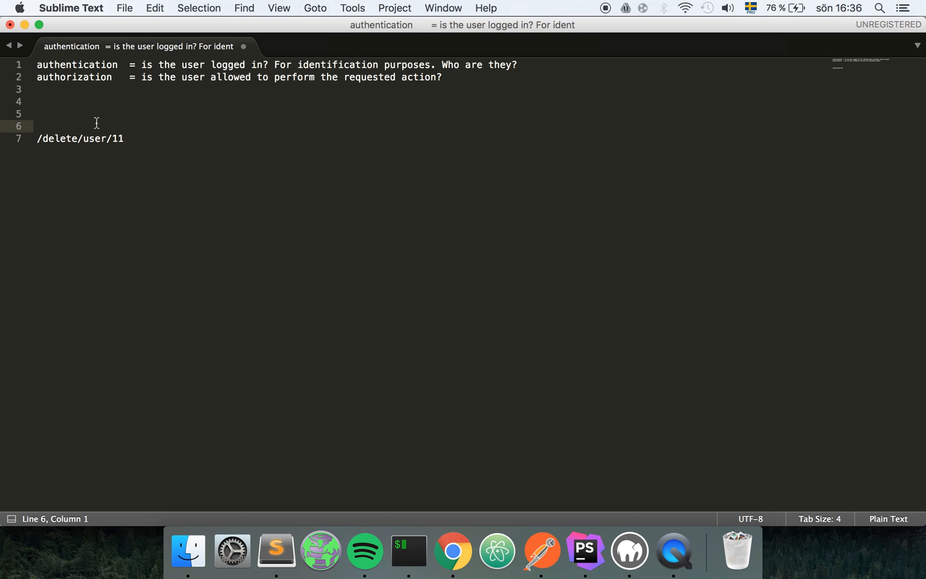
mouse_move(109, 126)
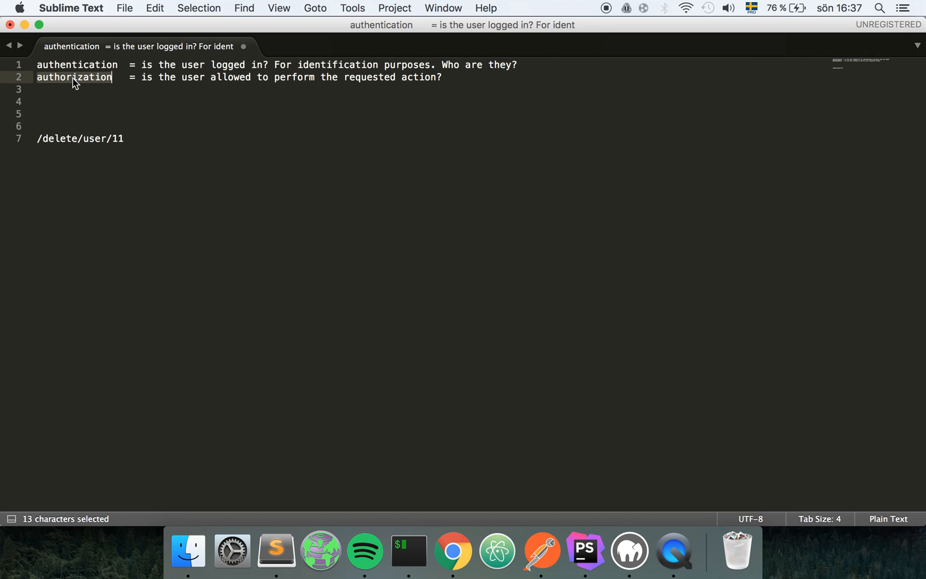
click(38, 113)
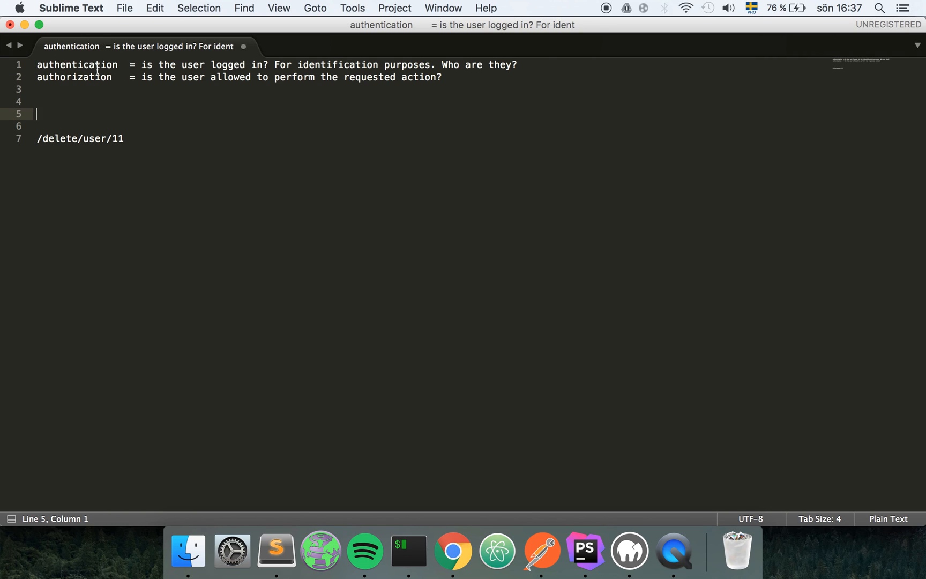
mouse_move(97, 111)
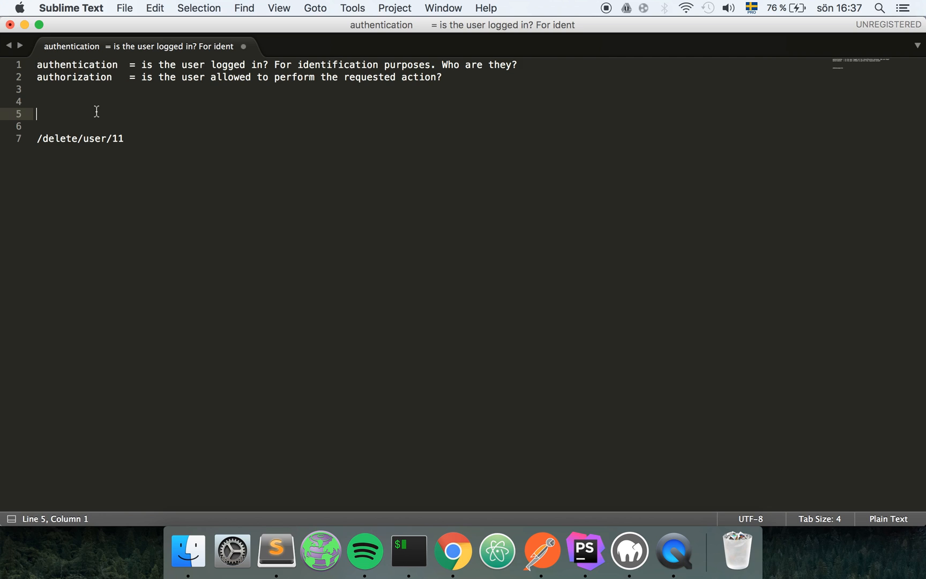
mouse_move(112, 138)
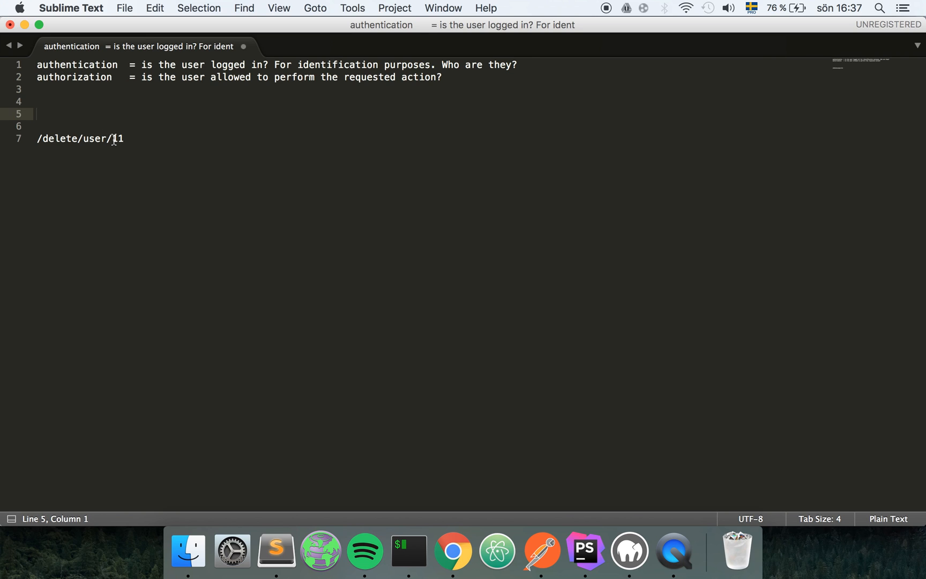
double_click(117, 138)
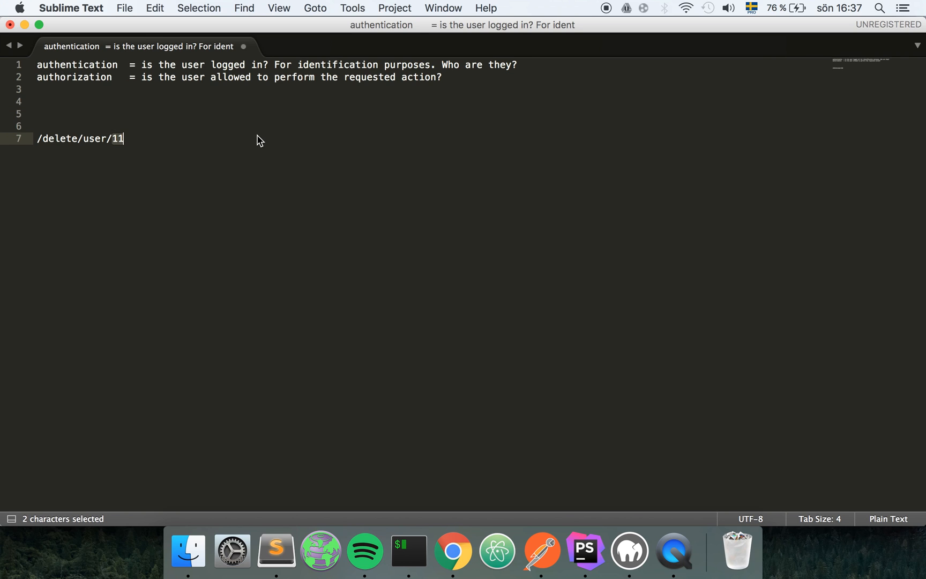
click(264, 114)
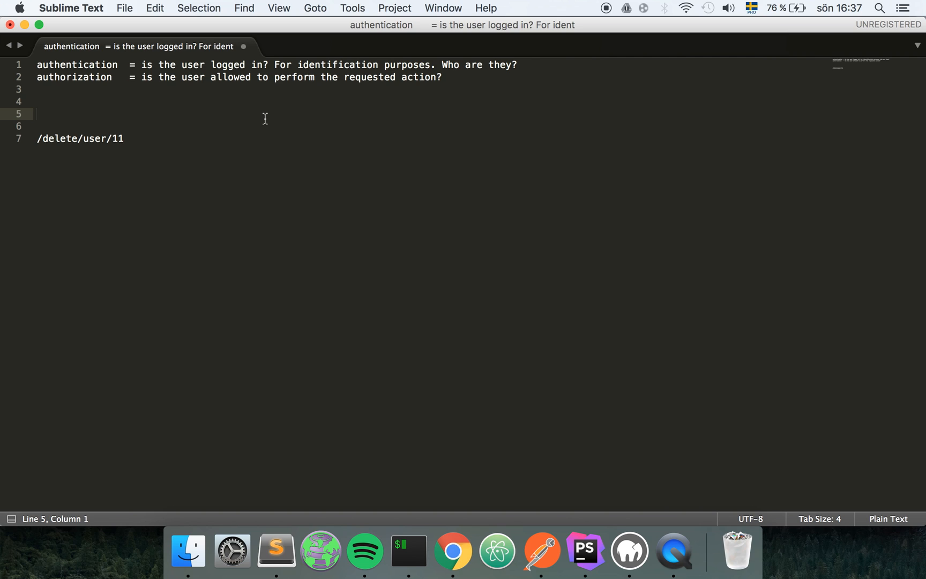
double_click(76, 64)
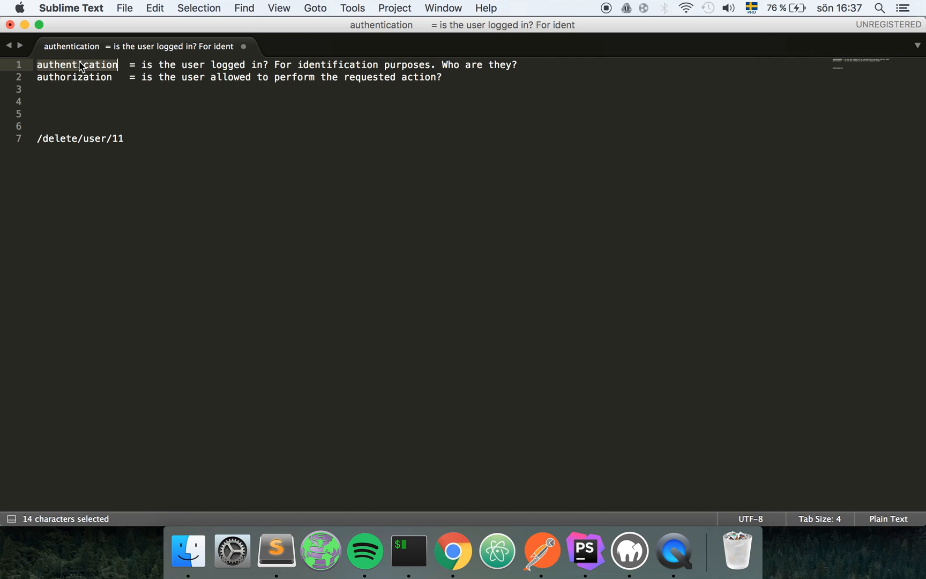
mouse_move(88, 77)
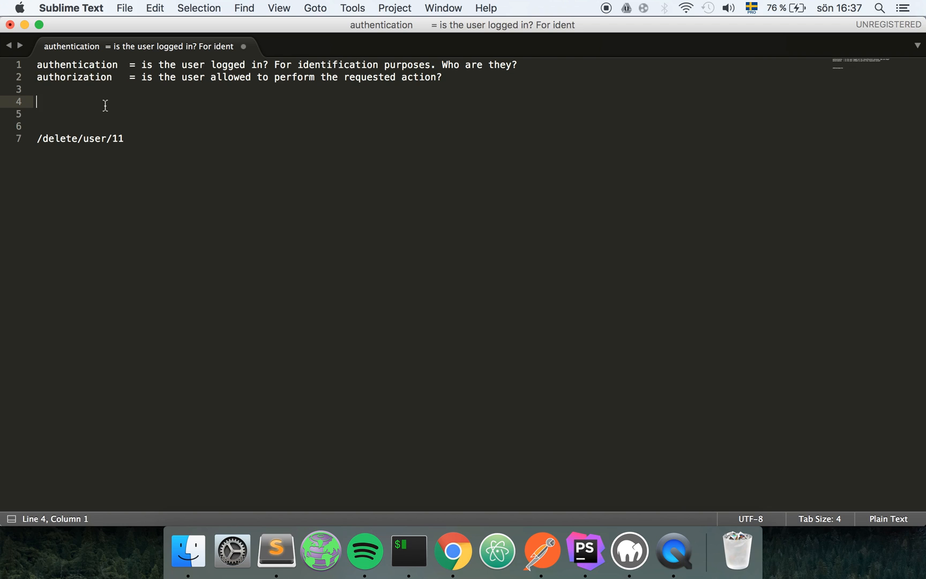
double_click(76, 64)
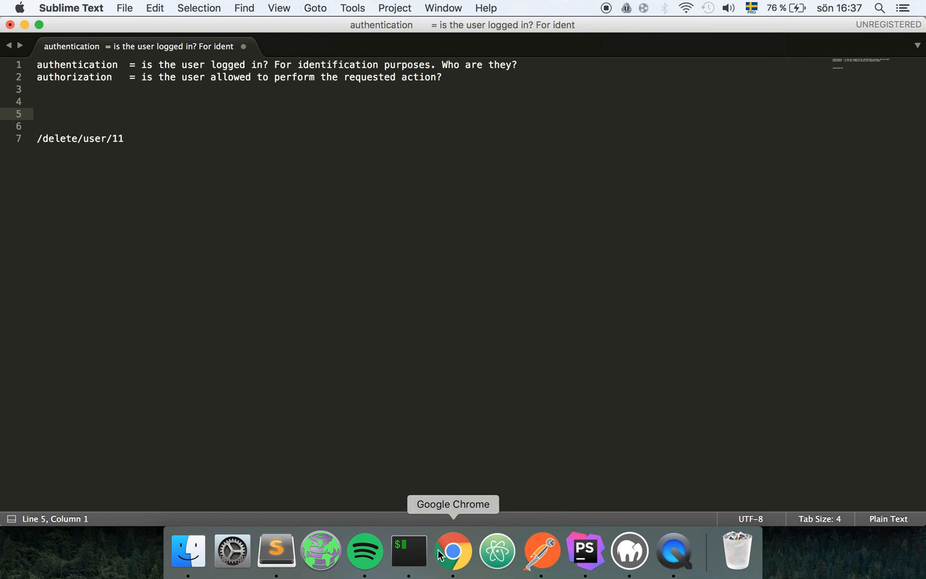
Bring up the color_db users table in the browser and scroll right across its rows.
click(452, 550)
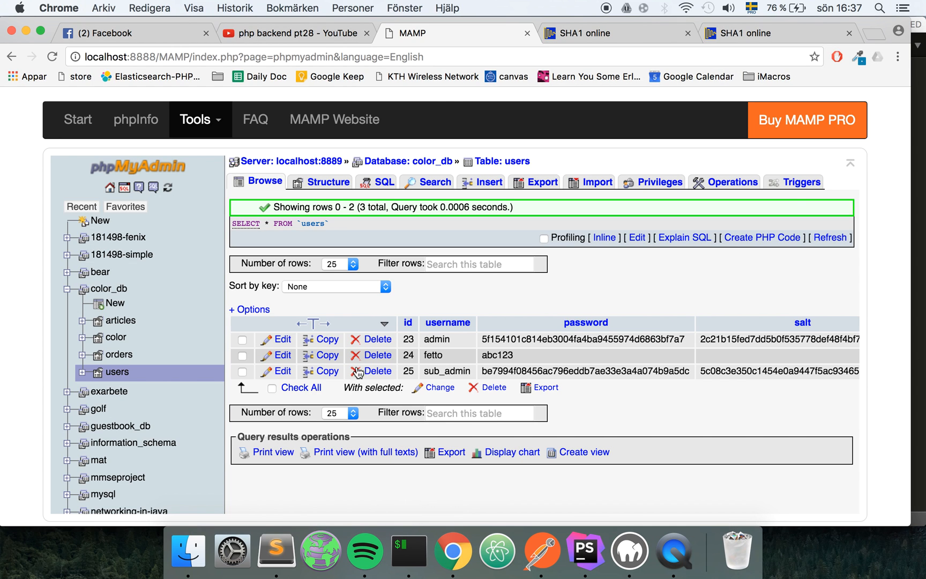
mouse_move(115, 372)
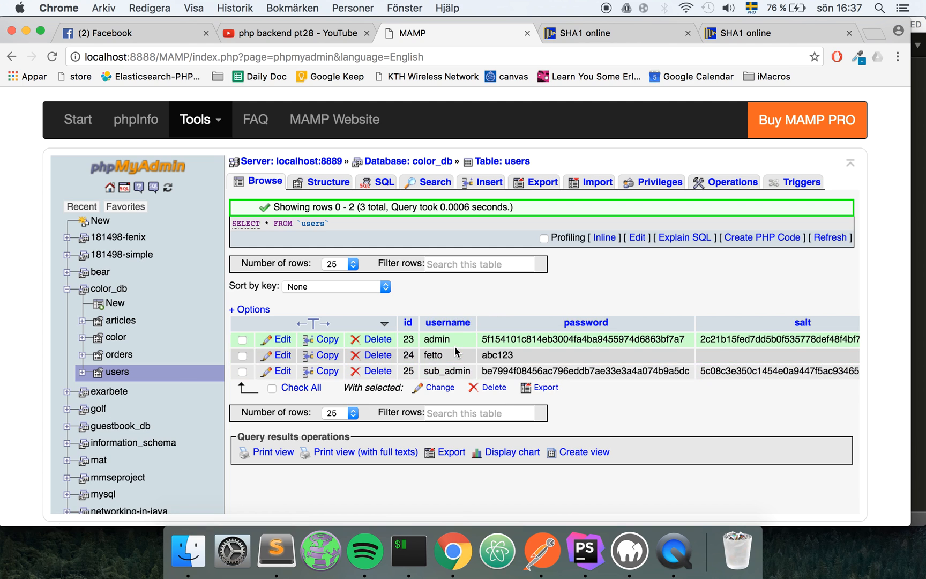
scroll(right, 3)
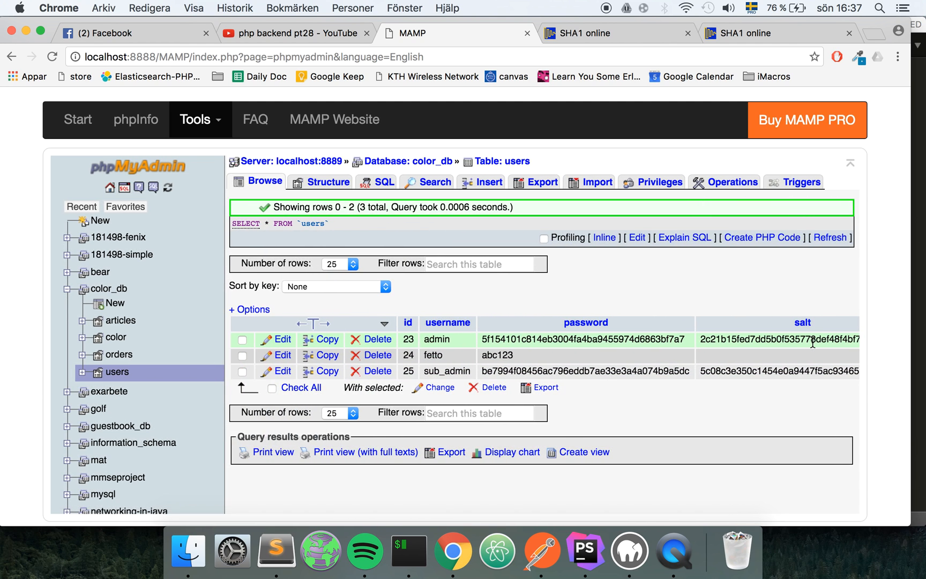
mouse_move(584, 323)
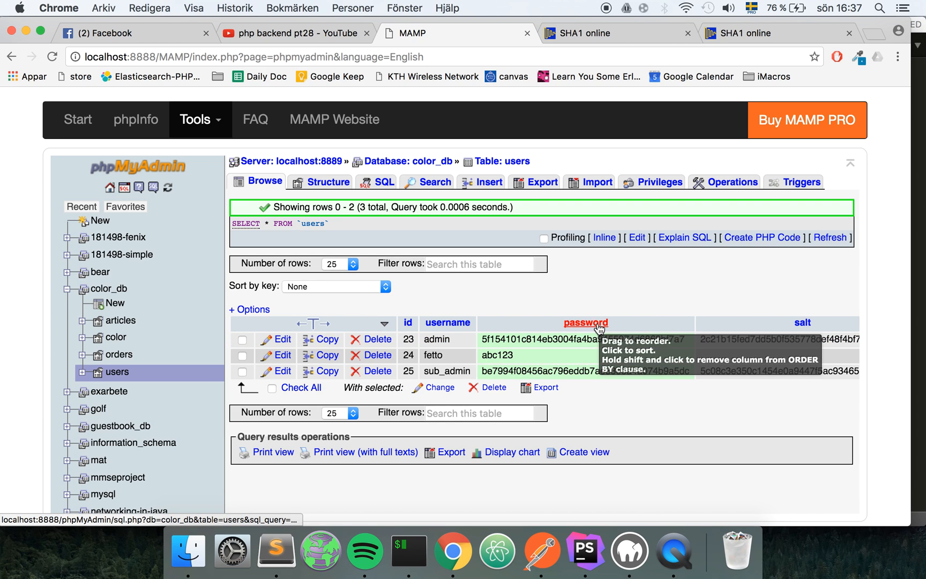
mouse_move(519, 355)
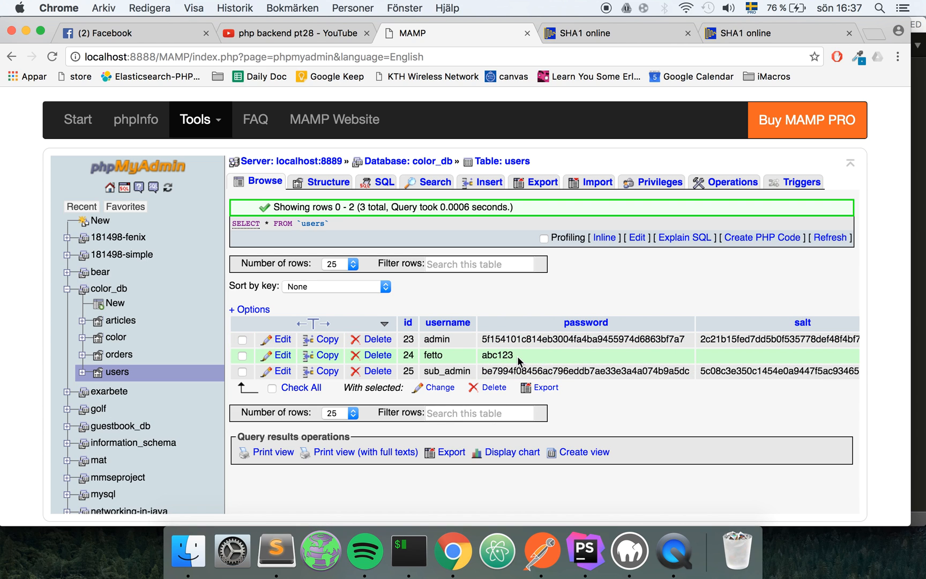
mouse_move(485, 354)
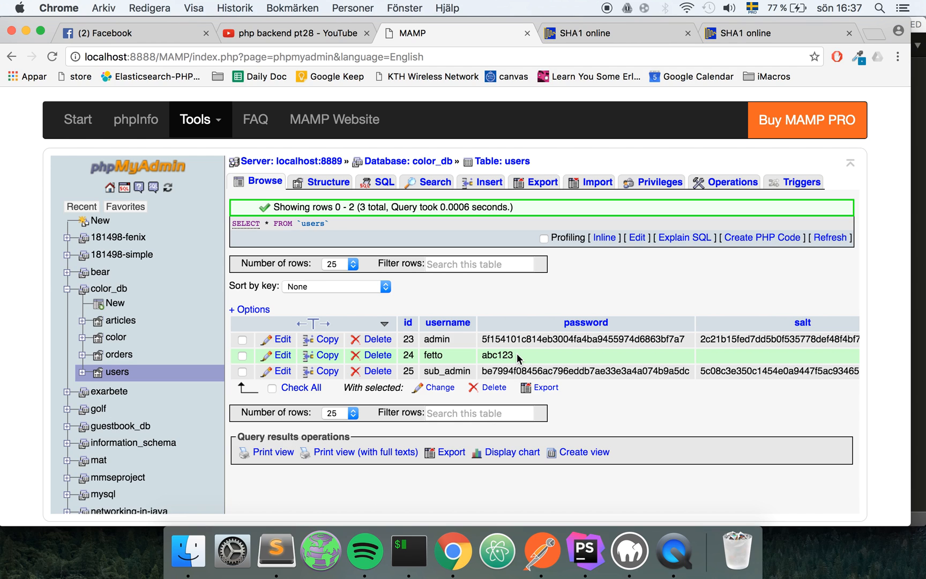
mouse_move(536, 360)
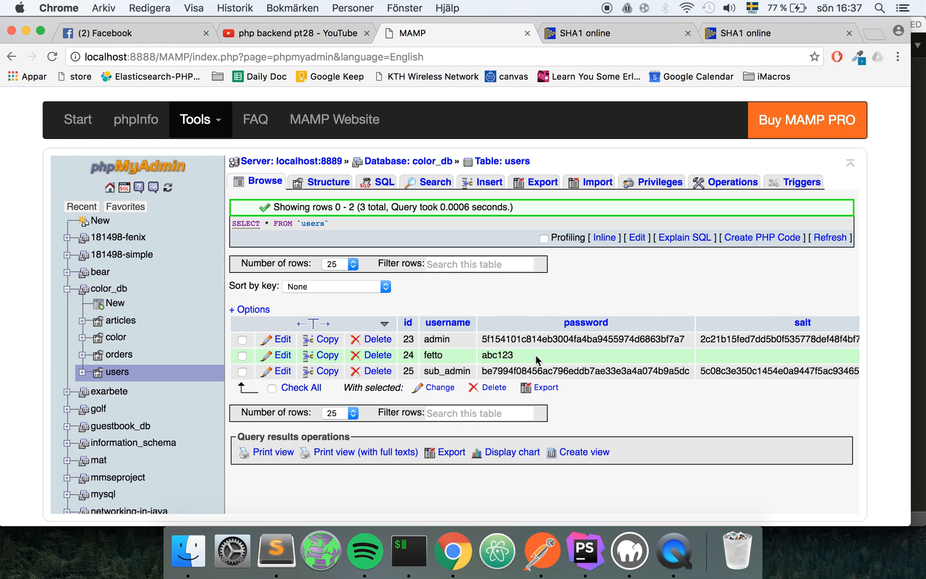
mouse_move(495, 341)
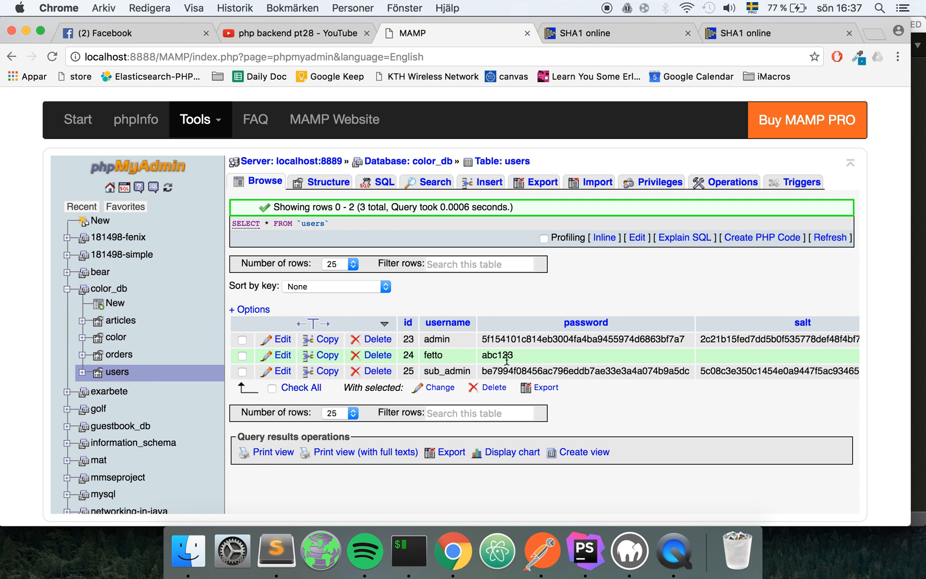
mouse_move(538, 302)
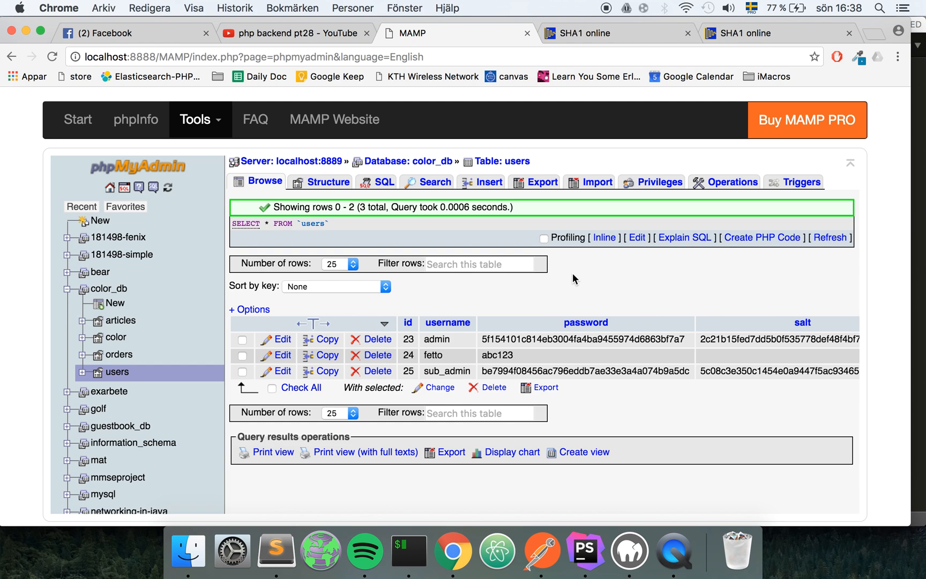
mouse_move(518, 354)
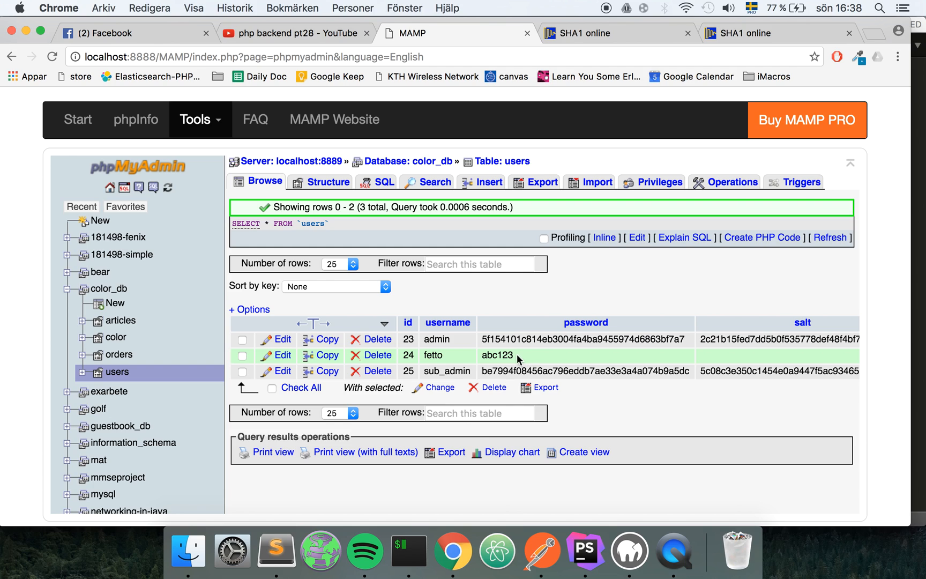
mouse_move(517, 358)
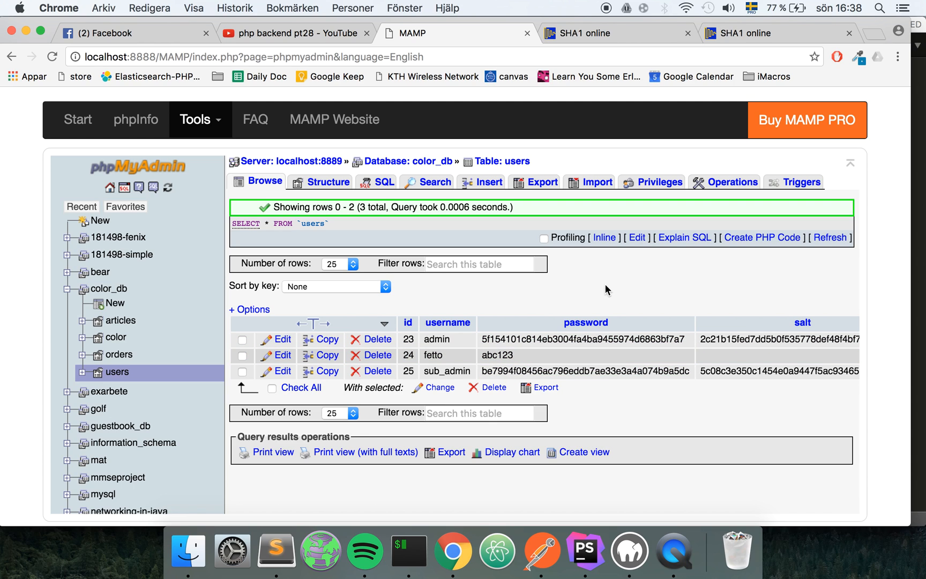
mouse_move(595, 345)
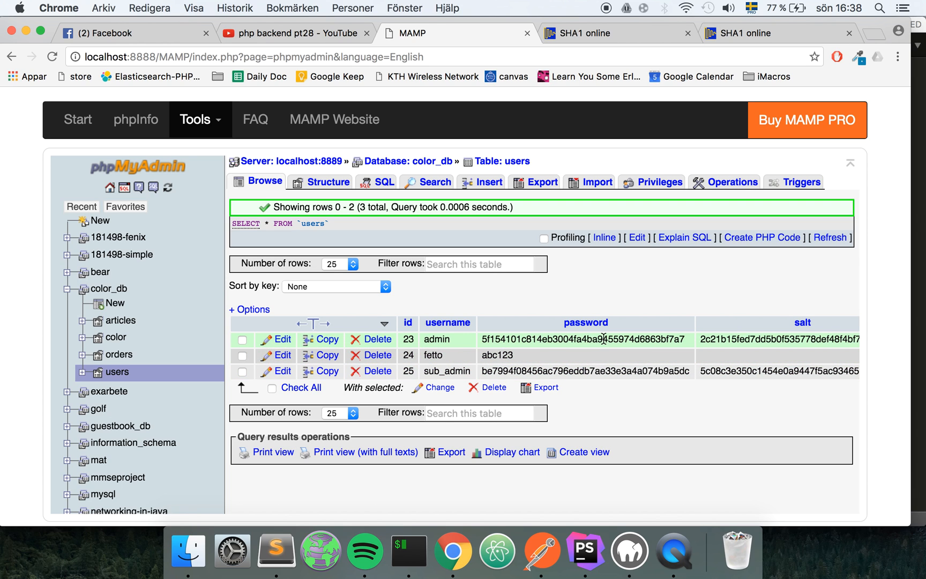
mouse_move(606, 307)
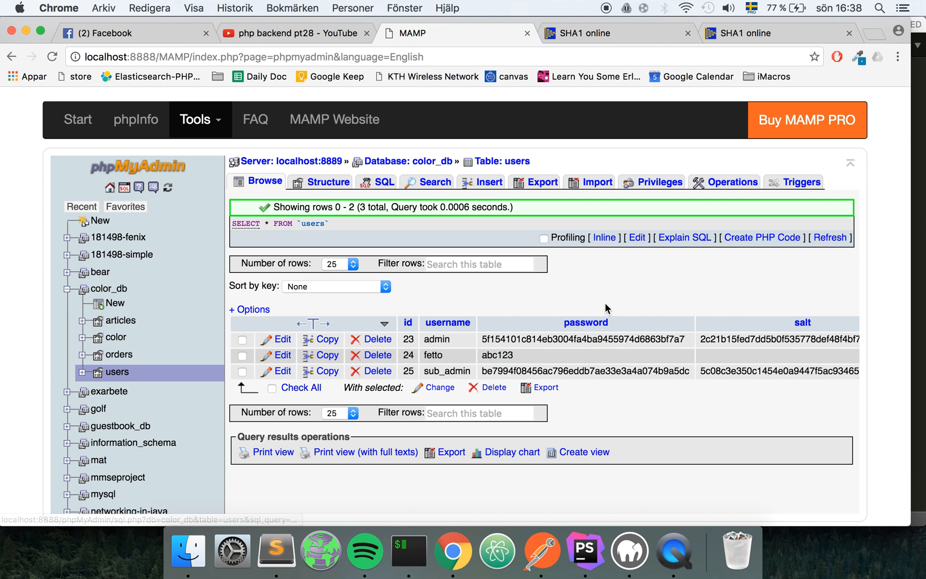
mouse_move(544, 307)
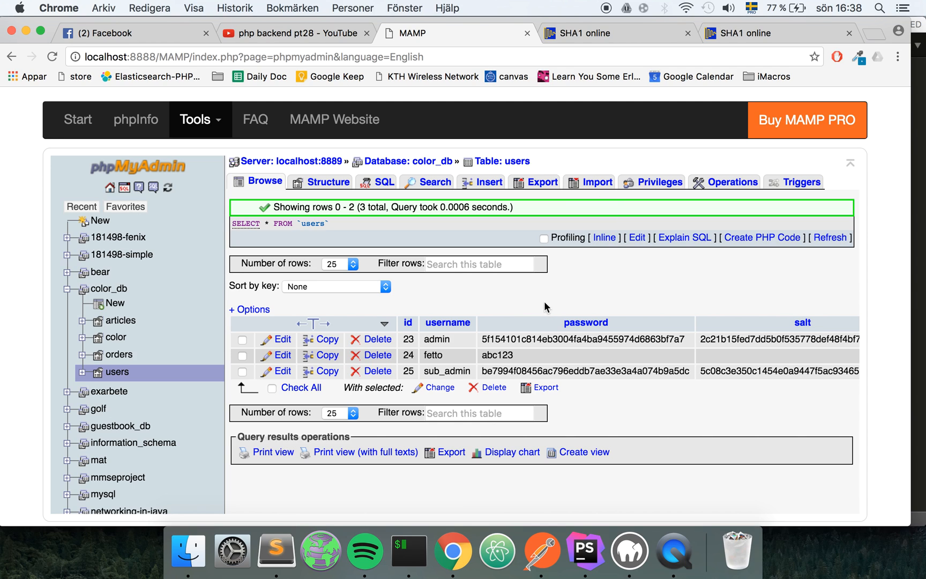
mouse_move(554, 296)
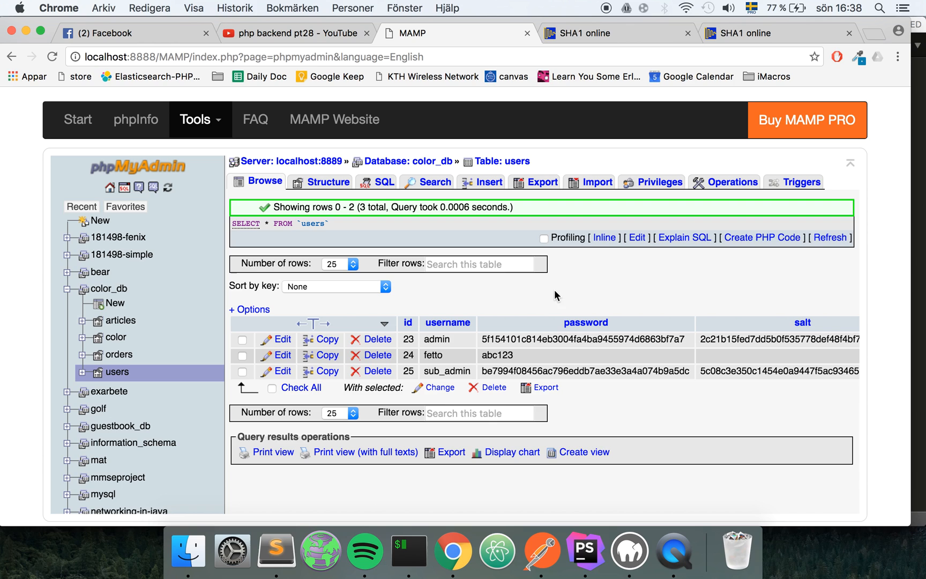
mouse_move(569, 312)
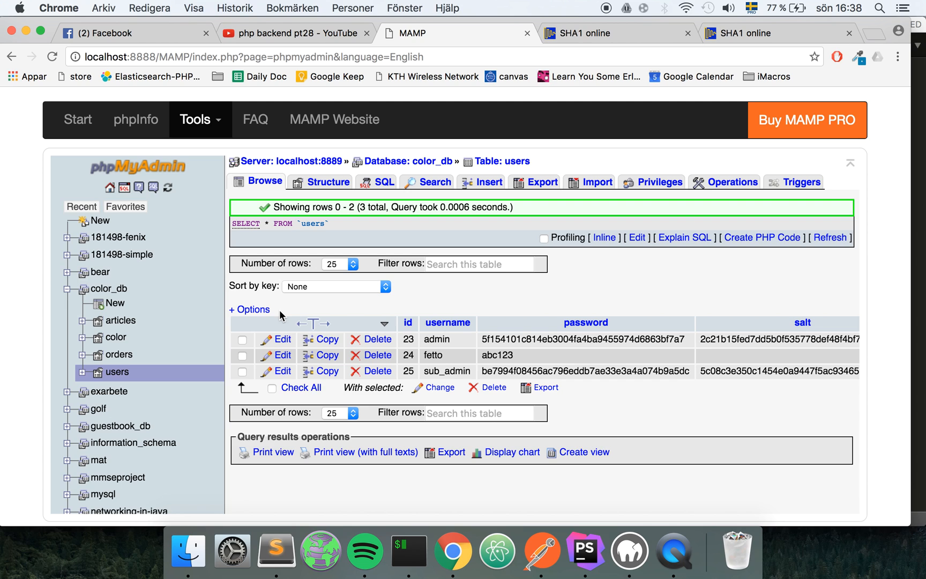
mouse_move(560, 343)
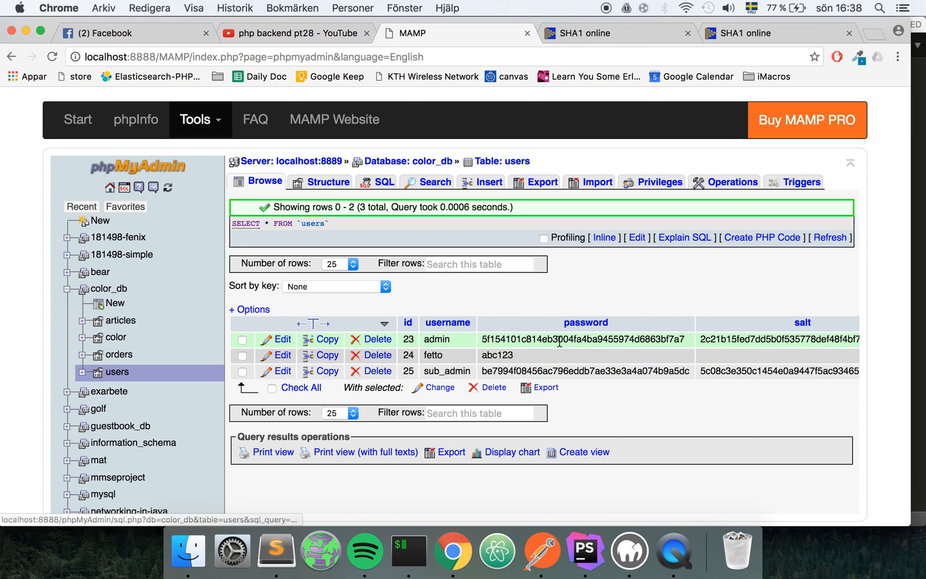
mouse_move(567, 309)
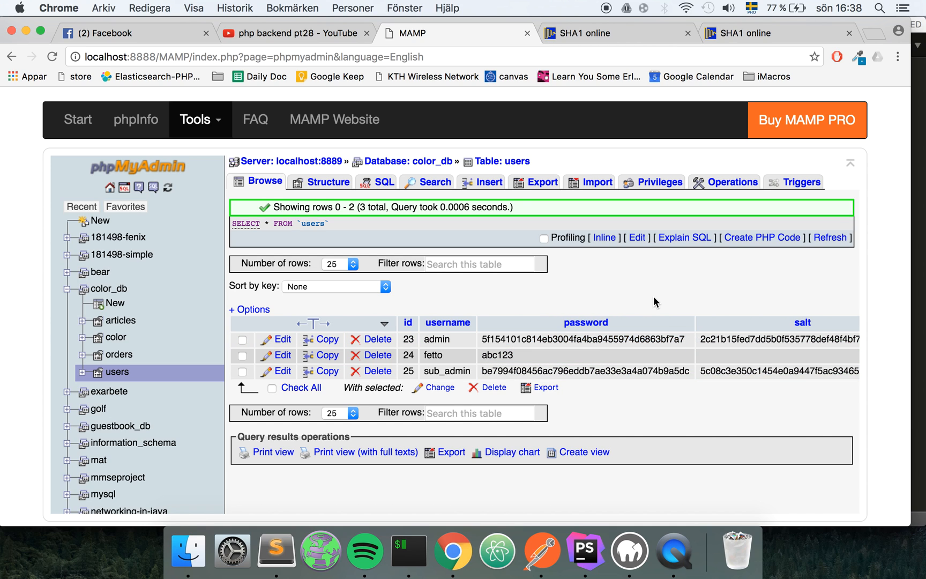
mouse_move(670, 312)
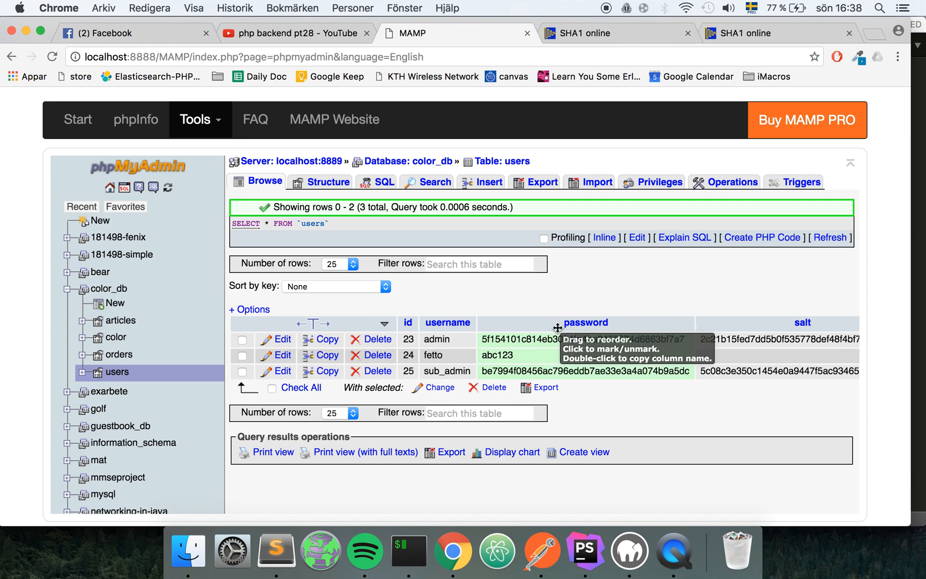
mouse_move(566, 309)
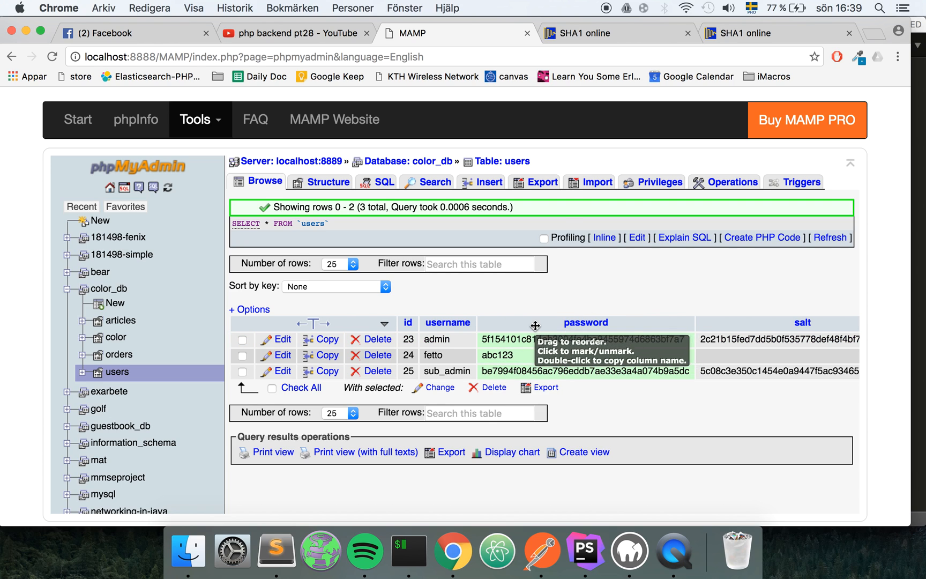
mouse_move(579, 306)
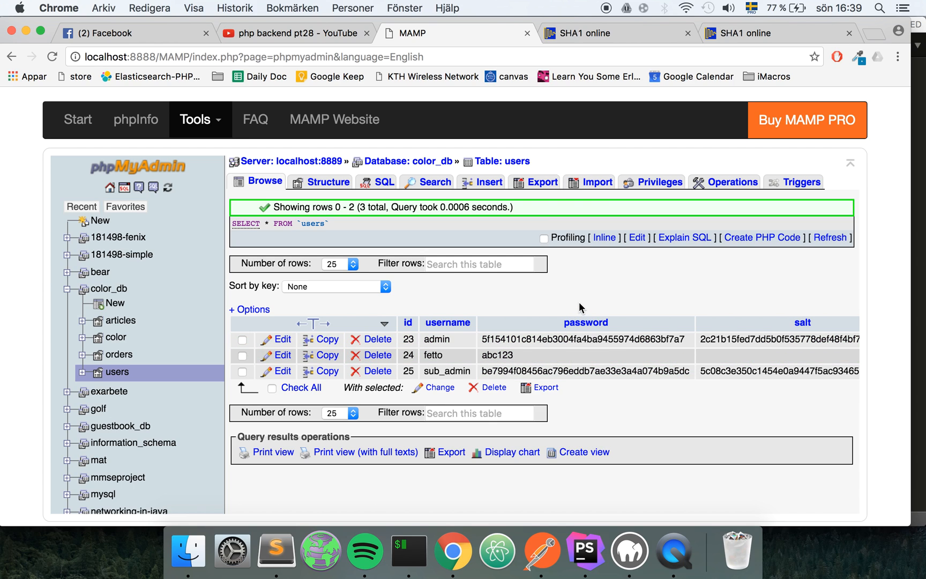
mouse_move(283, 311)
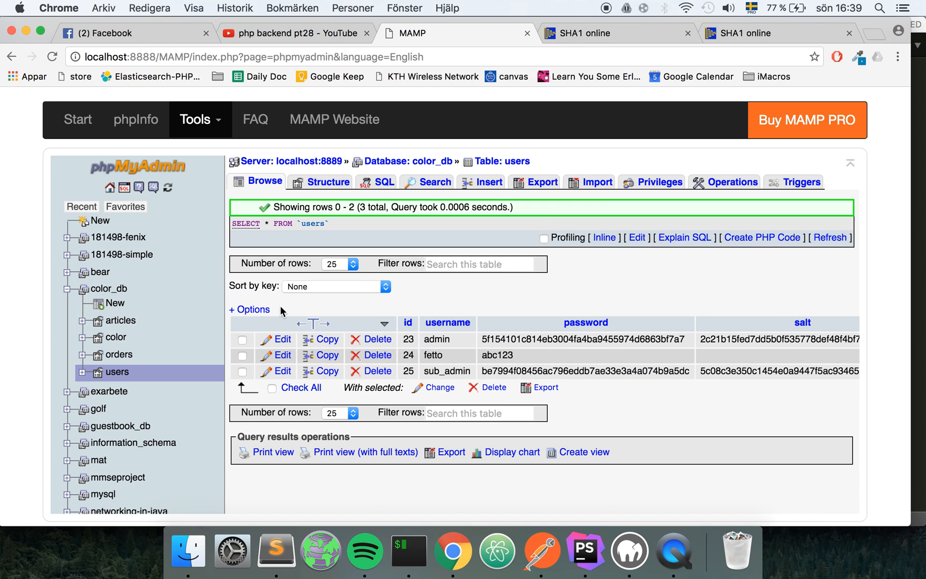
mouse_move(231, 549)
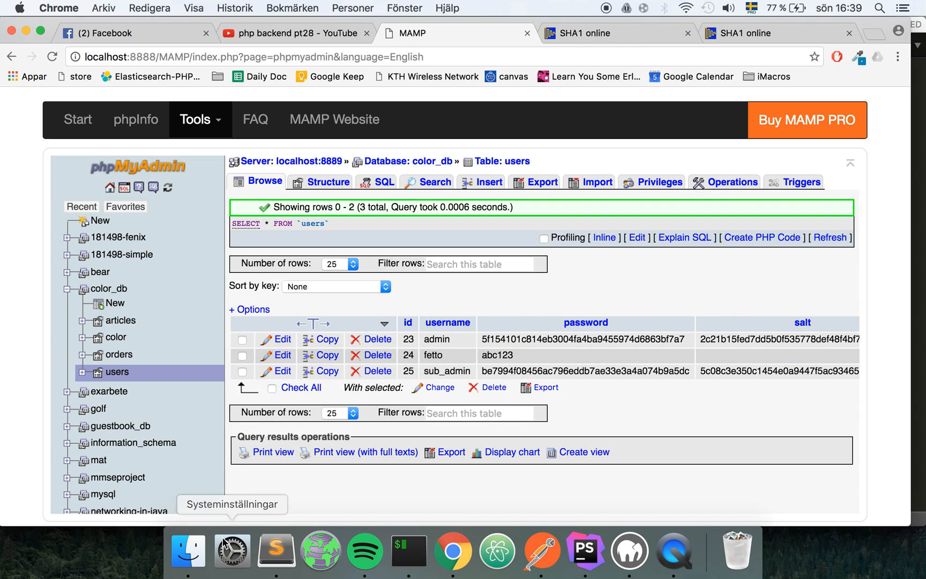
Write 'hashing is not reversible' and 'encryption is reversable' as separate note lines.
click(277, 550)
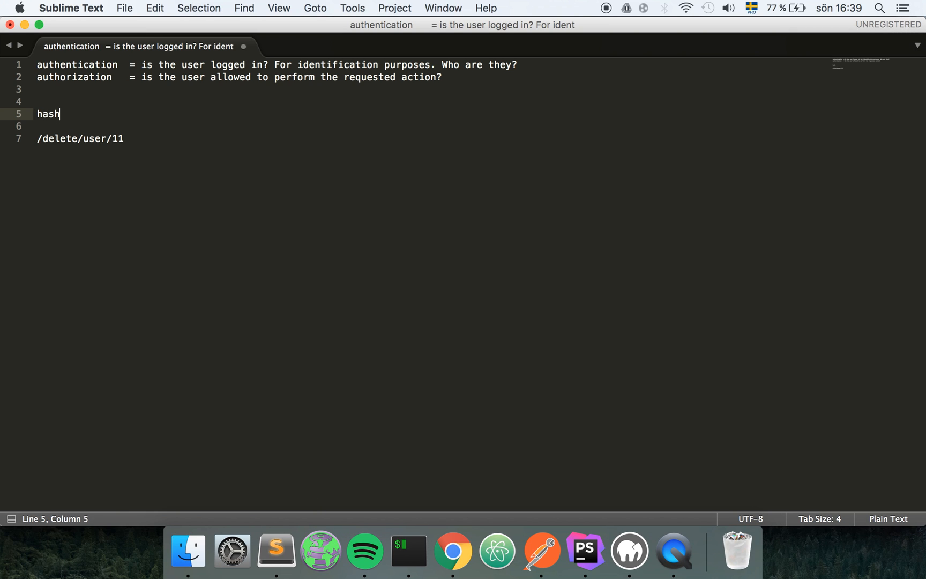
text(ing is)
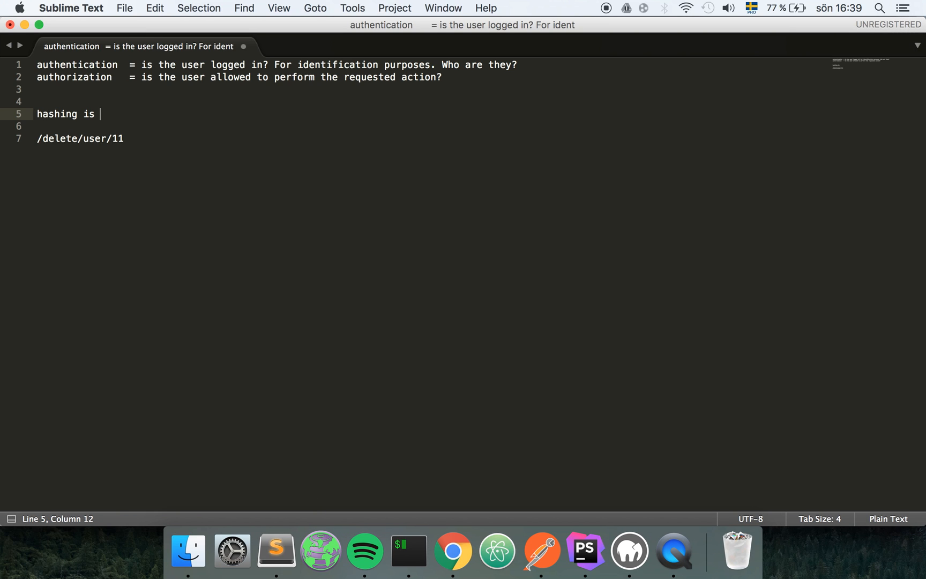
text(not reversib)
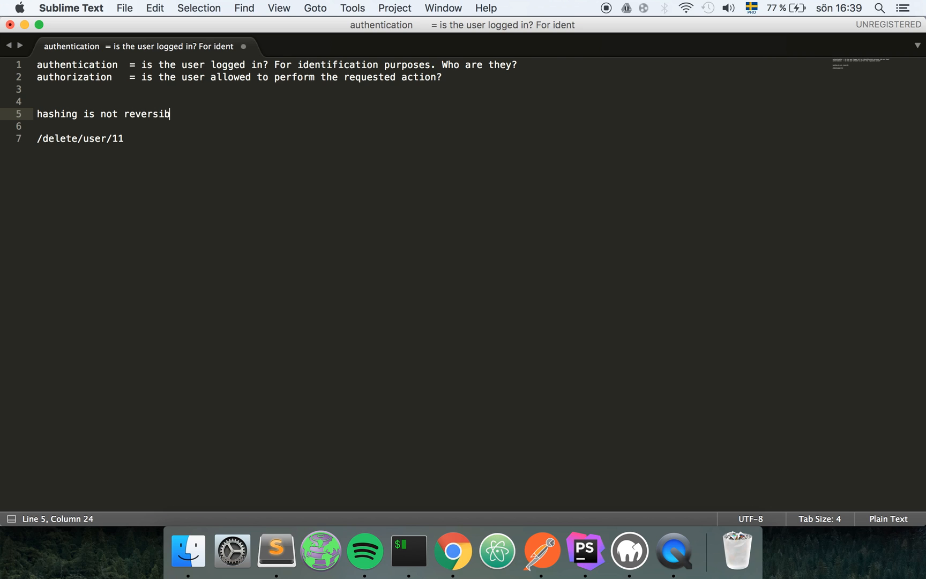
text(le)
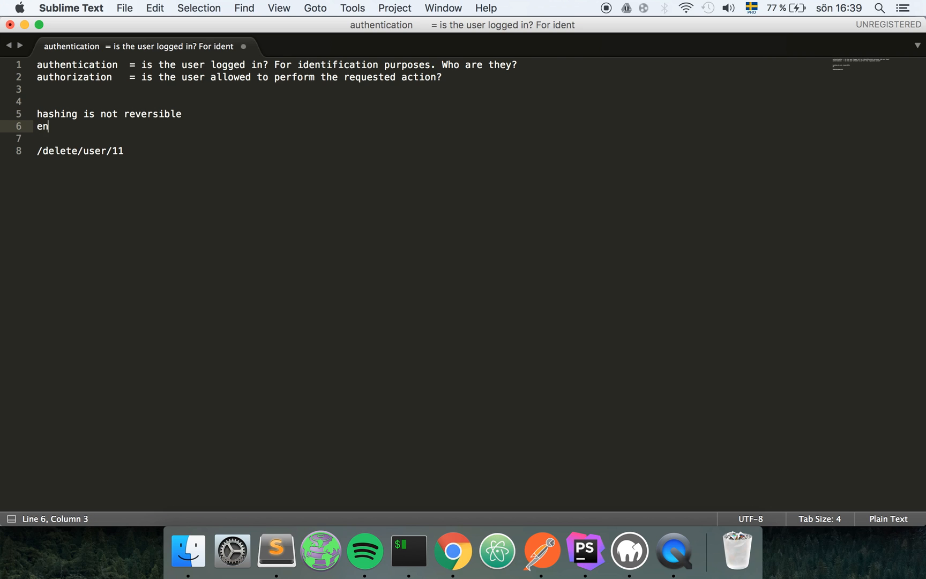
text(cryption)
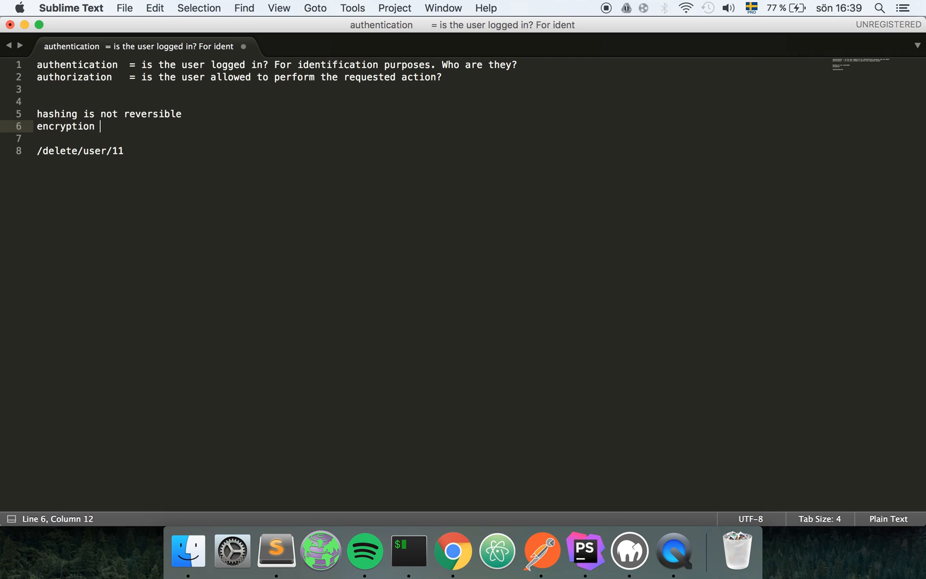
text(is revers)
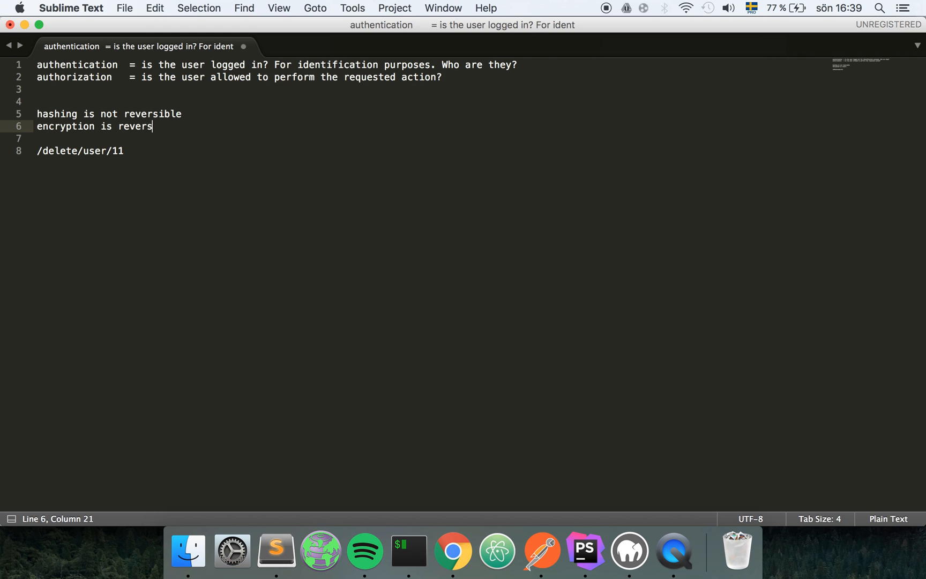
text(able)
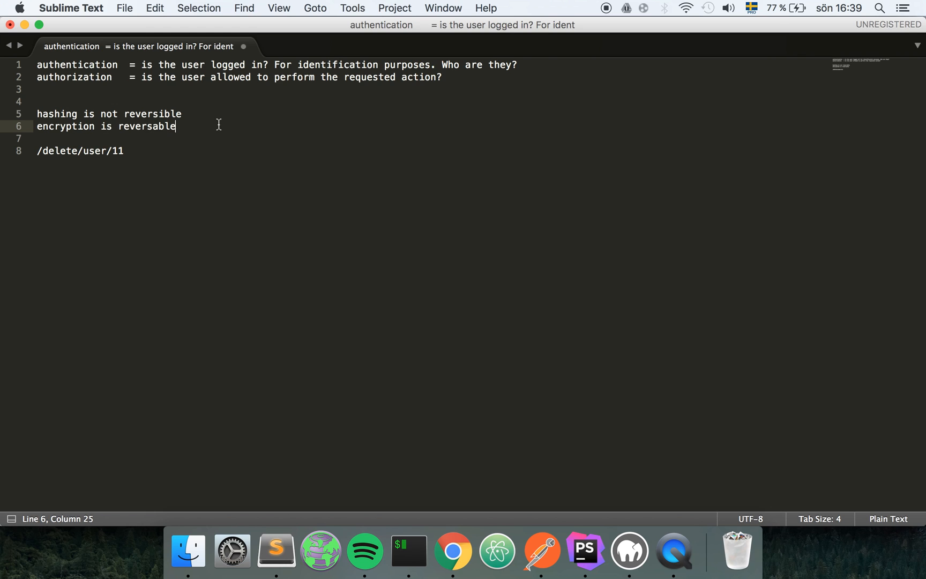
click(68, 114)
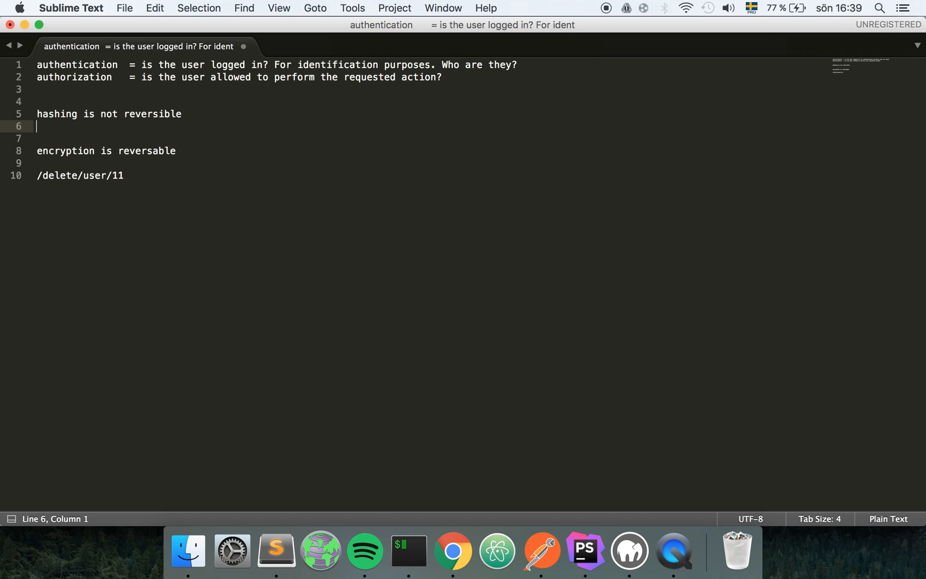
Type sha1, sha256 and md5 on separate lines under the hashing note.
text(sha)
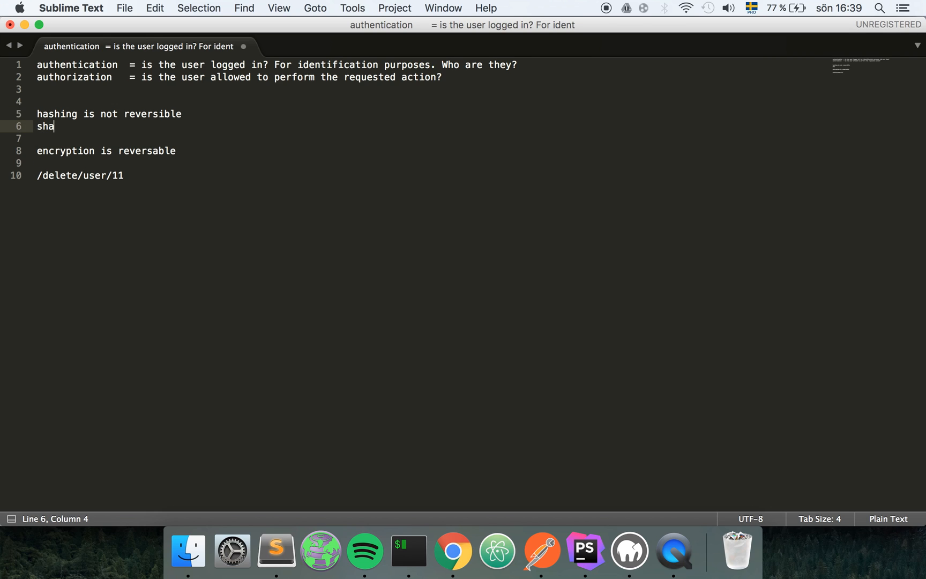
text(1)
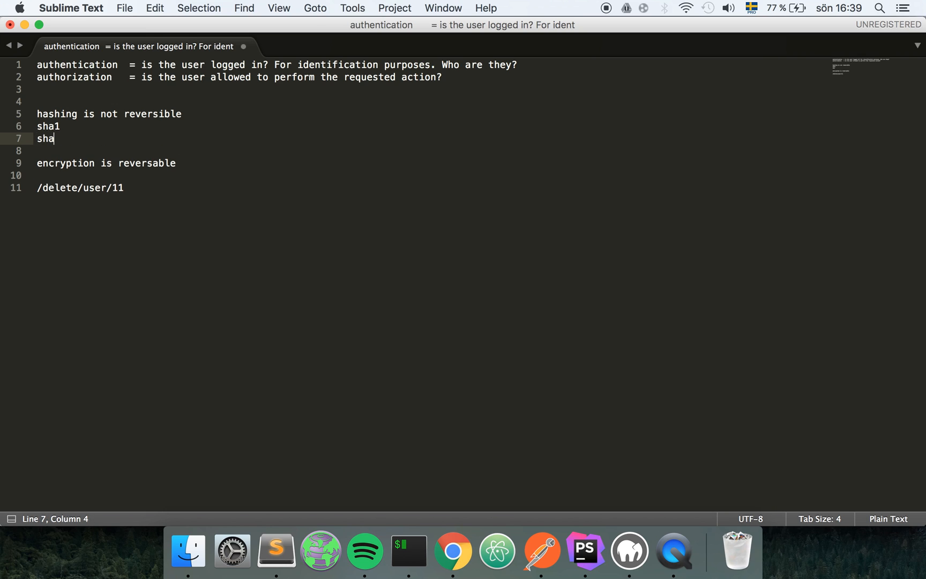
text(256)
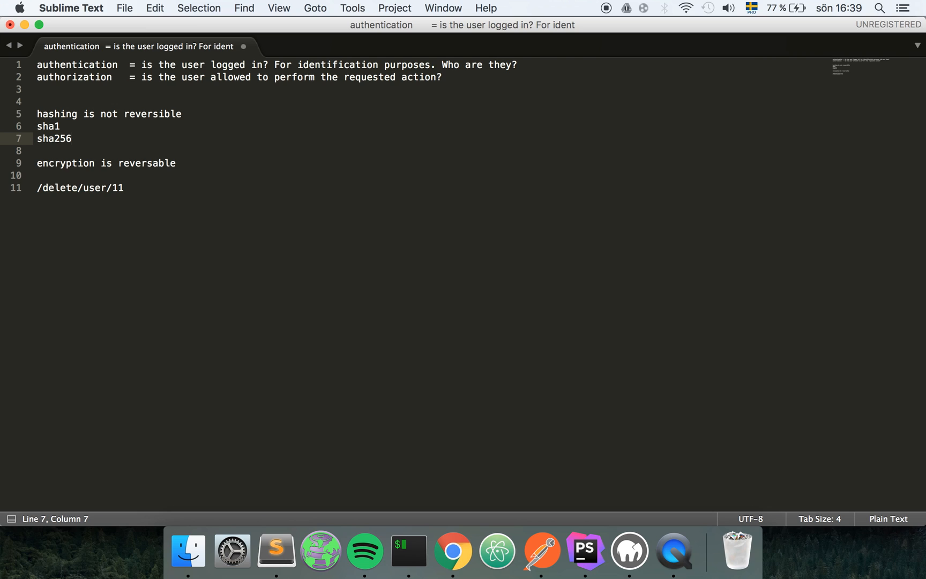
key(Return)
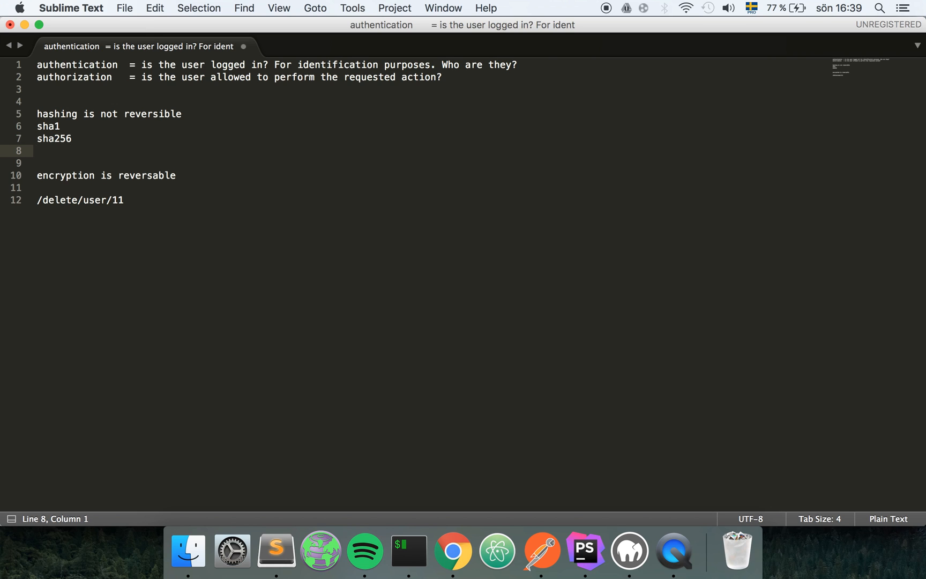
text(md)
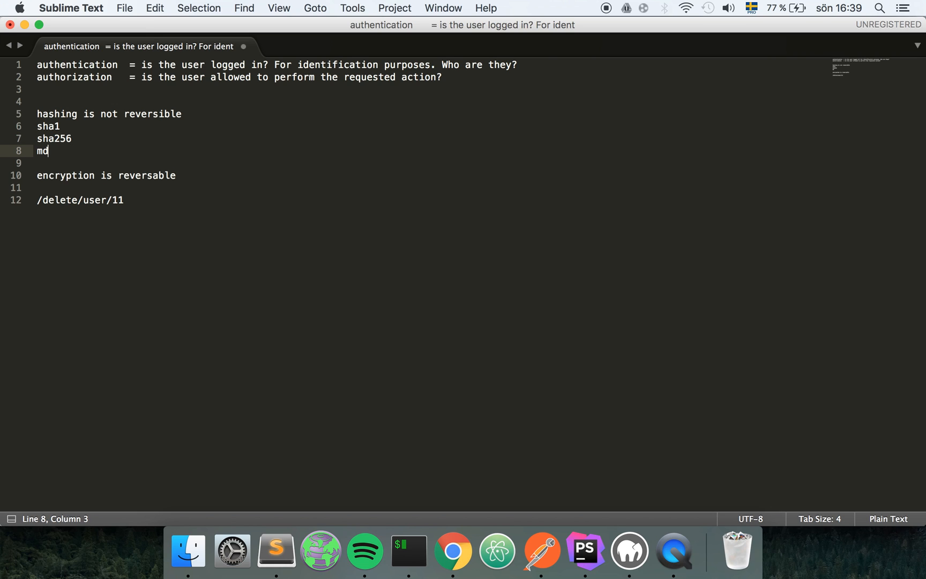
text(5)
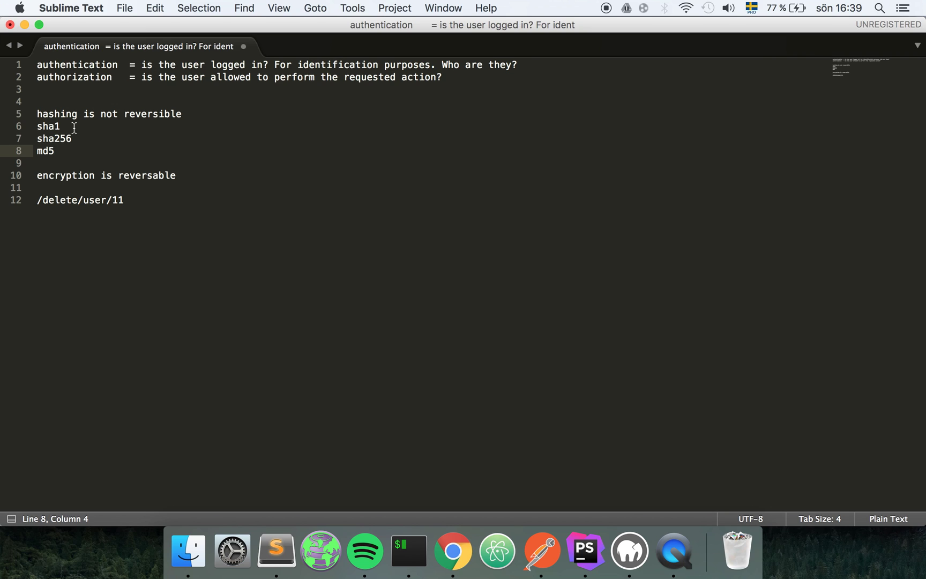
click(59, 162)
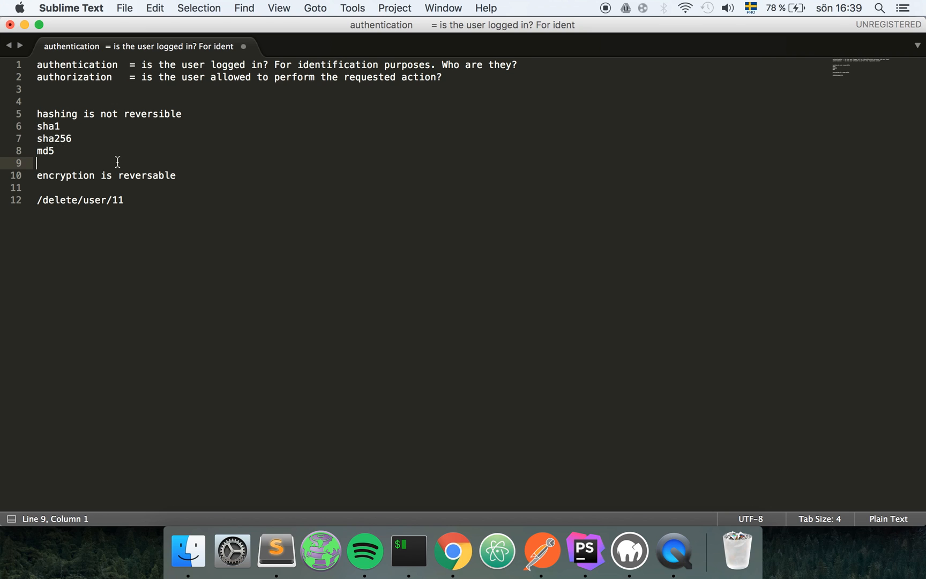
Briefly append '= 128' after sha1, then remove it.
click(54, 126)
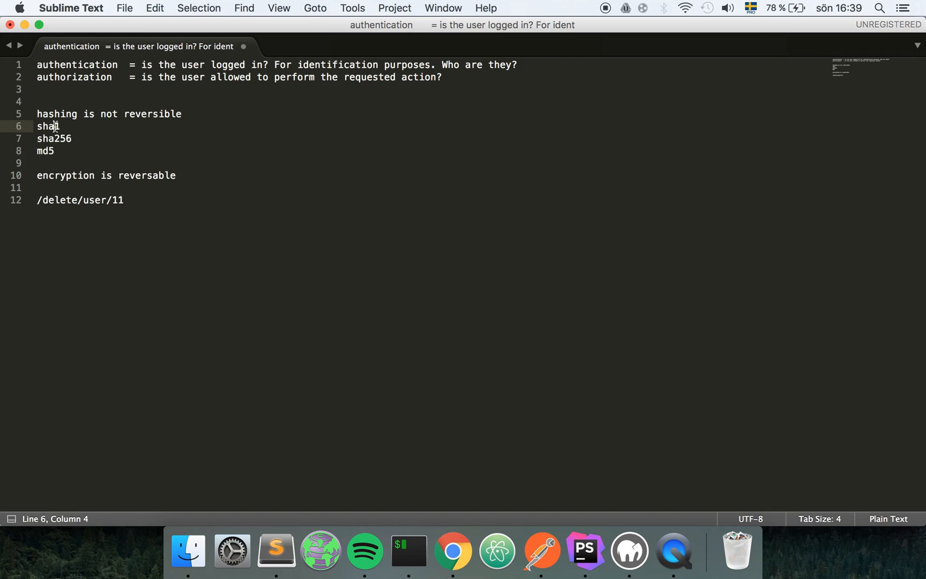
double_click(46, 126)
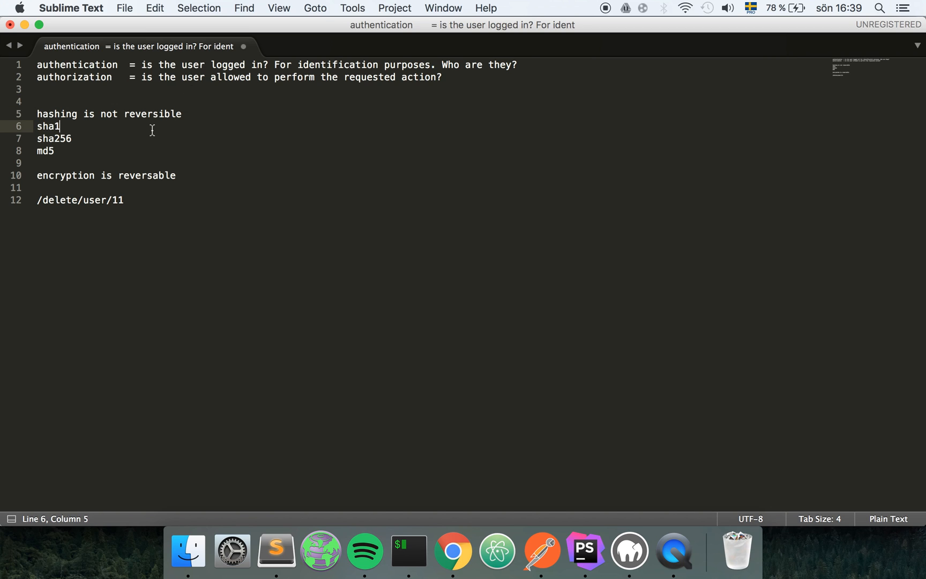
text(=)
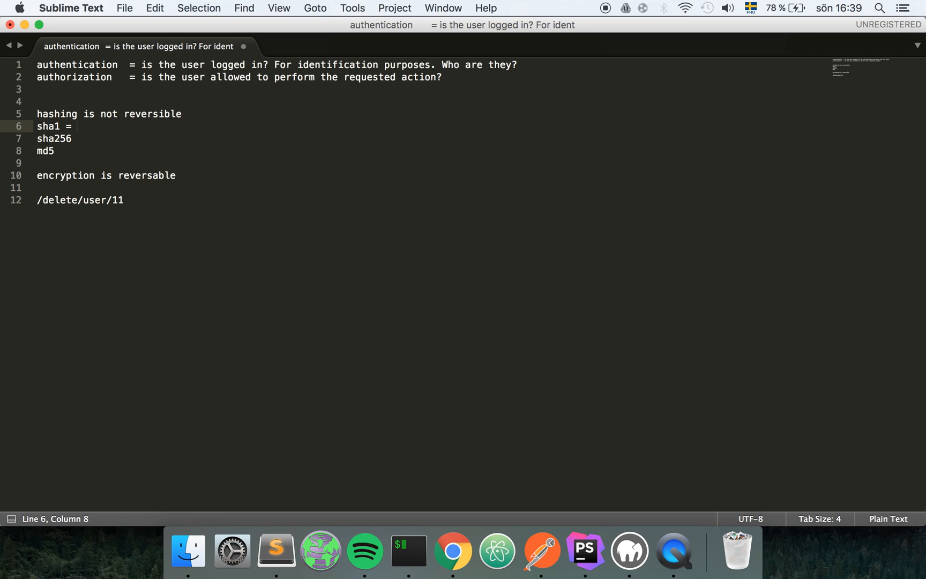
text(128)
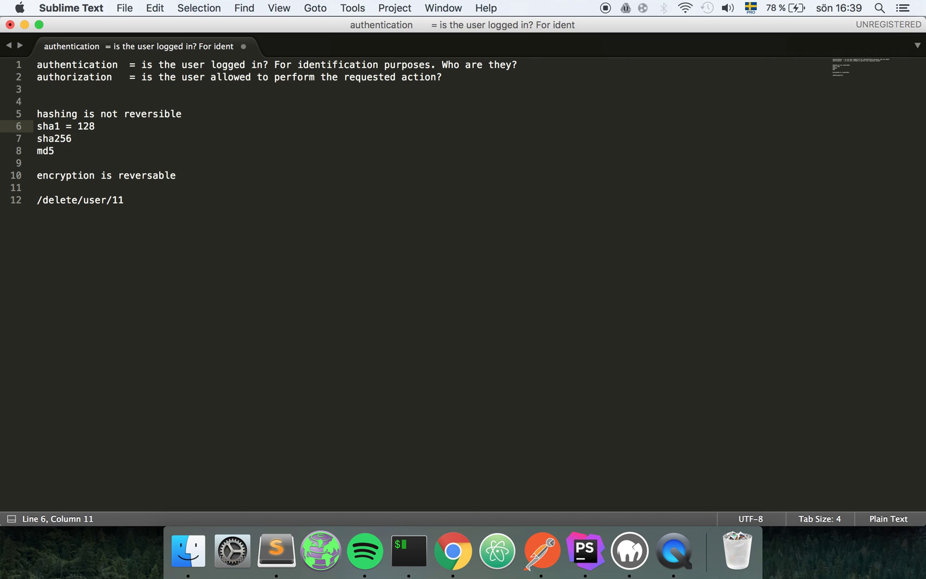
click(70, 138)
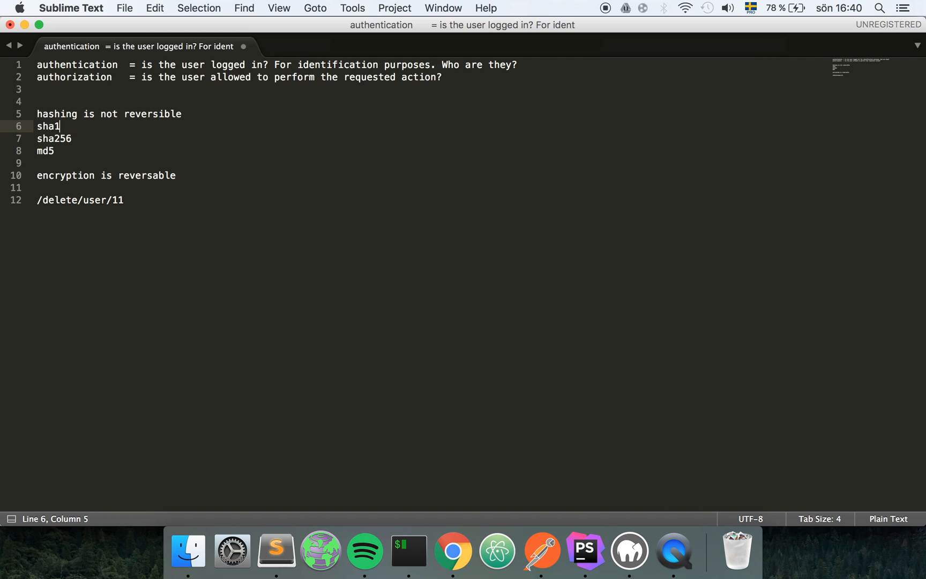
double_click(45, 150)
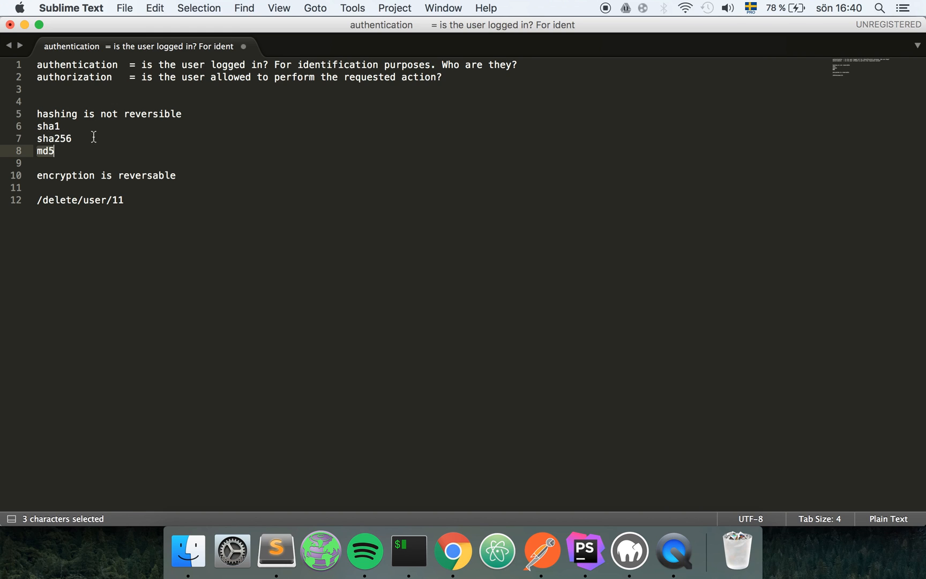
click(52, 126)
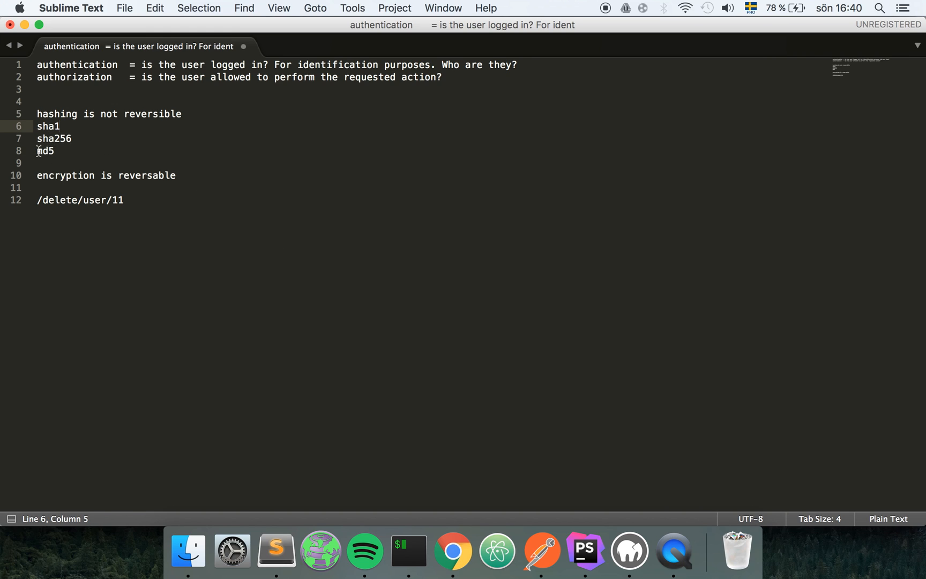
mouse_move(452, 551)
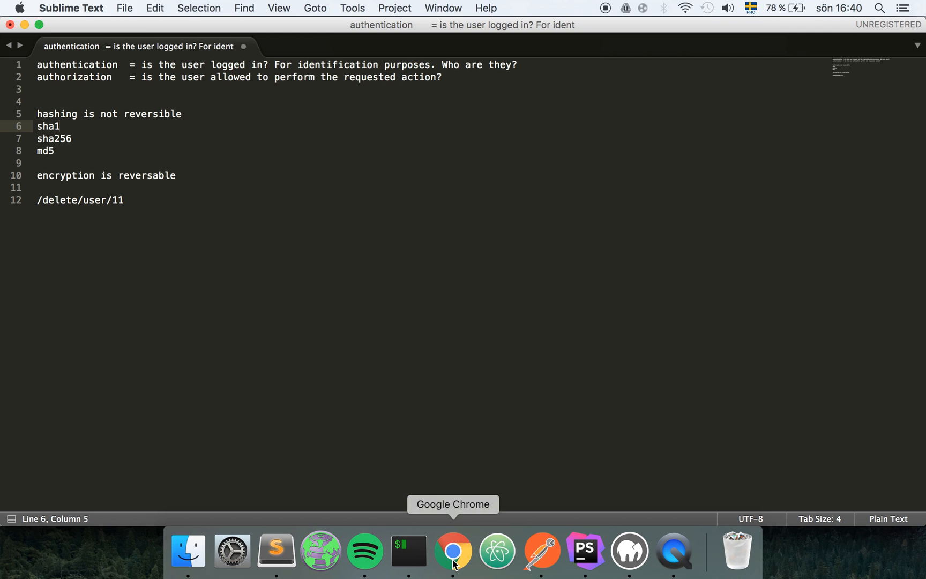
Hash the word 'dude' with SHA-1 on sha1-online.com and select the digest.
click(452, 550)
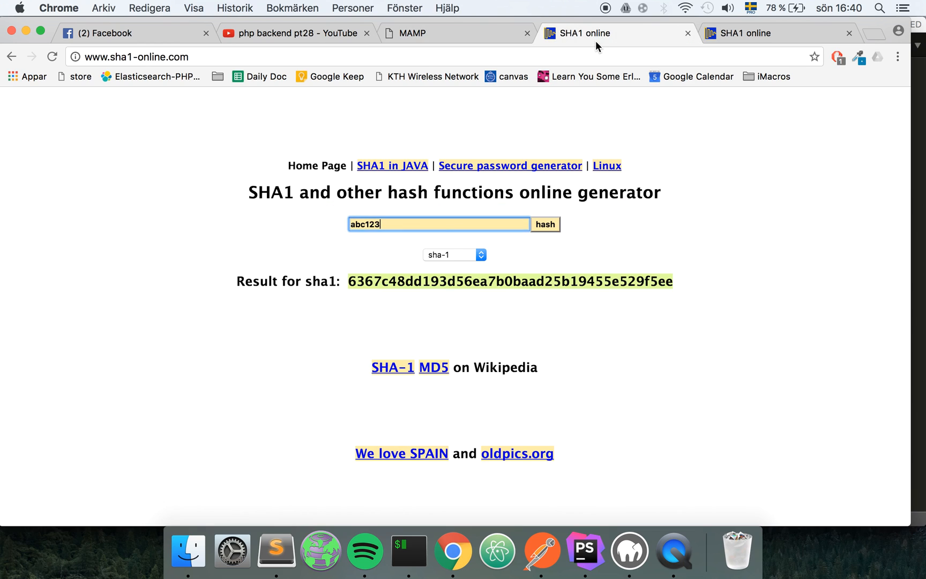
click(439, 224)
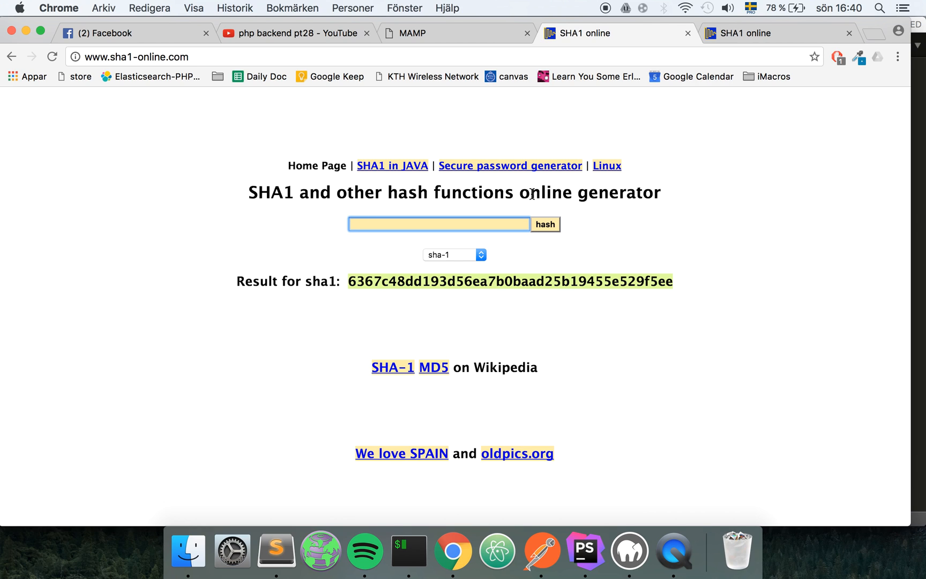
text(dude)
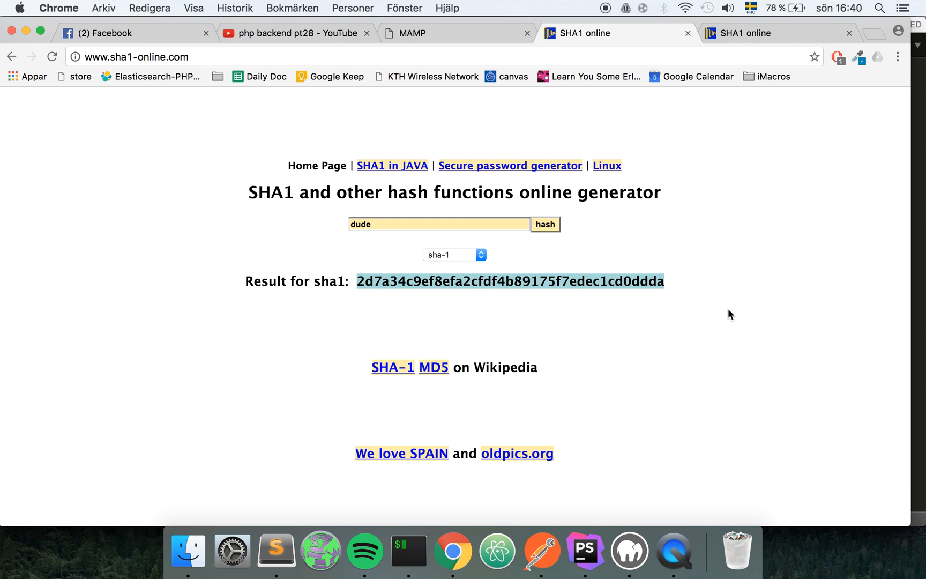
click(440, 224)
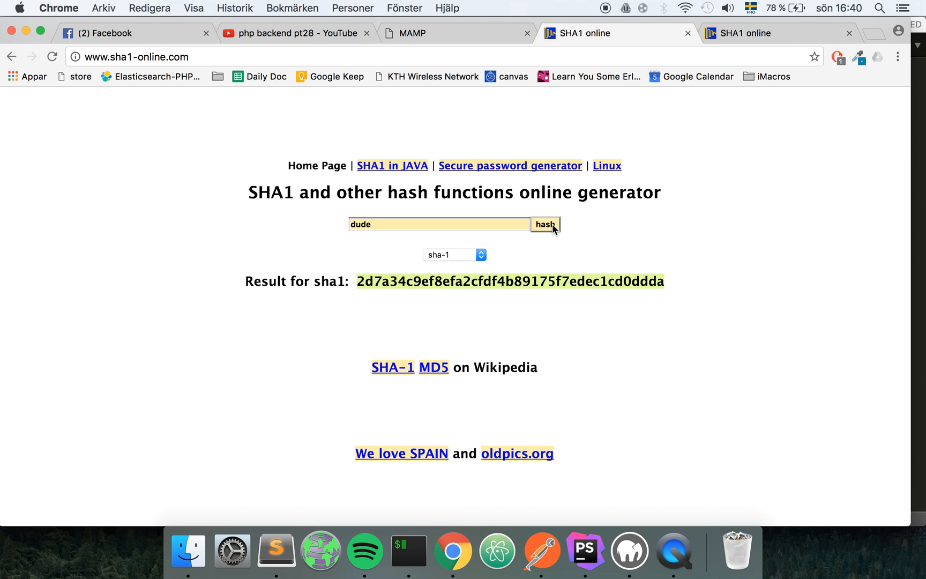
click(543, 224)
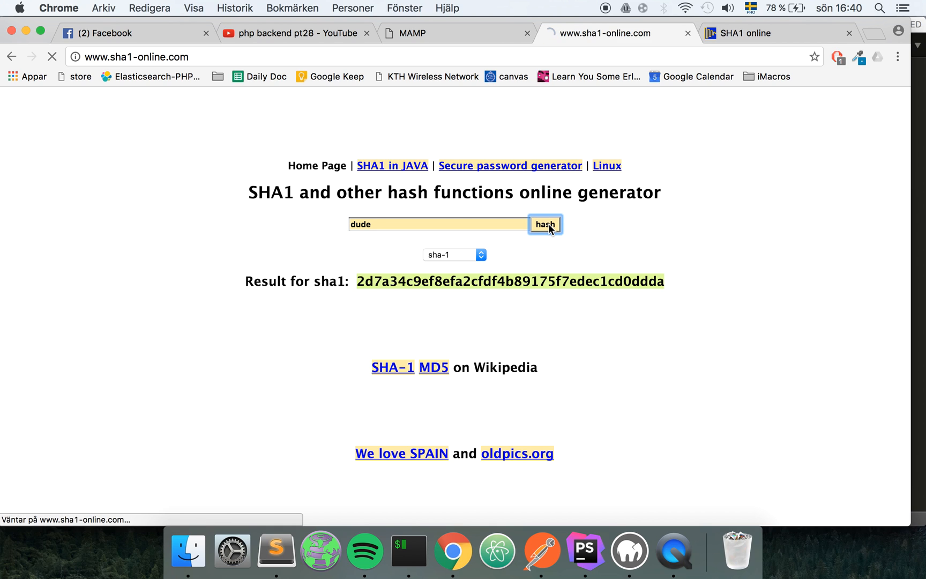
click(544, 224)
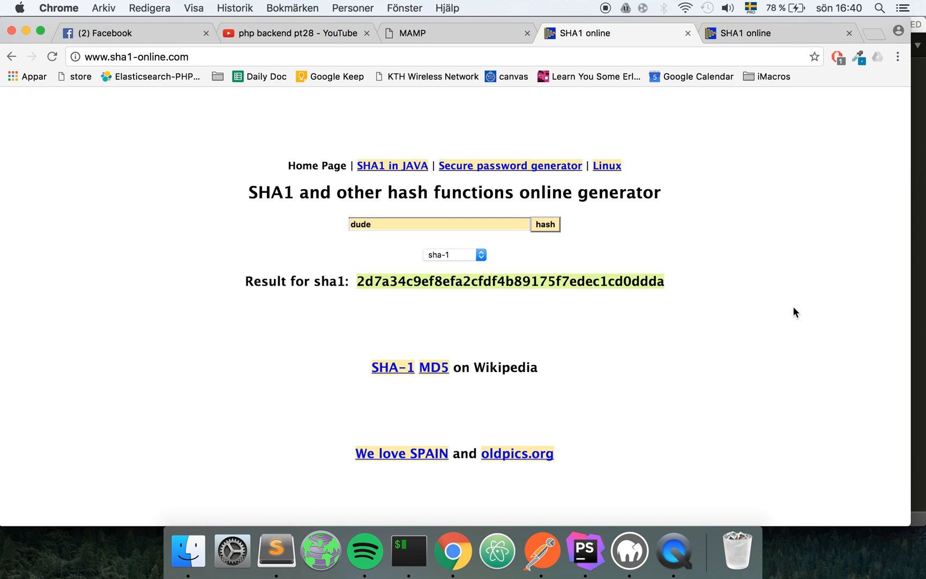
click(439, 224)
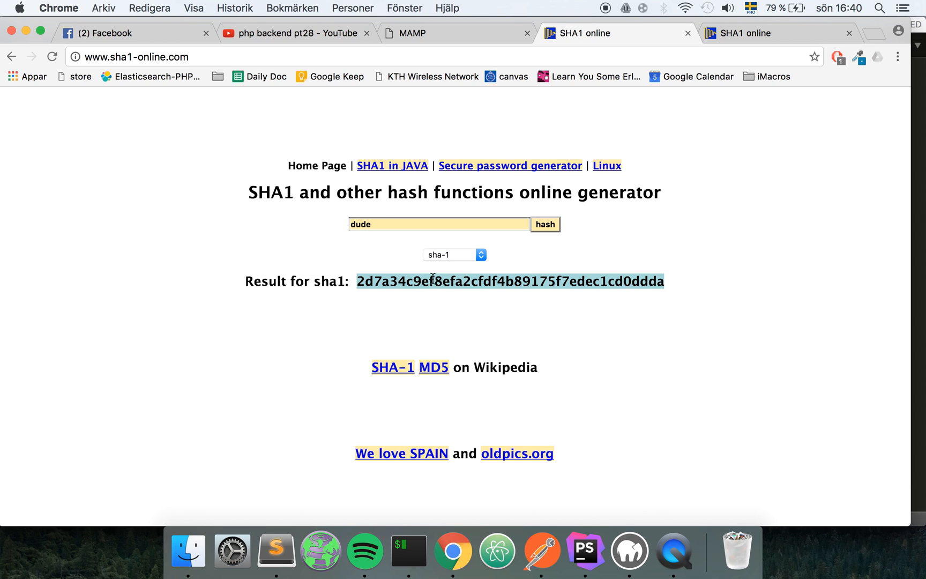
mouse_move(125, 352)
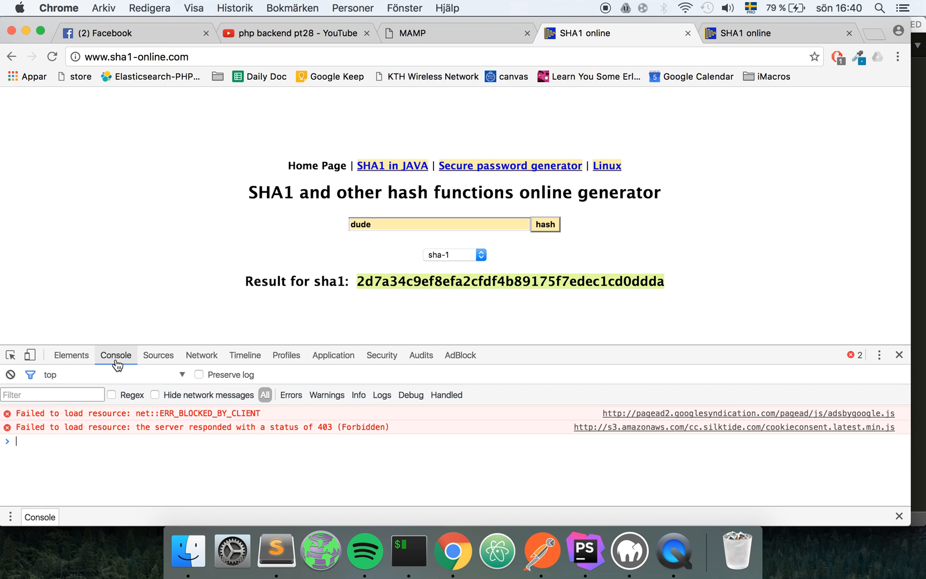
key(Return)
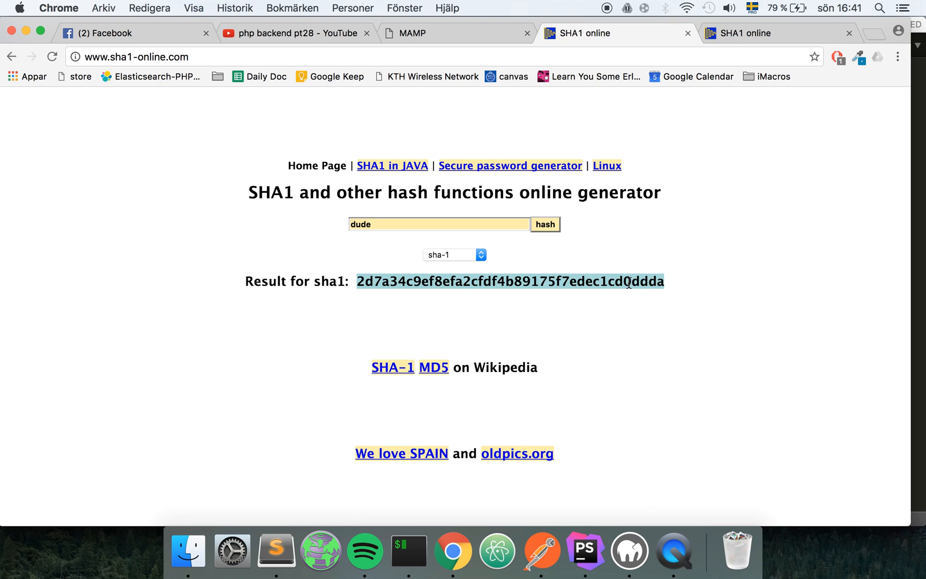
click(438, 224)
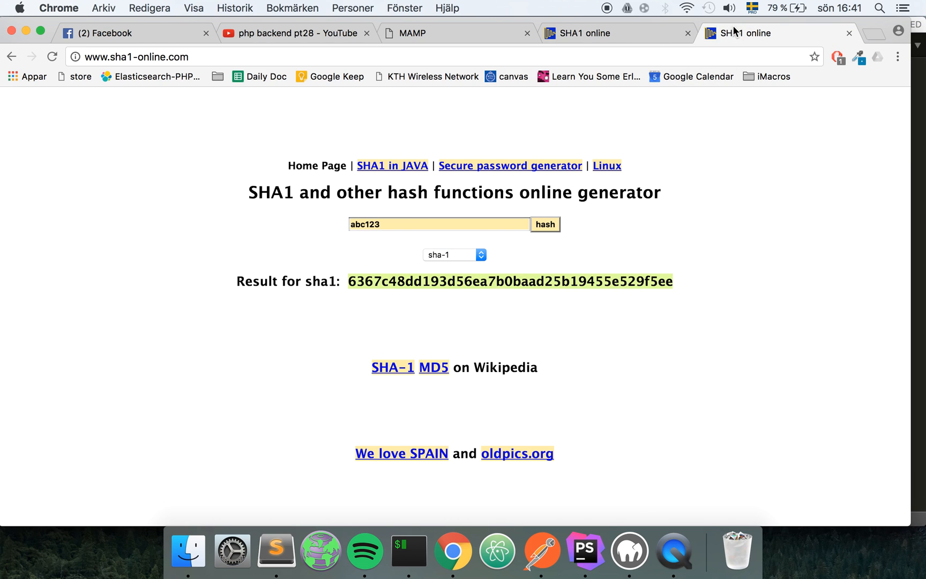
Hash 'dude' in the second SHA1 online tab, then return to the notes.
text(dude)
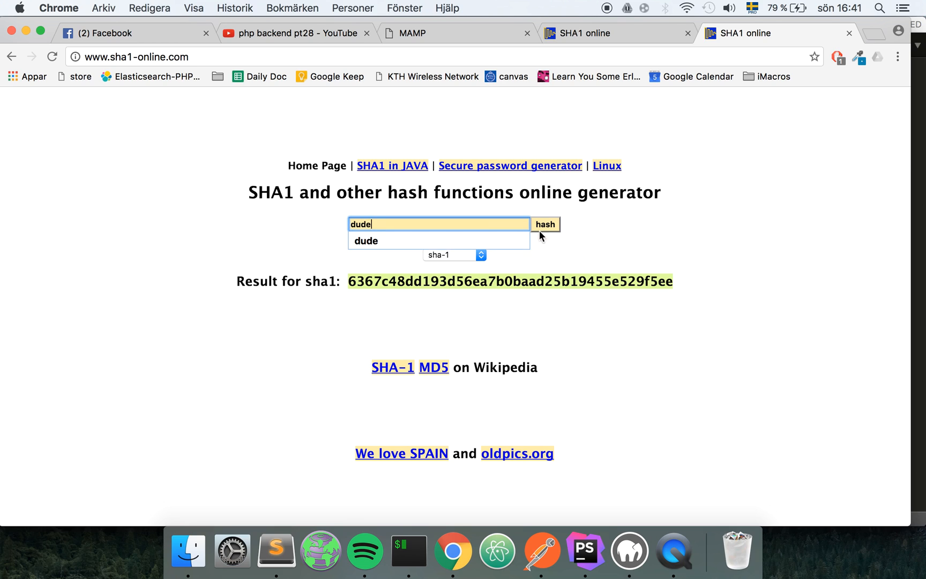
click(543, 224)
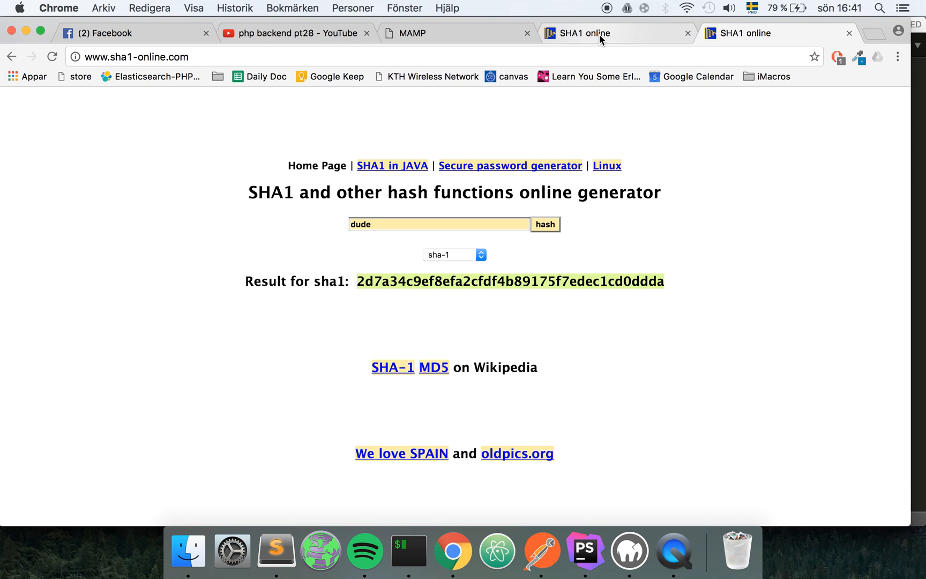
click(439, 224)
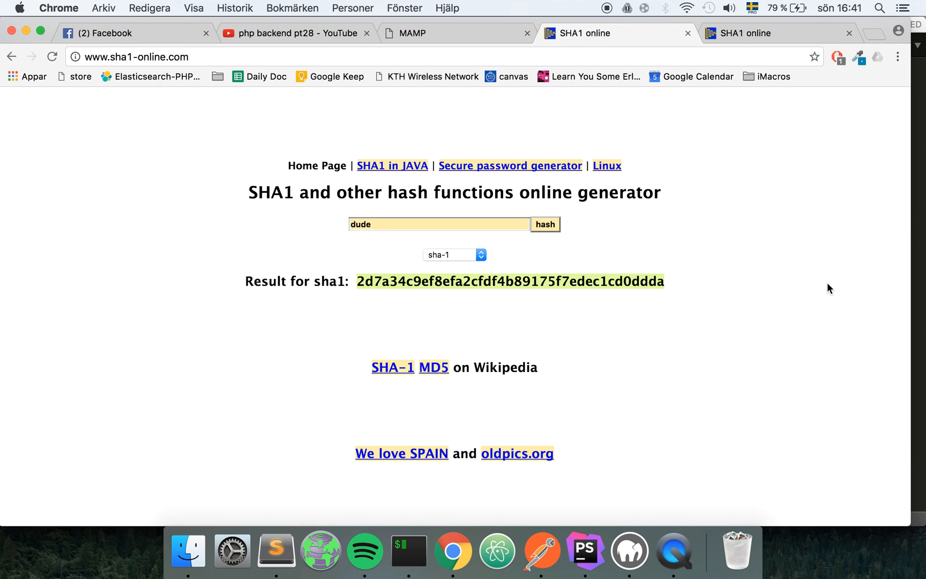
click(439, 224)
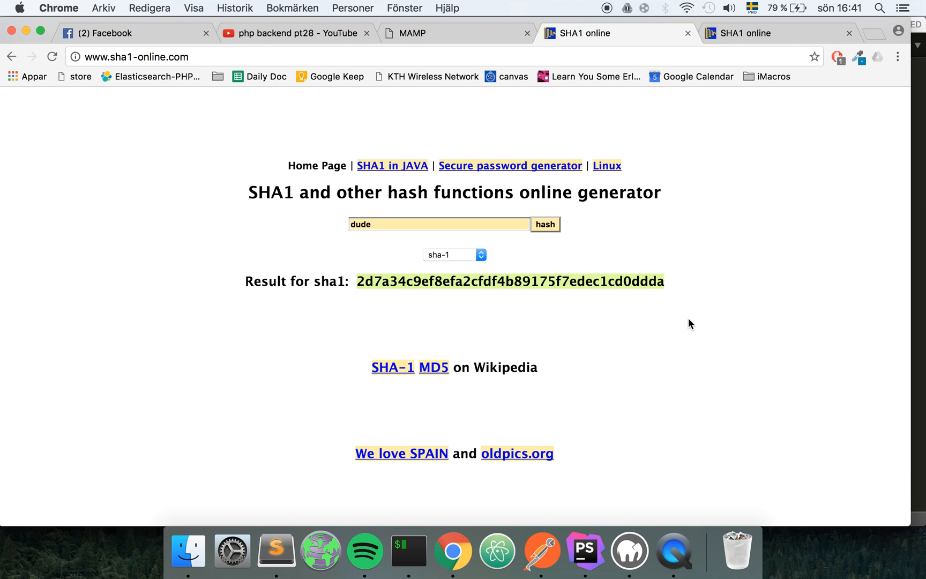
click(276, 549)
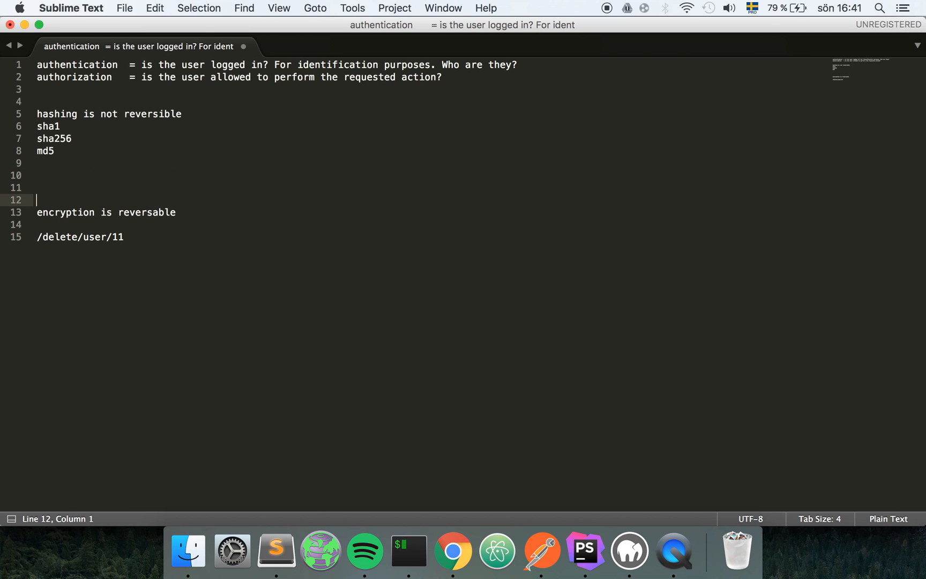
Write $userPassword = userInput() on line 10 of the notes.
click(38, 174)
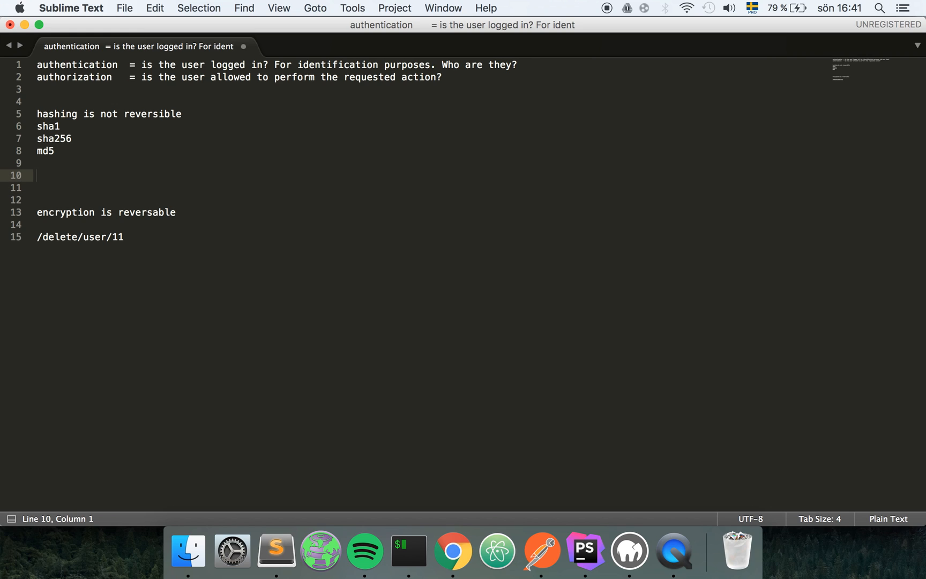
text(use)
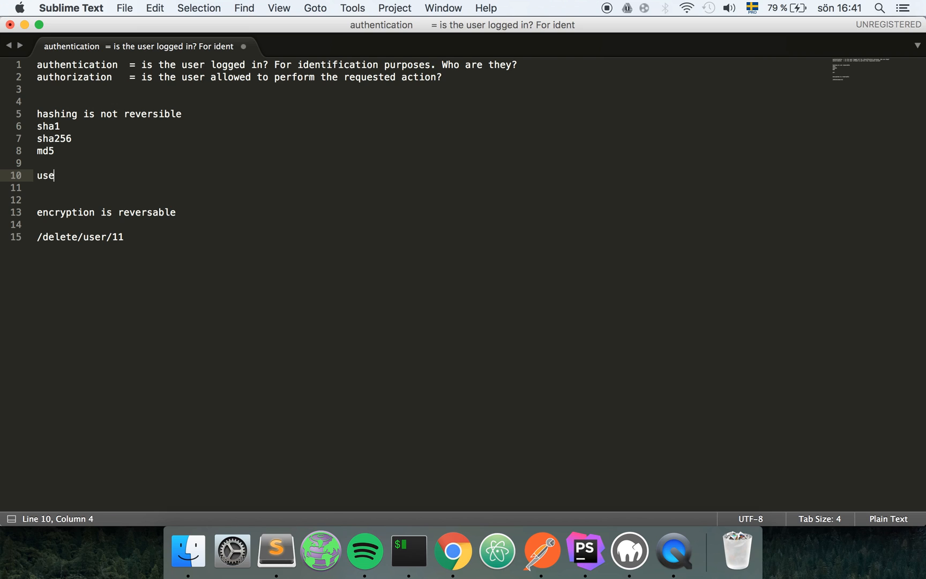
text(rPassword =)
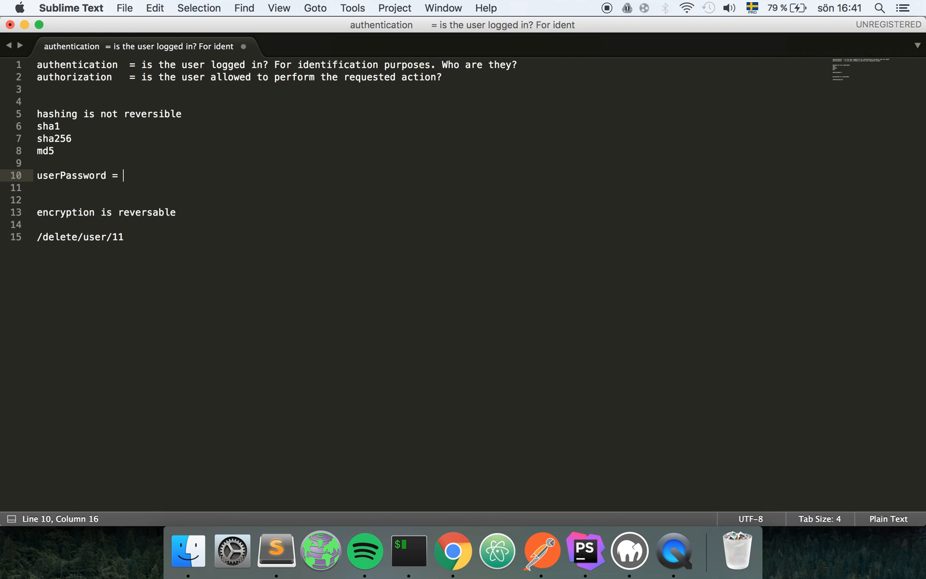
text(userIn)
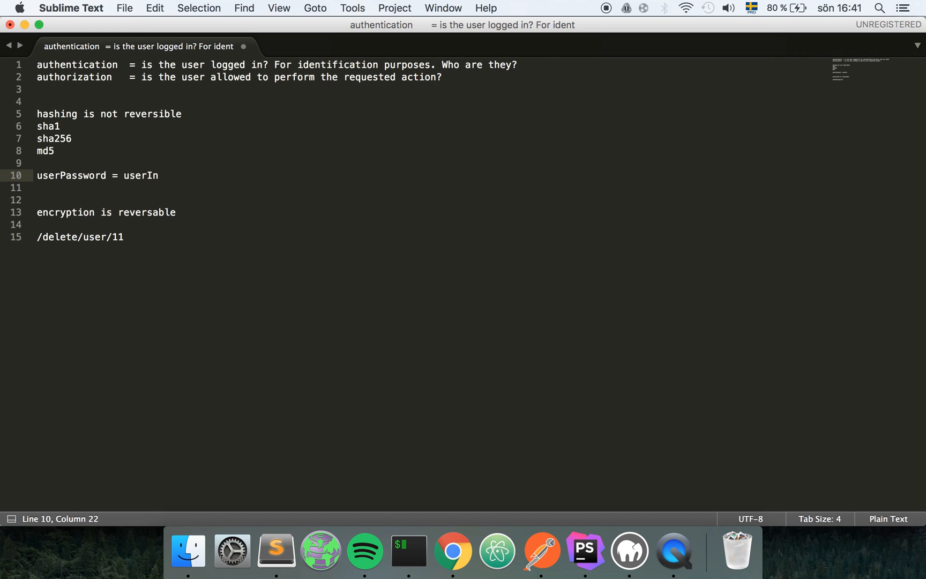
text(put();)
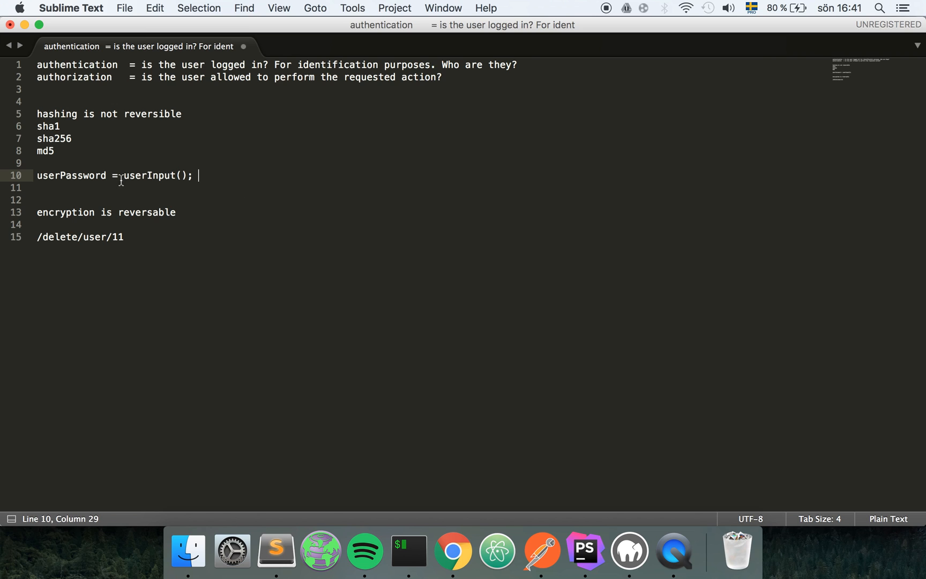
text($)
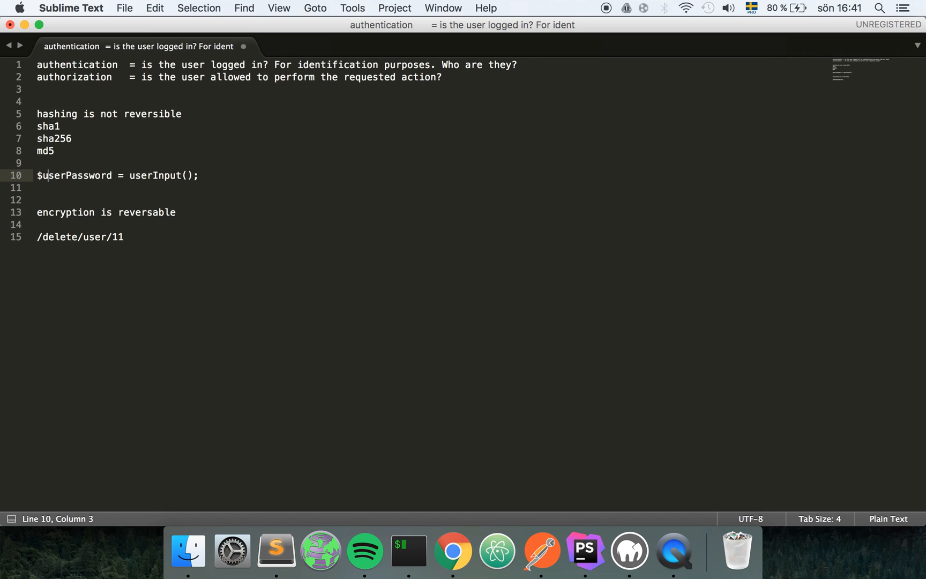
click(117, 176)
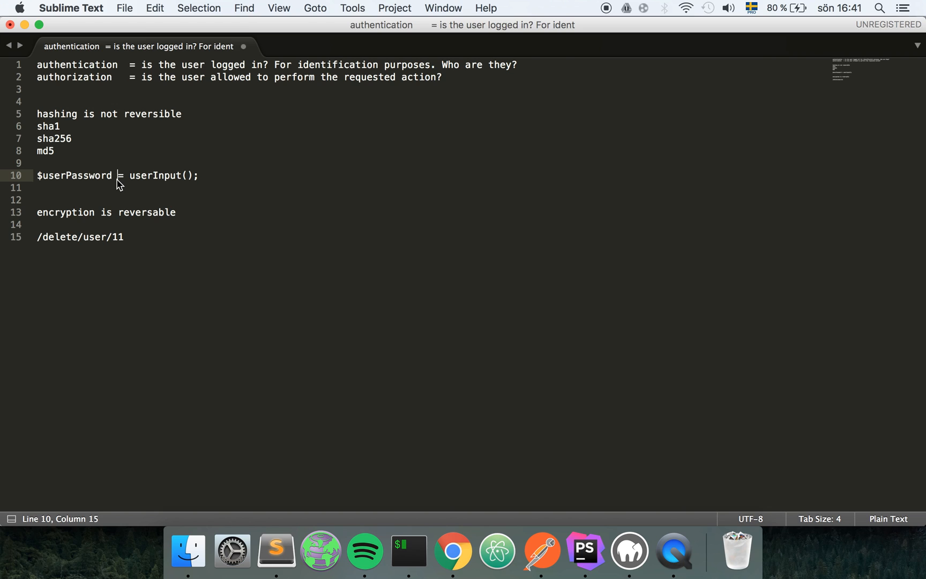
double_click(74, 175)
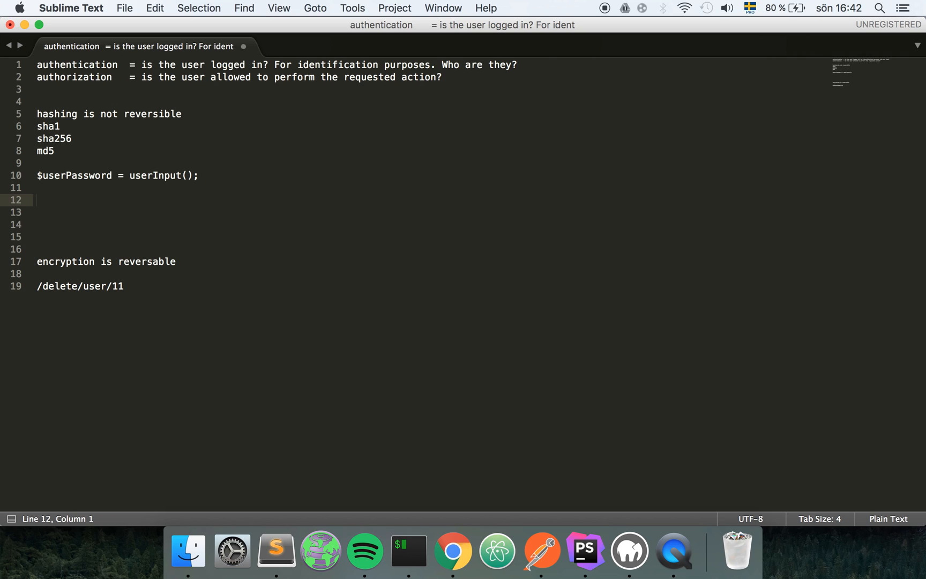
double_click(71, 175)
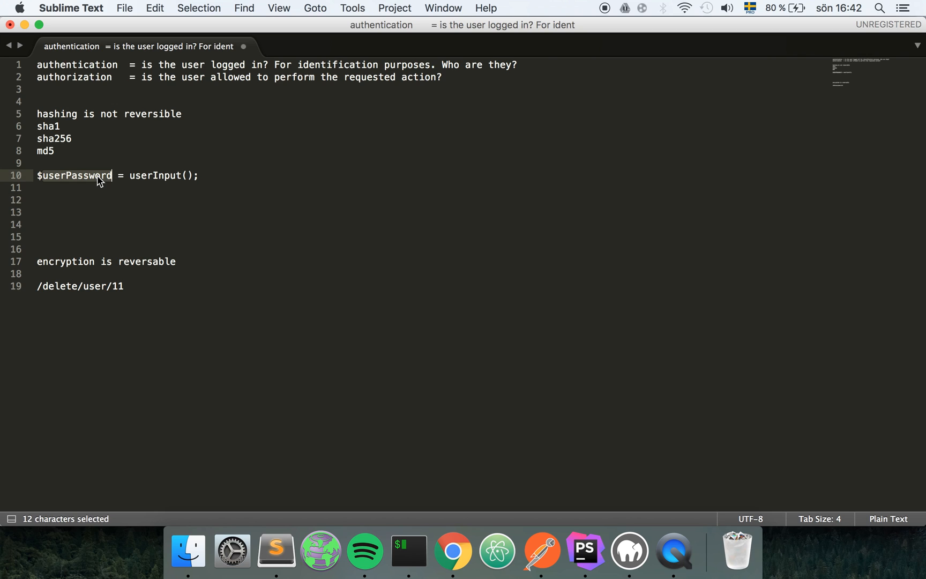
Add hash($userPassword) == and $hashedPassword = getPasswordFromDb(), checking the users table.
click(82, 199)
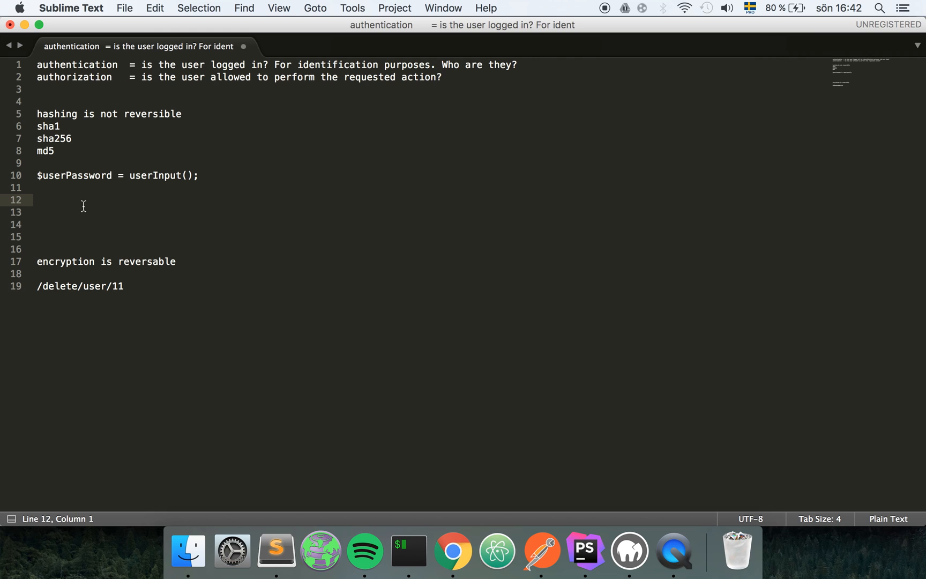
text(hash)
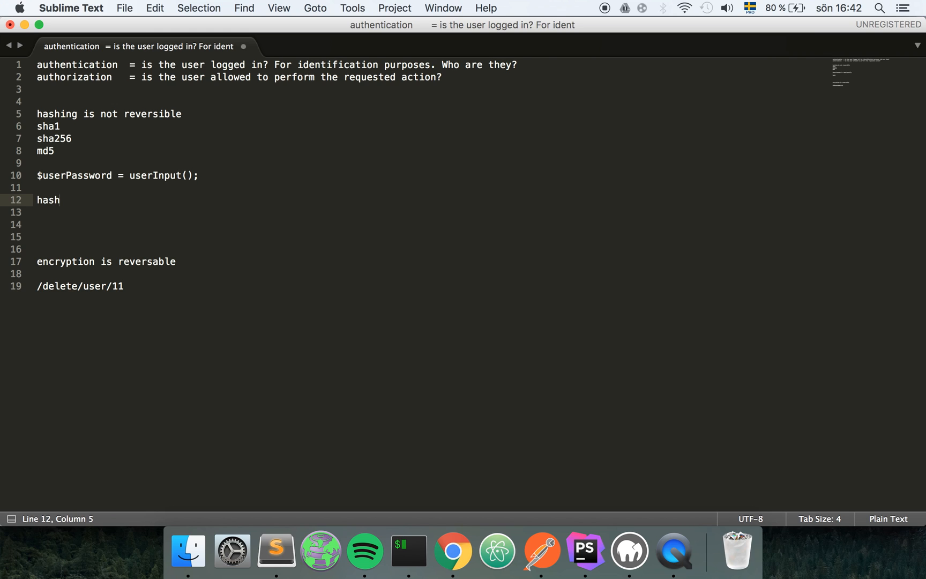
text(())
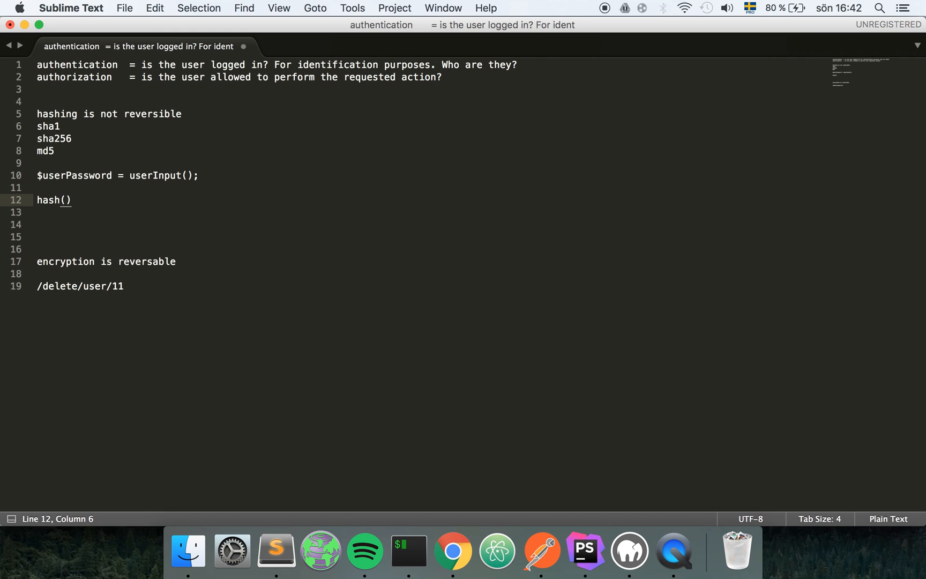
text($userpassword)
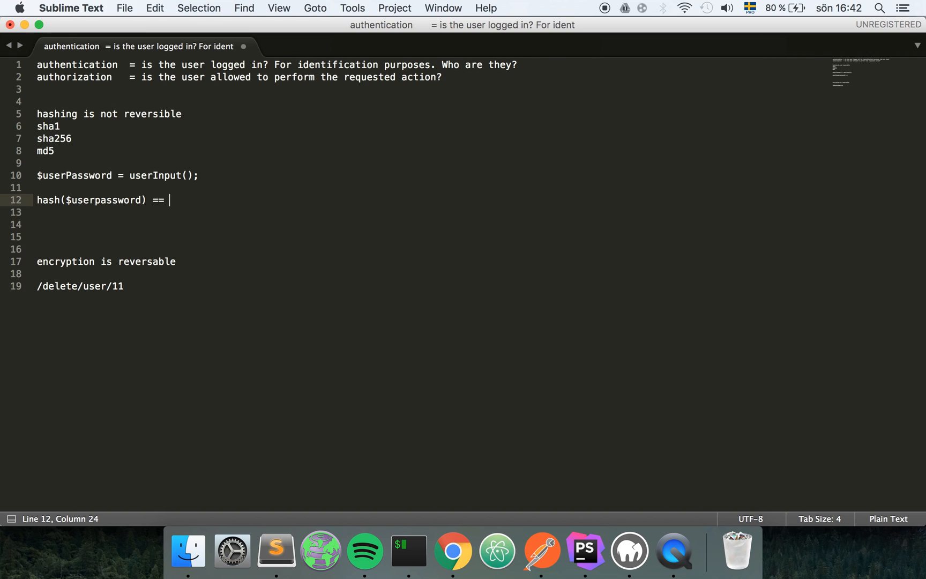
mouse_move(187, 198)
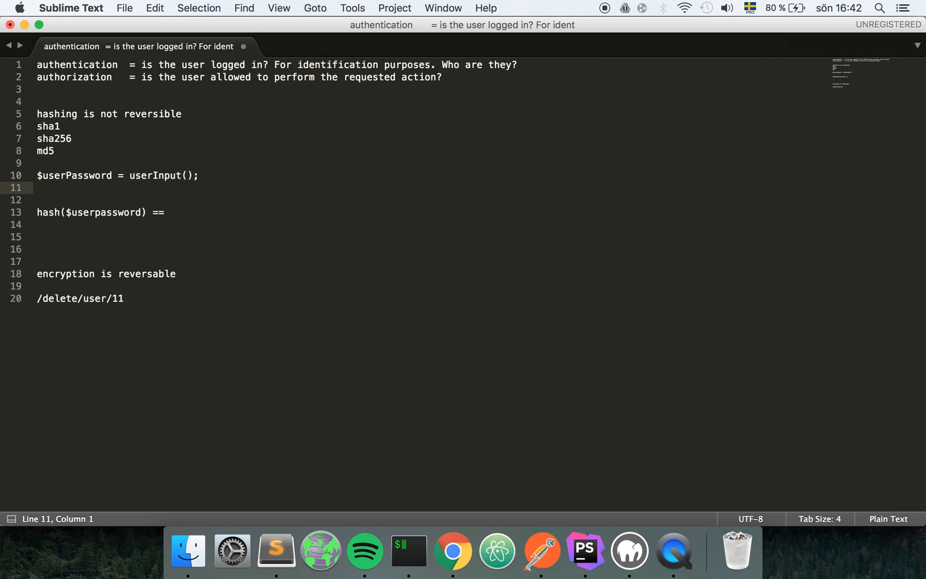
text($hashedPassword =)
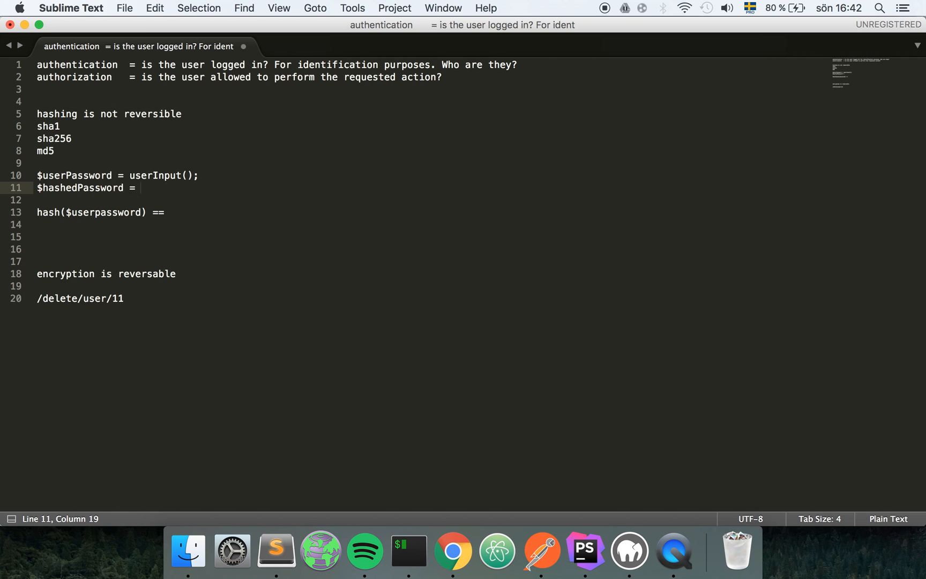
text(getPassw)
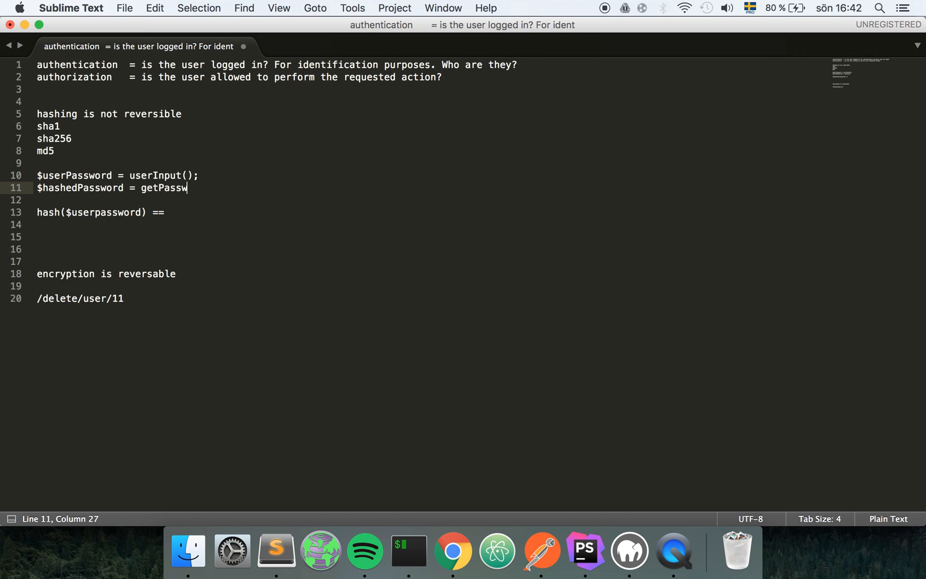
text(ordFromDu)
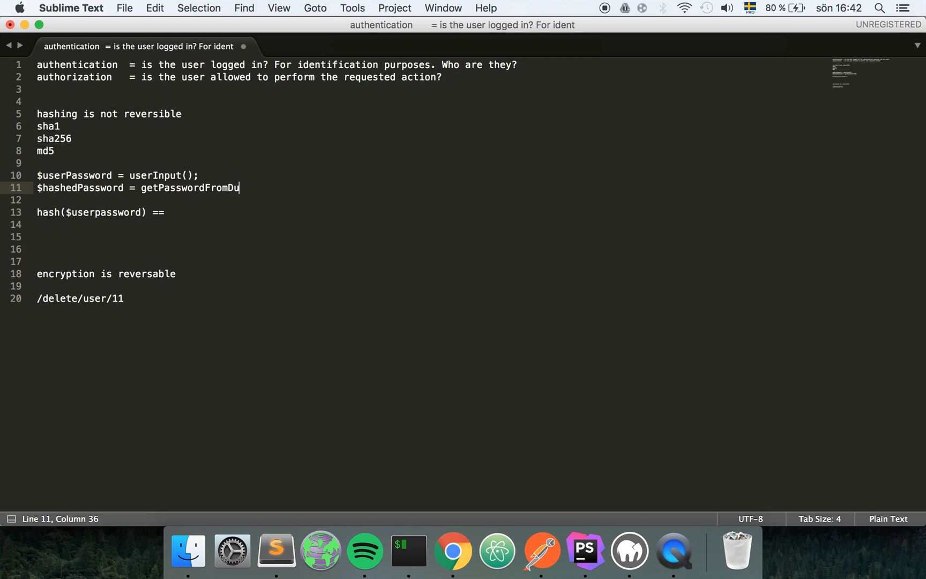
text(b();)
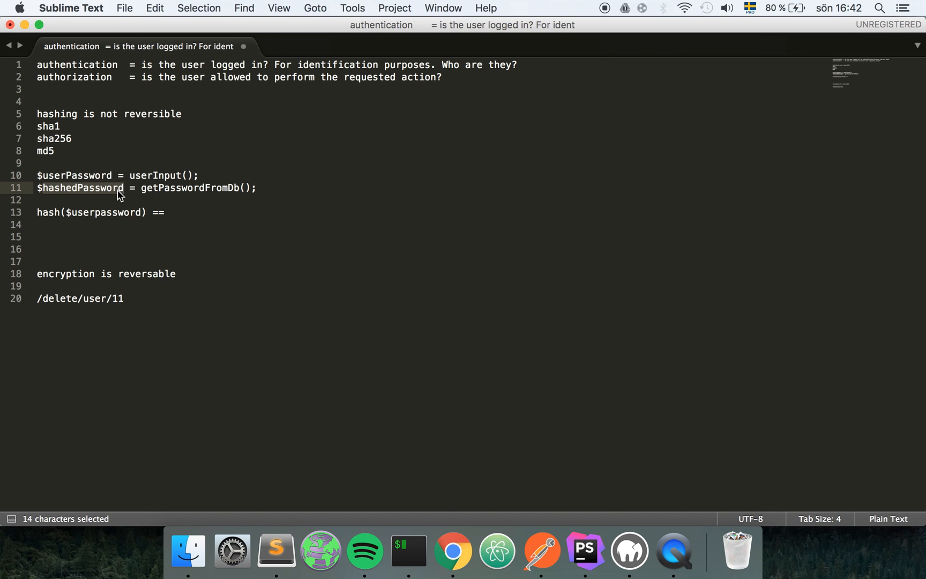
mouse_move(496, 550)
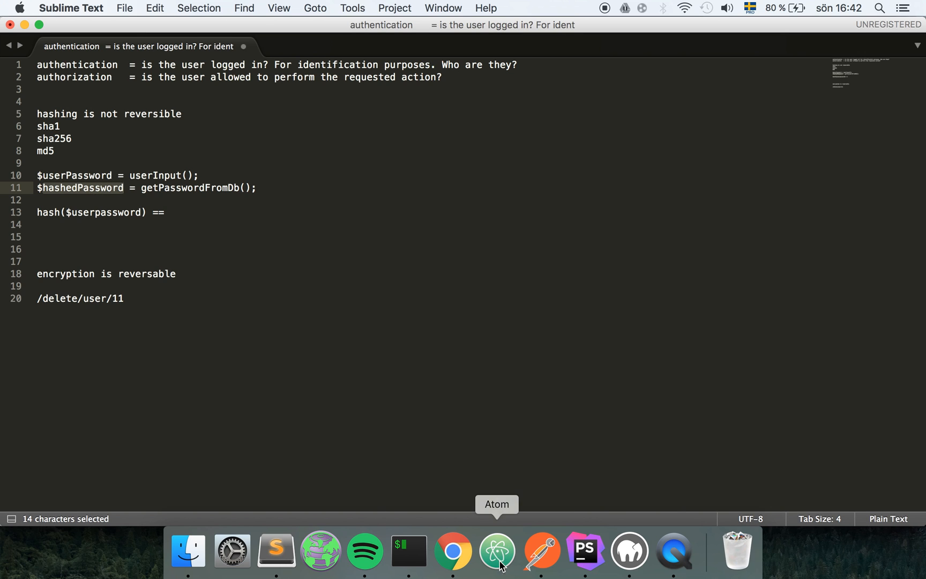
click(452, 550)
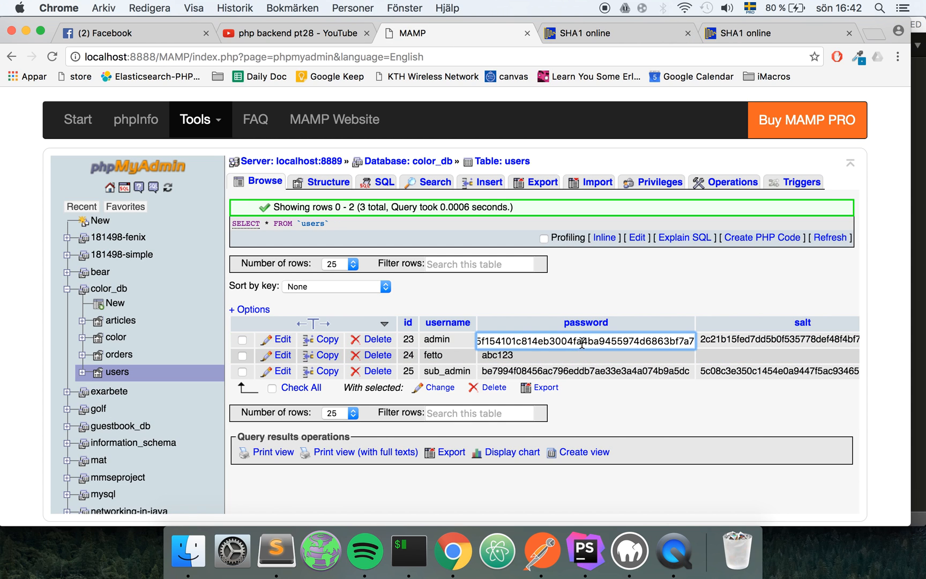
mouse_move(320, 550)
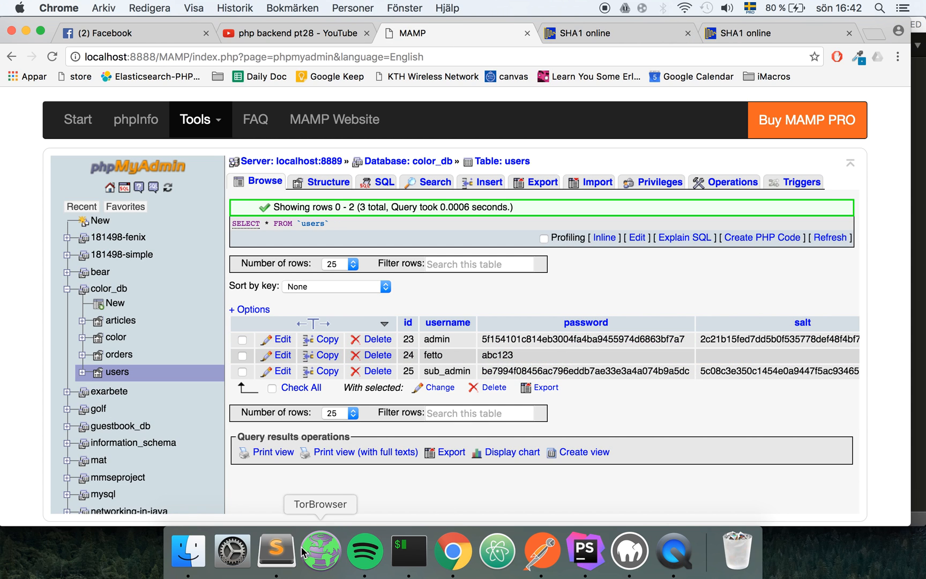
click(275, 549)
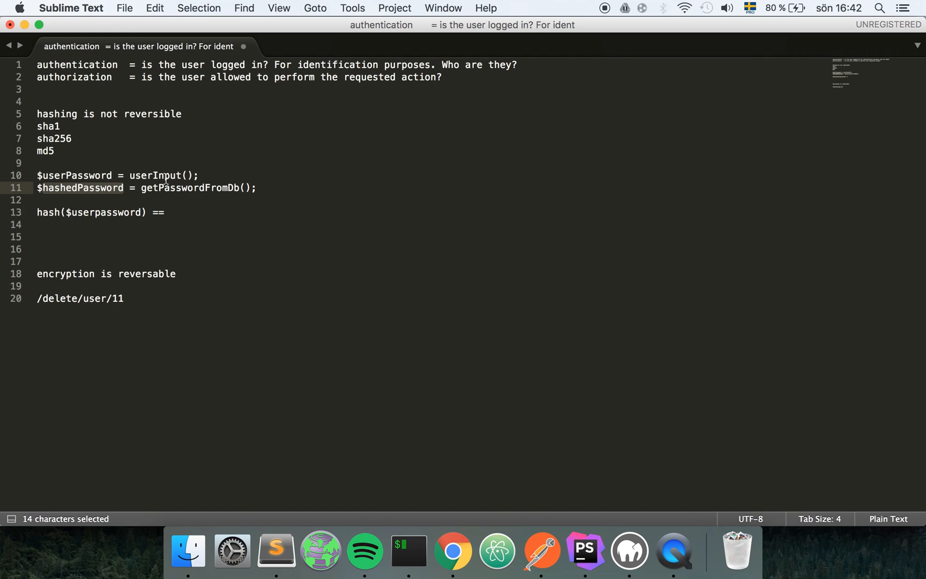
Wrap the hash($userPassword) == $hashedPassword comparison in if(){ }.
click(37, 199)
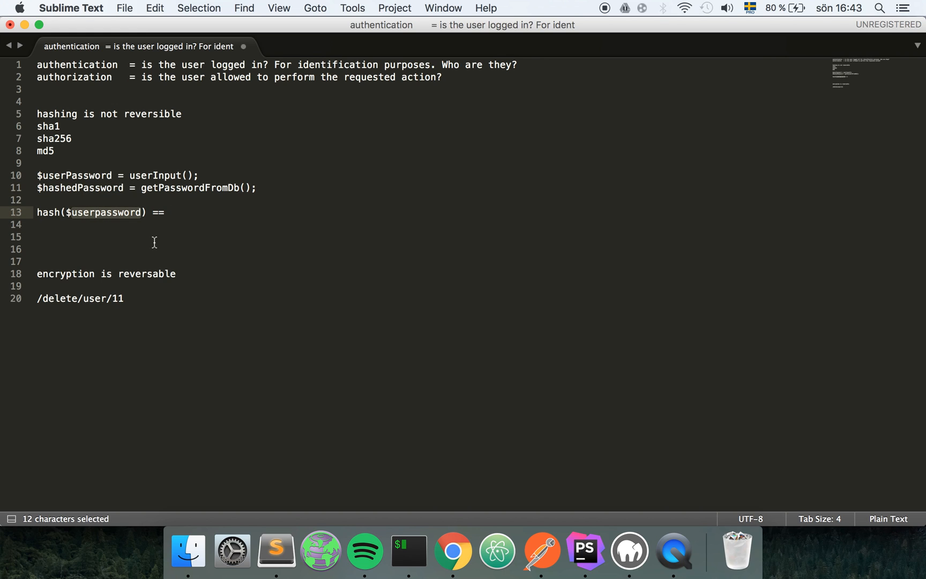
click(123, 187)
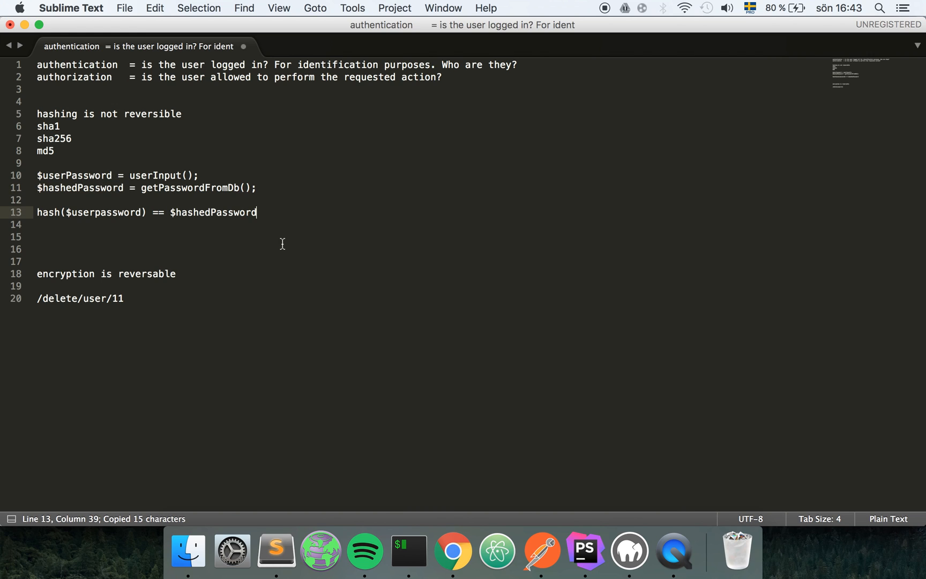
text(;)
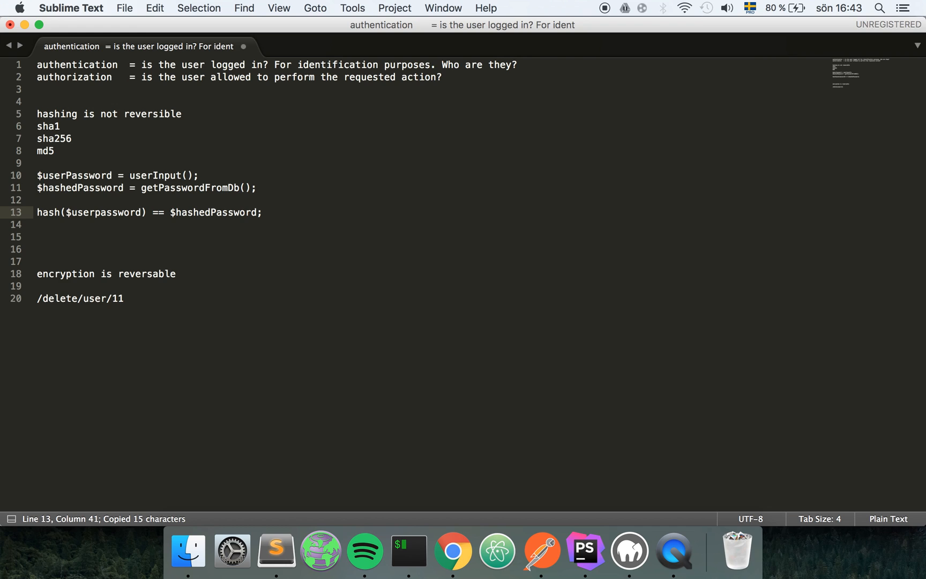
text(?)
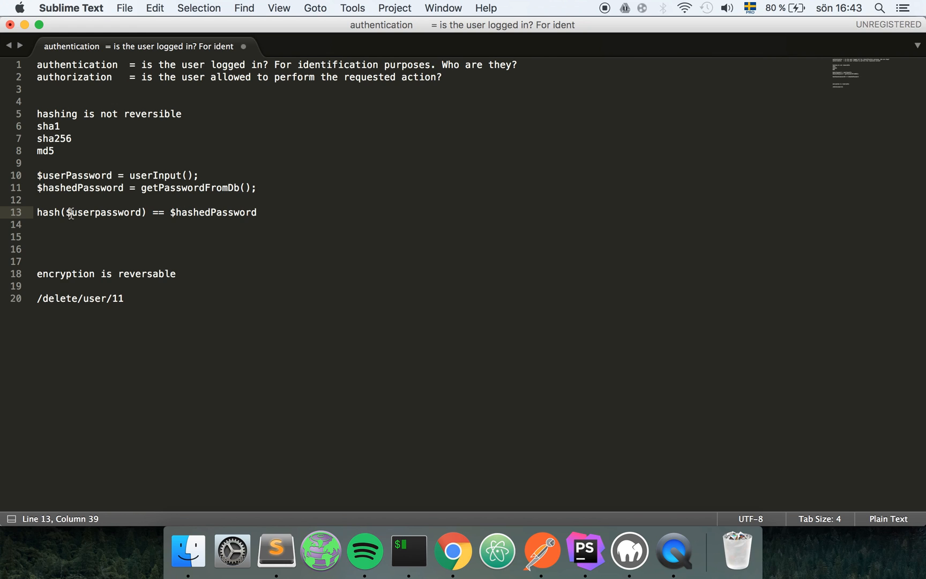
text(if()
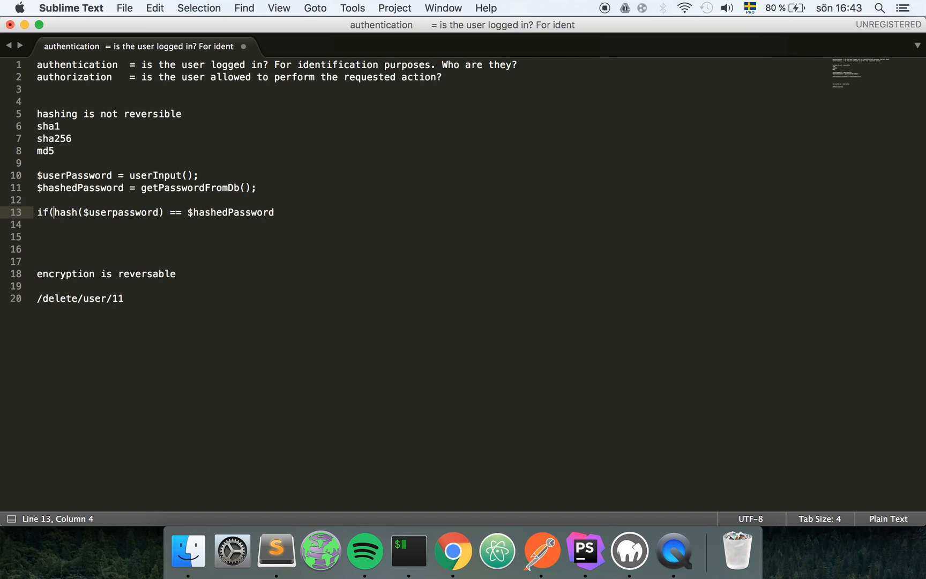
text({})
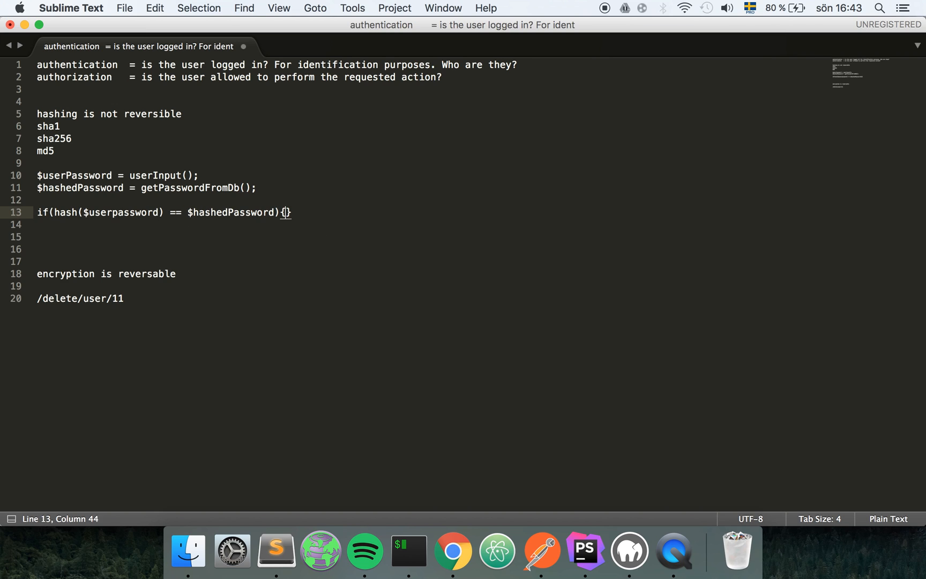
Add //Logged in and else{ //not logged in } branches, then save with Cmd+S.
key(enter)
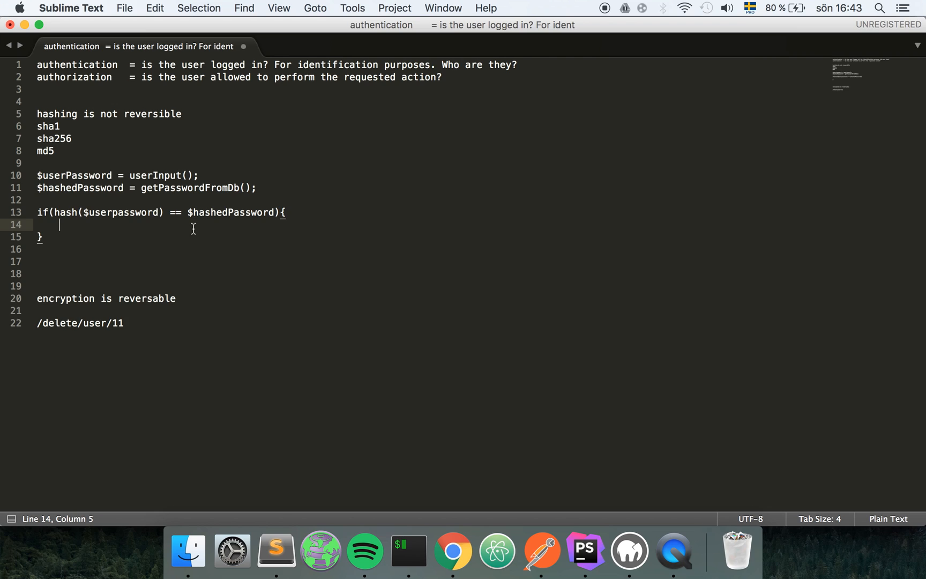
text(//Log)
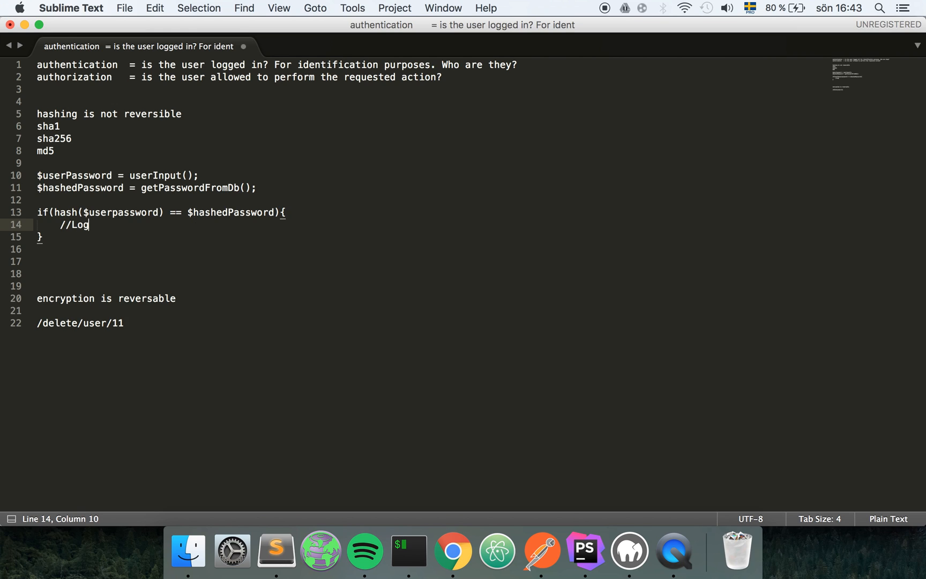
text(ged in)
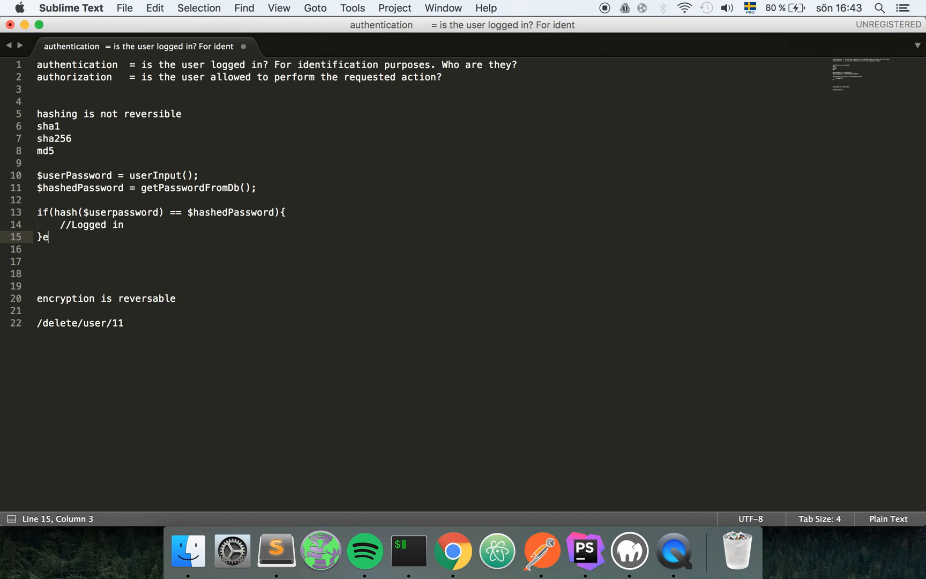
text(lse{)
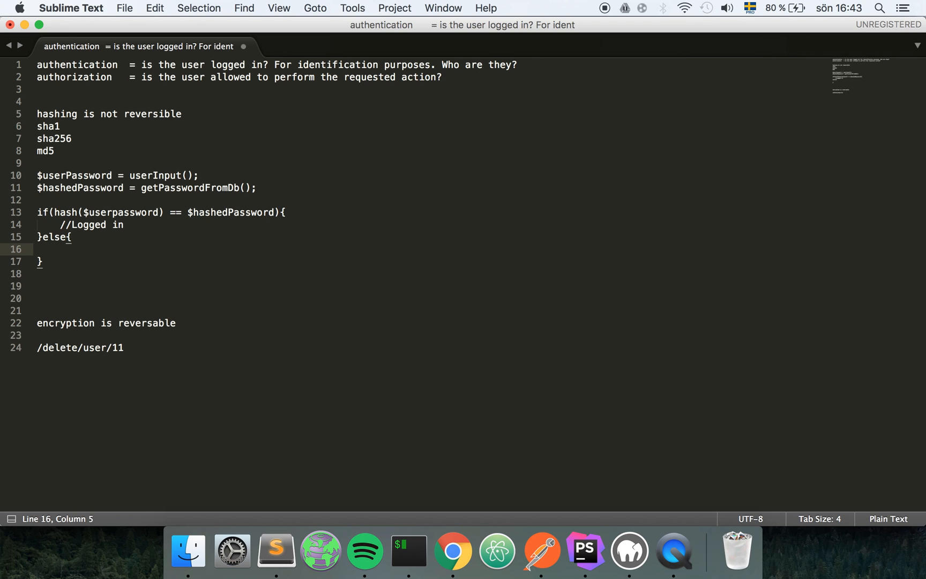
text(//not)
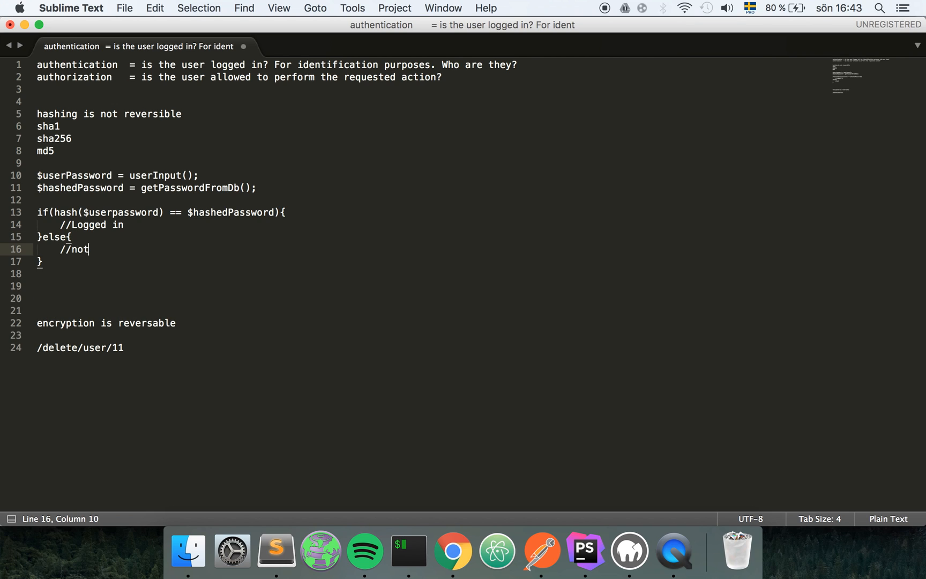
text(logged in)
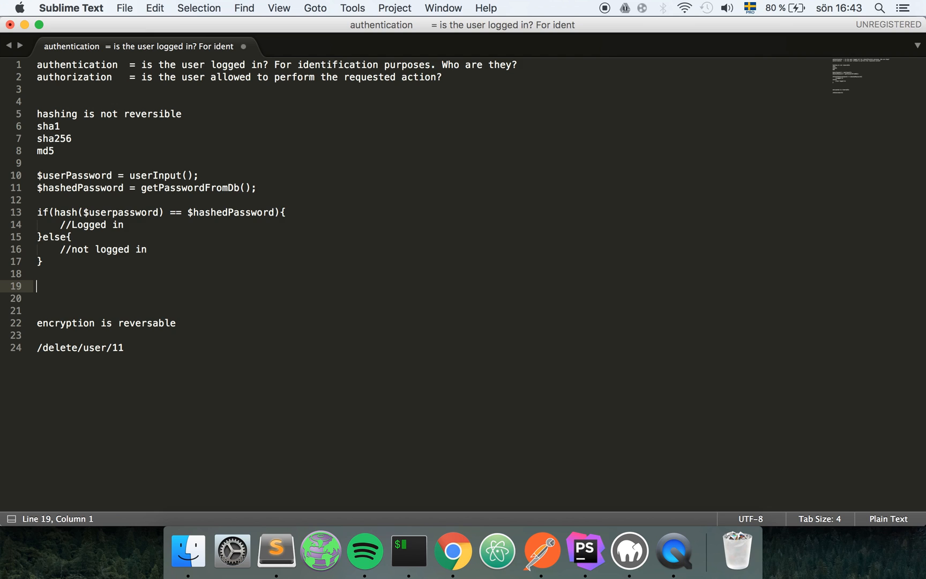
key(cmd+s)
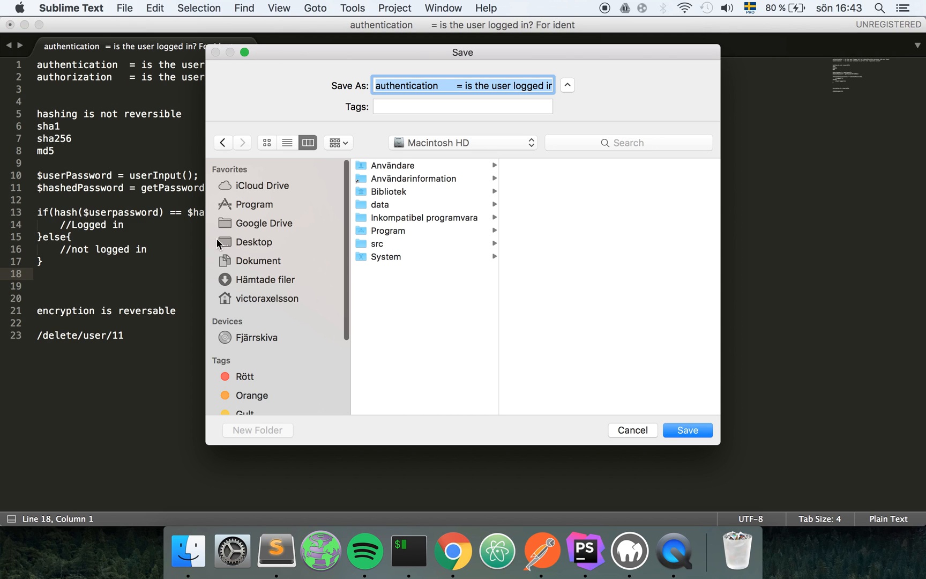
Cancel the save prompt and walk through the Logged in branch and hashed password lines.
click(686, 430)
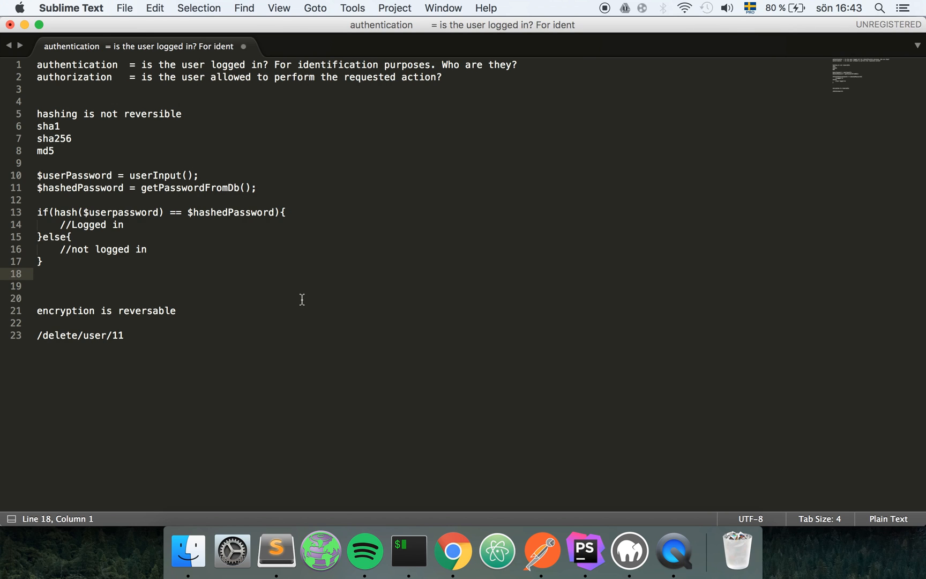
click(110, 224)
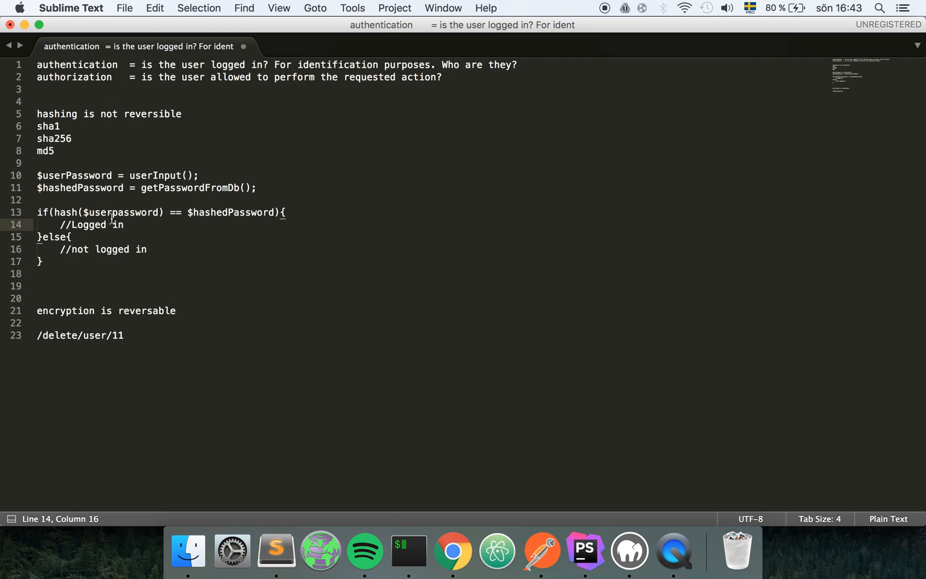
click(70, 237)
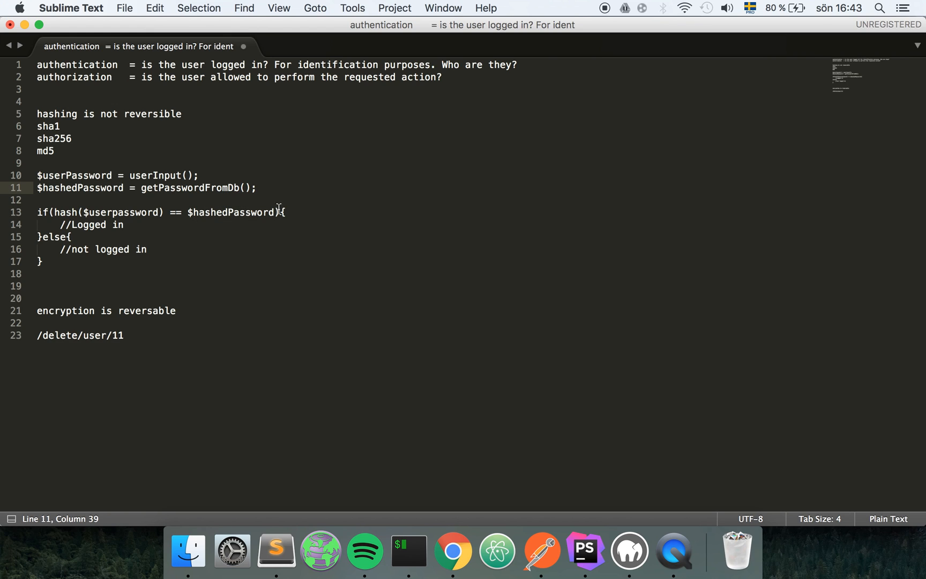
click(279, 199)
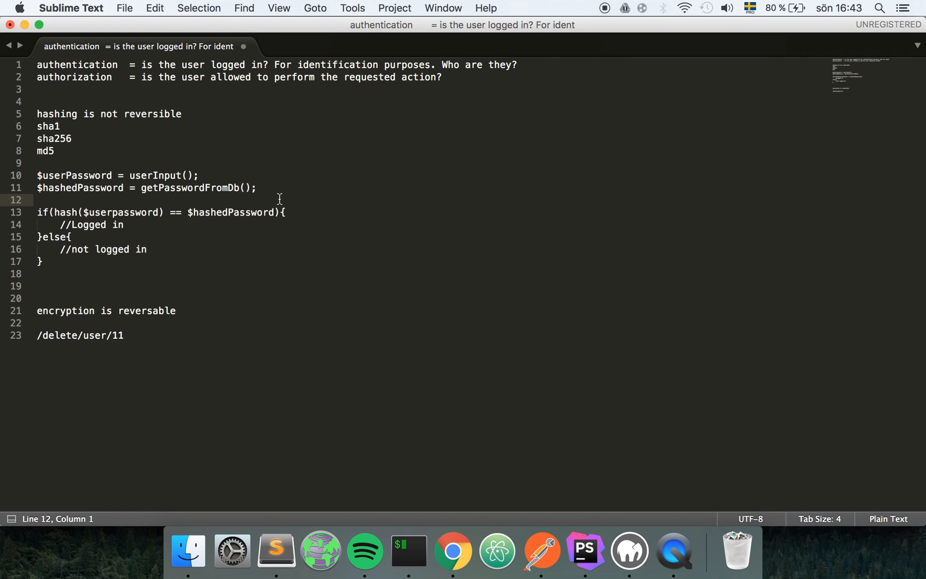
mouse_move(453, 550)
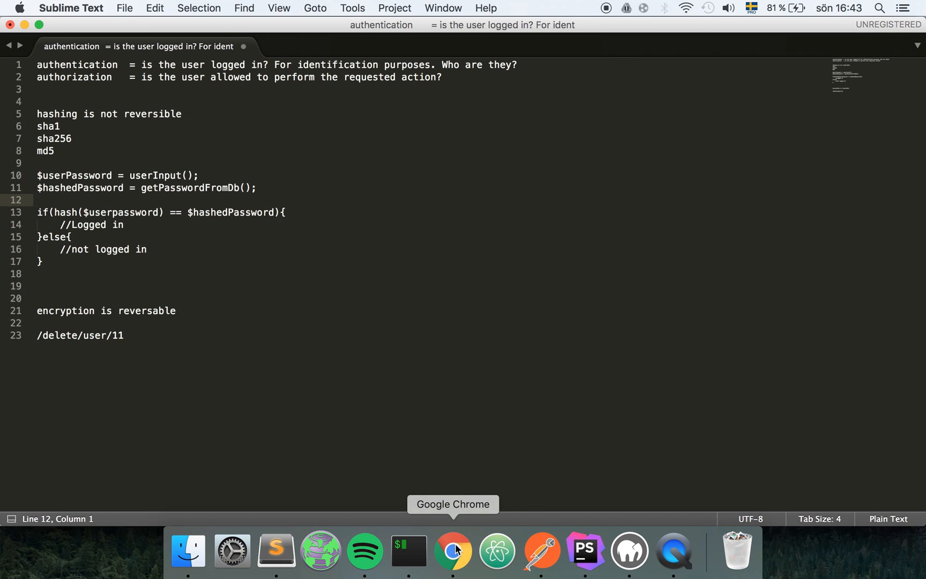
Switch to Chrome to inspect the admin's stored password hash.
click(453, 550)
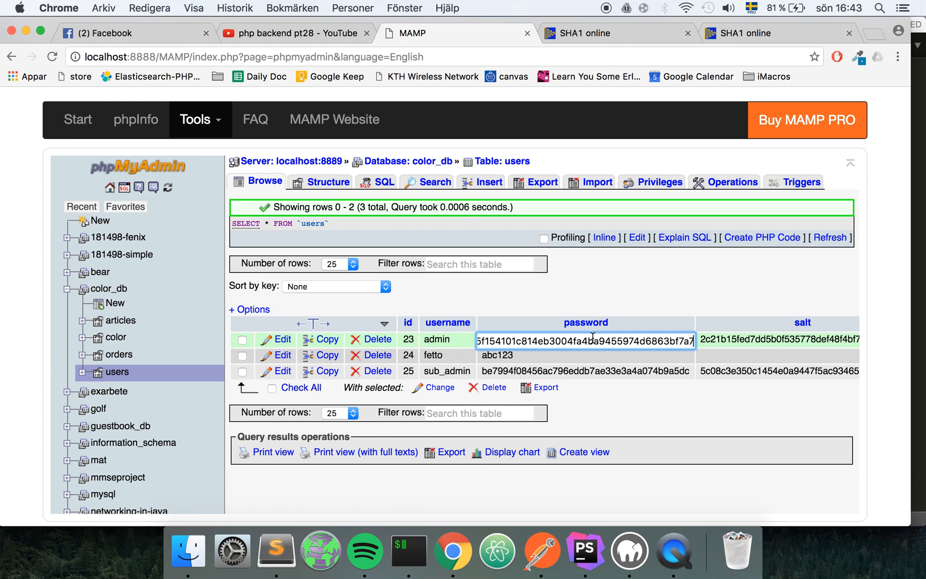
mouse_move(600, 338)
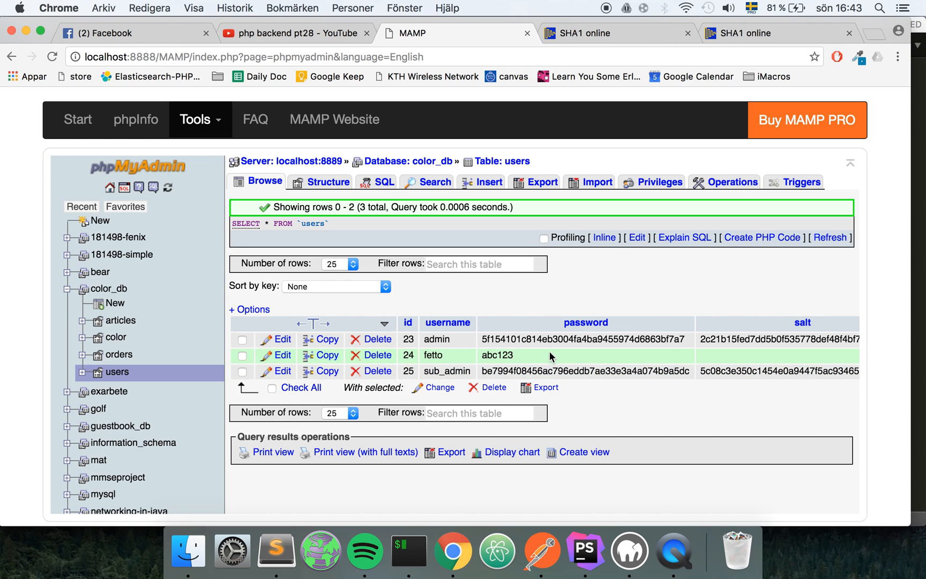
mouse_move(555, 339)
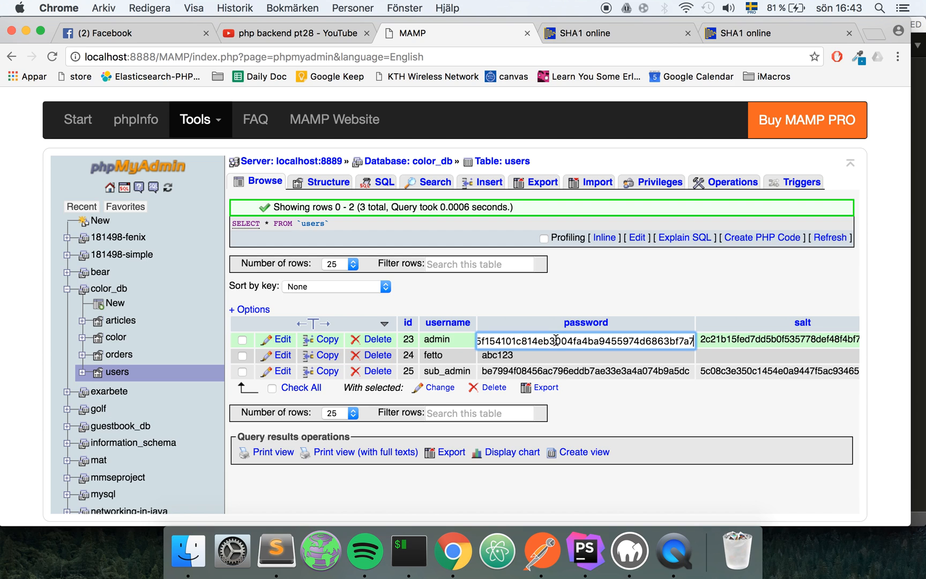
mouse_move(275, 551)
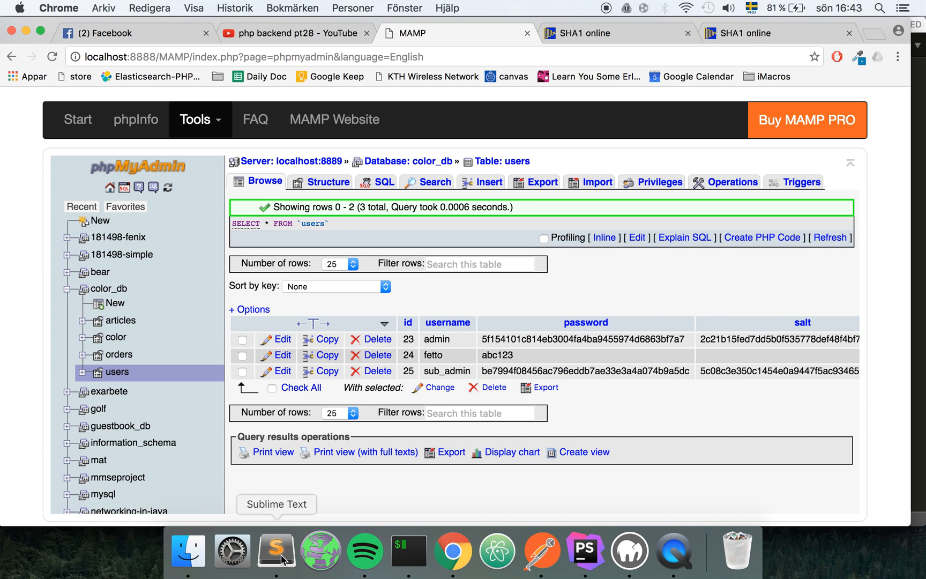
Bring the Sublime Text auth notes back to the front, near the if/else hash check.
click(276, 550)
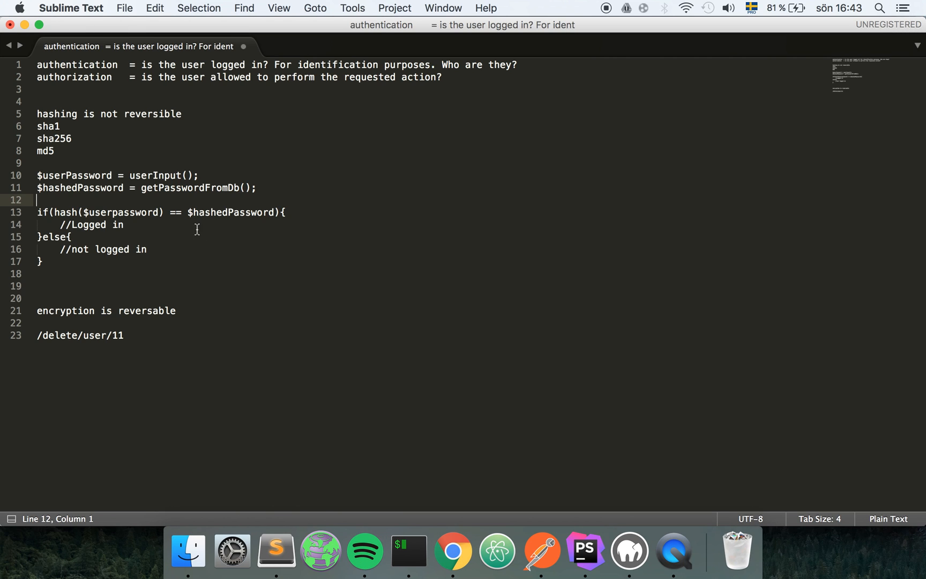
double_click(82, 188)
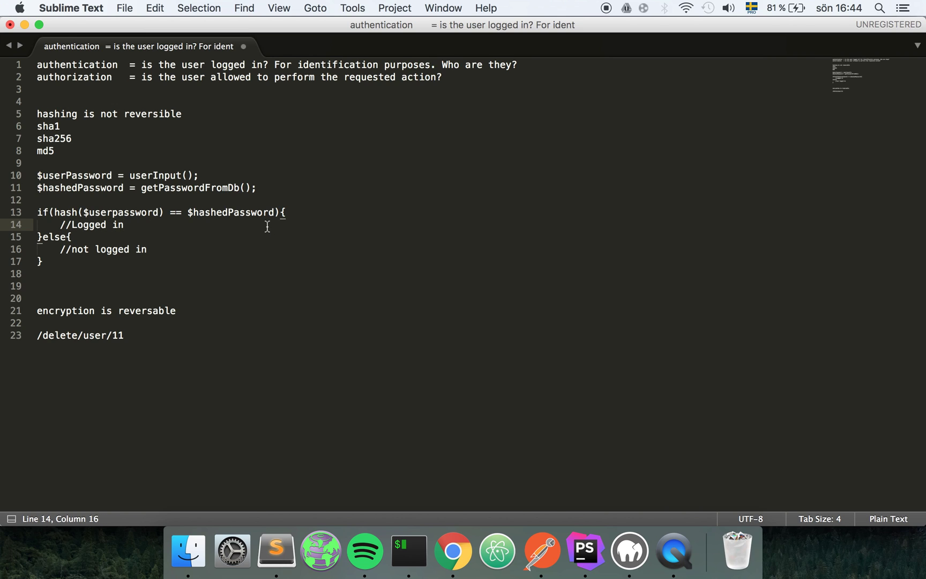
mouse_move(167, 223)
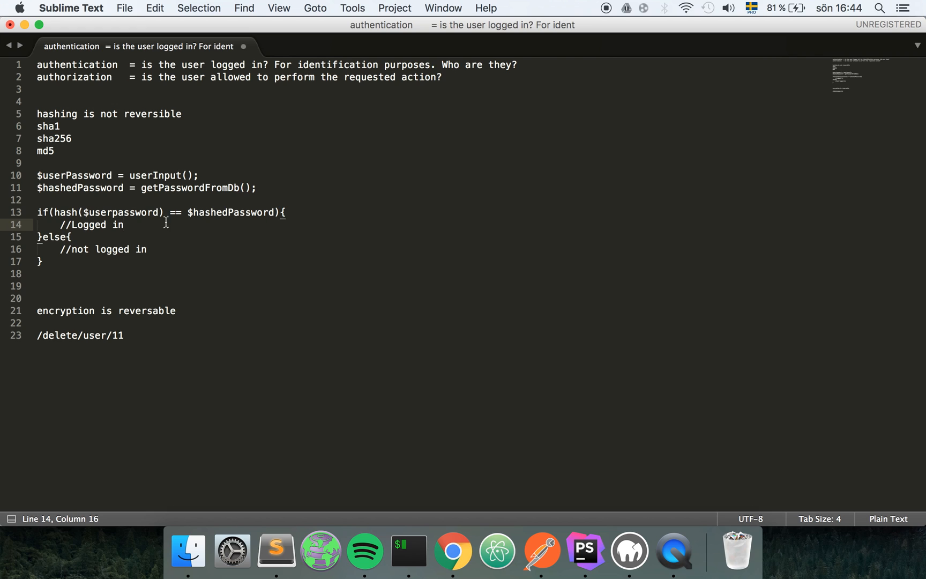